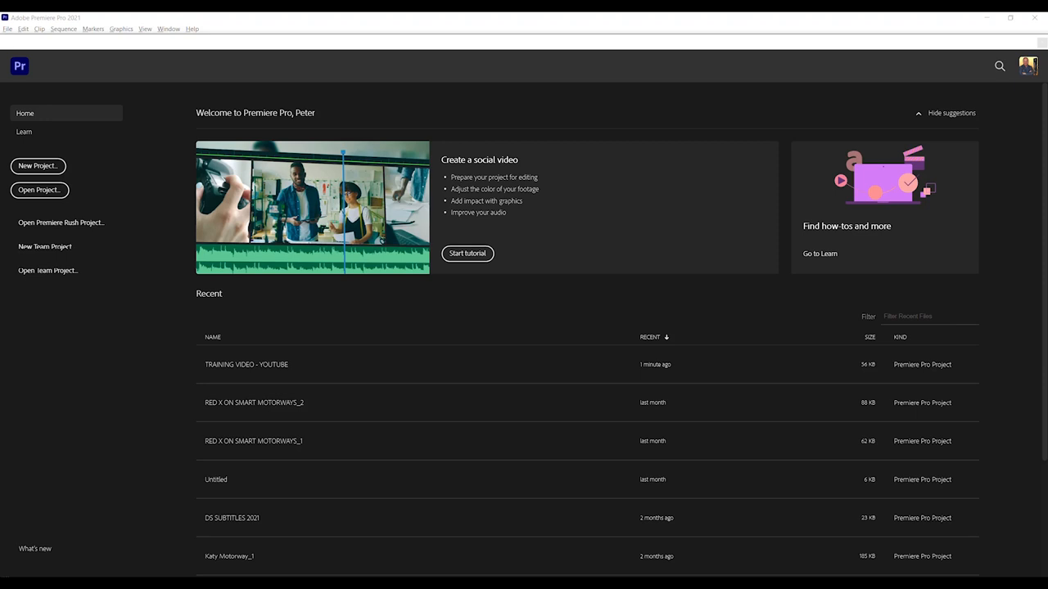
mouse_move(791, 150)
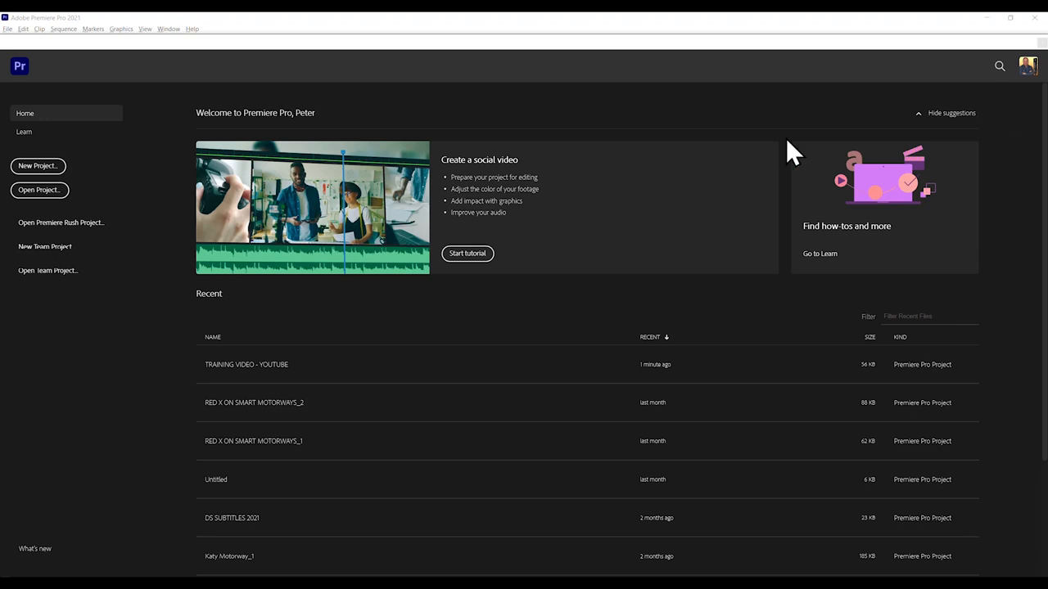
mouse_move(422, 403)
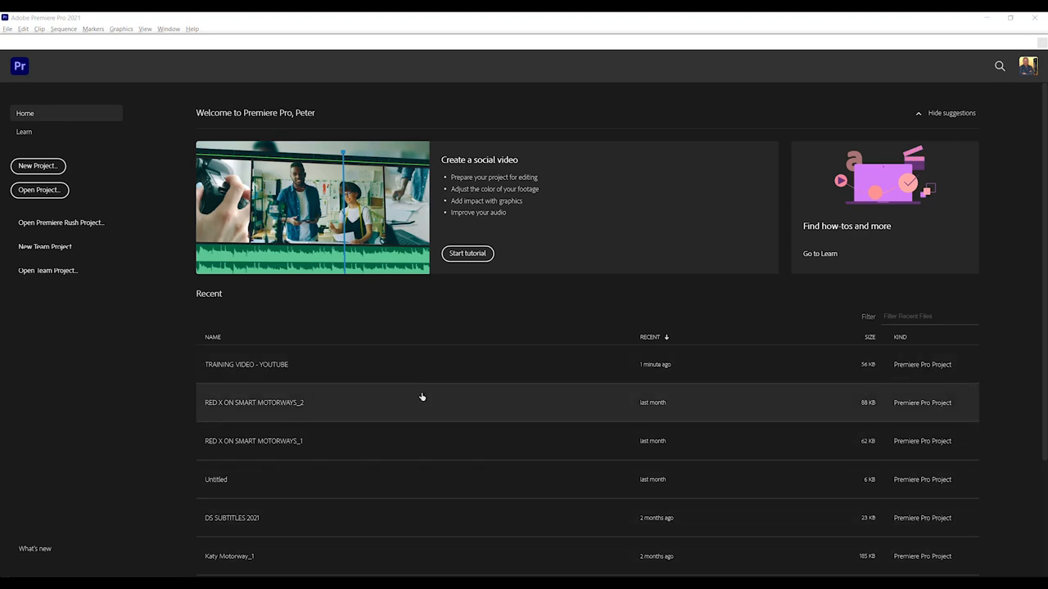
mouse_move(442, 325)
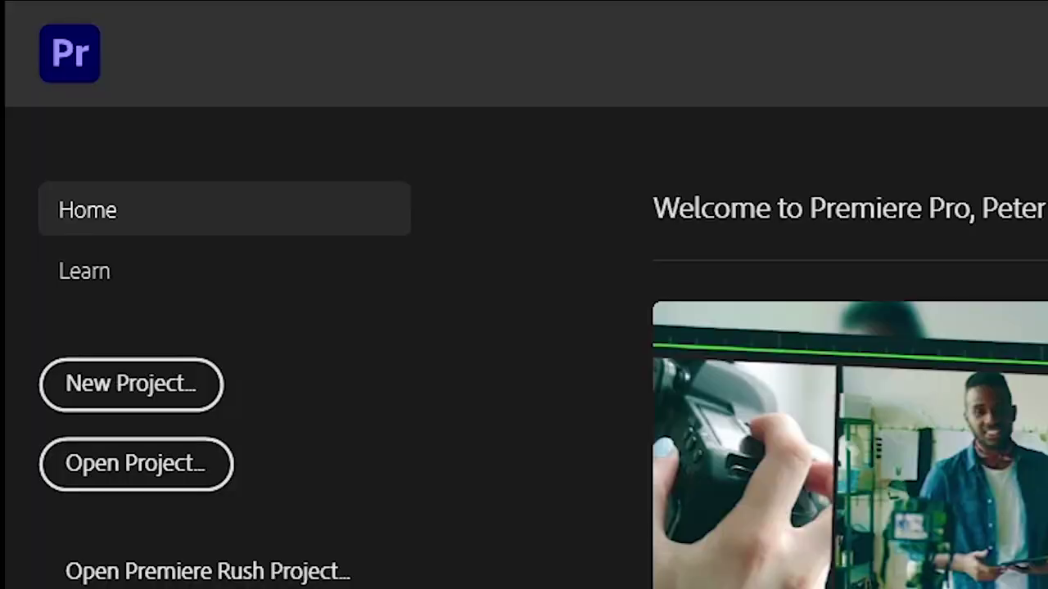
mouse_move(131, 385)
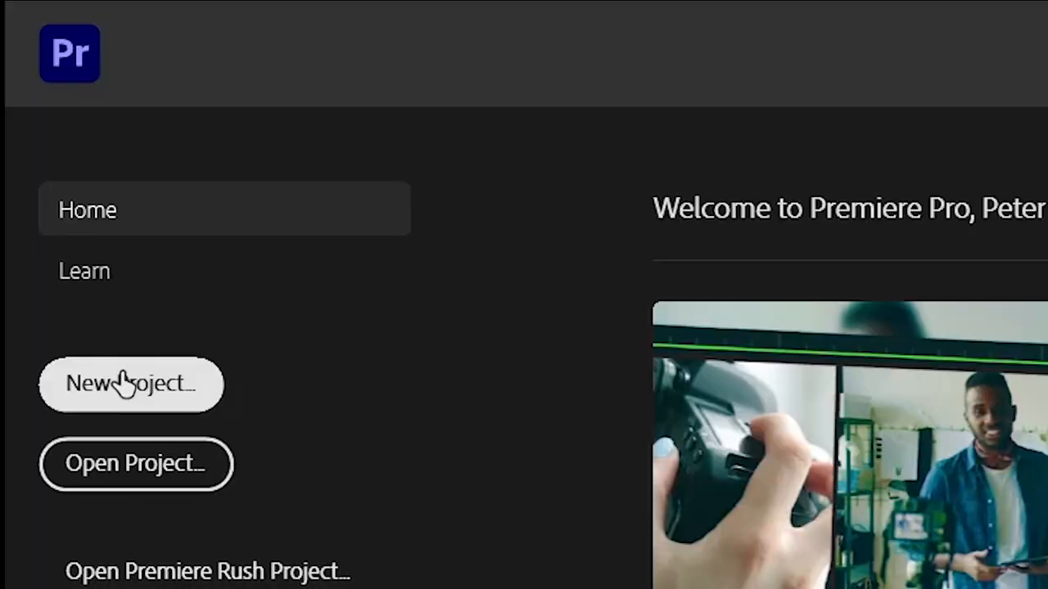
Step: Start a new project named TRAINING BASICS from the Home screen
left_click(131, 384)
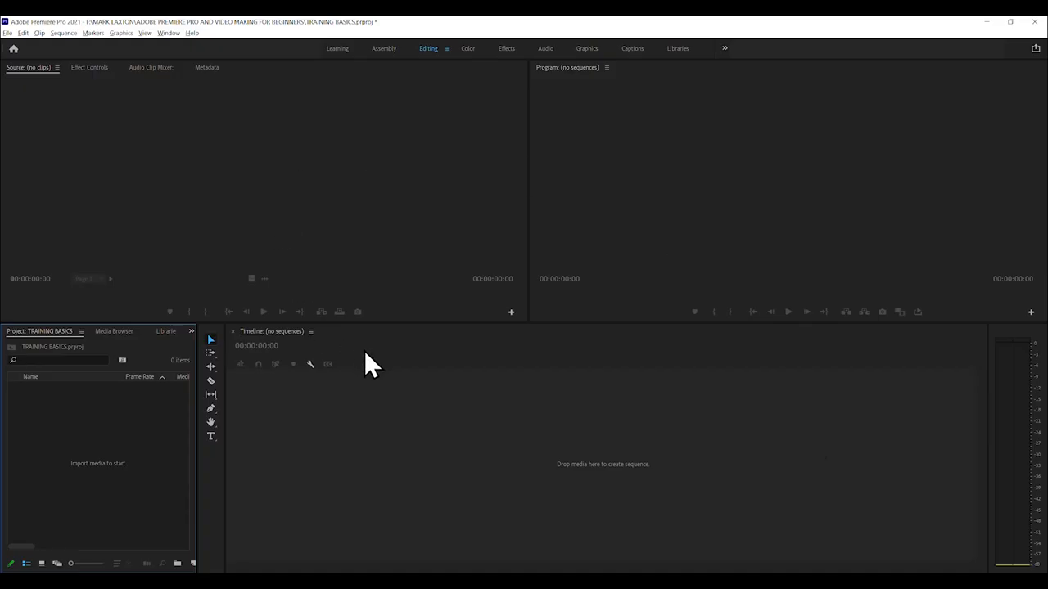
mouse_move(245, 380)
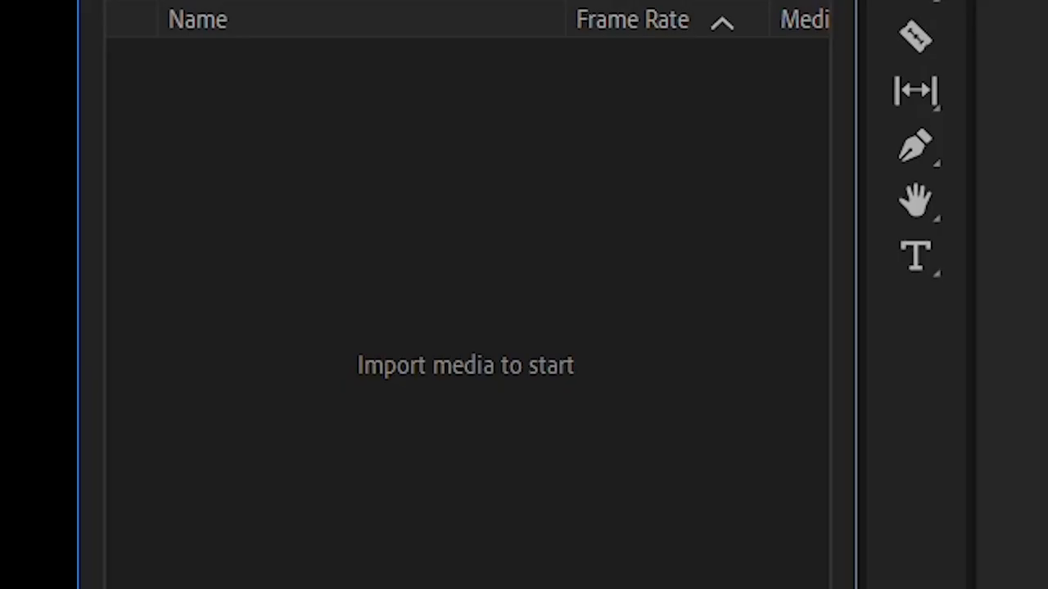
mouse_move(393, 458)
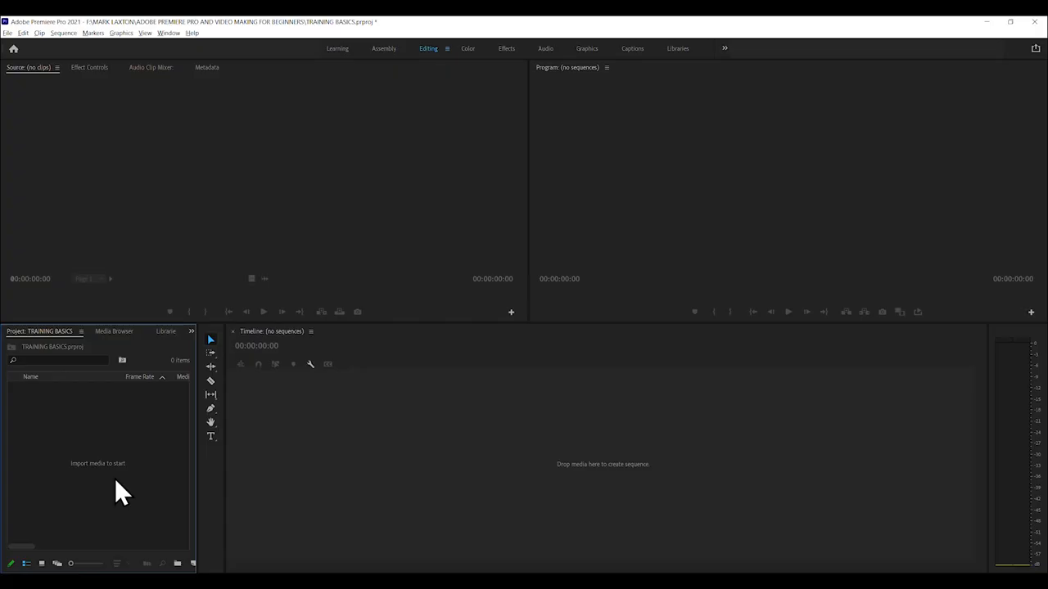
mouse_move(183, 183)
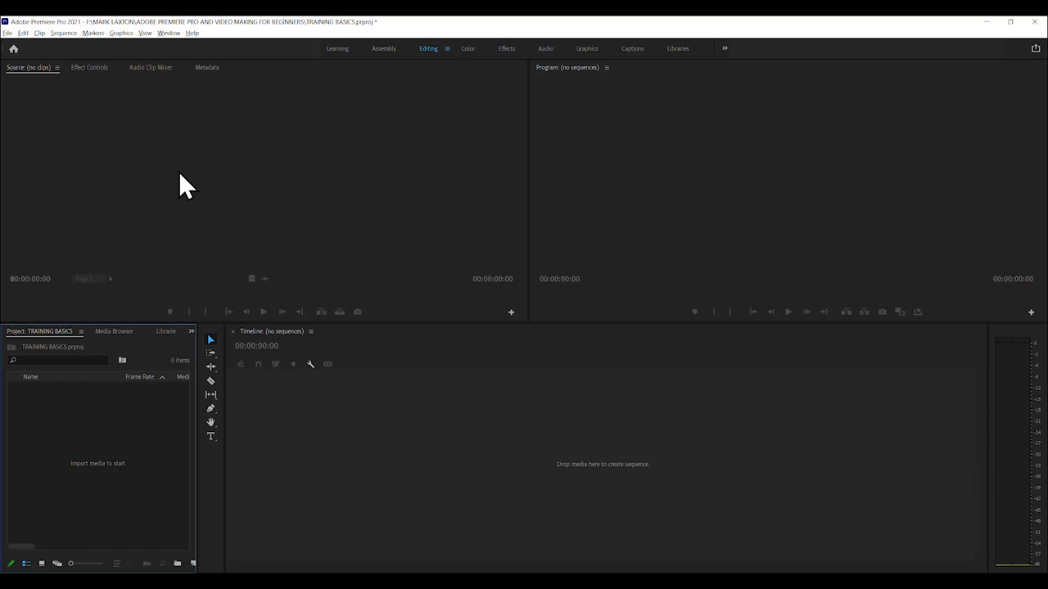
mouse_move(336, 500)
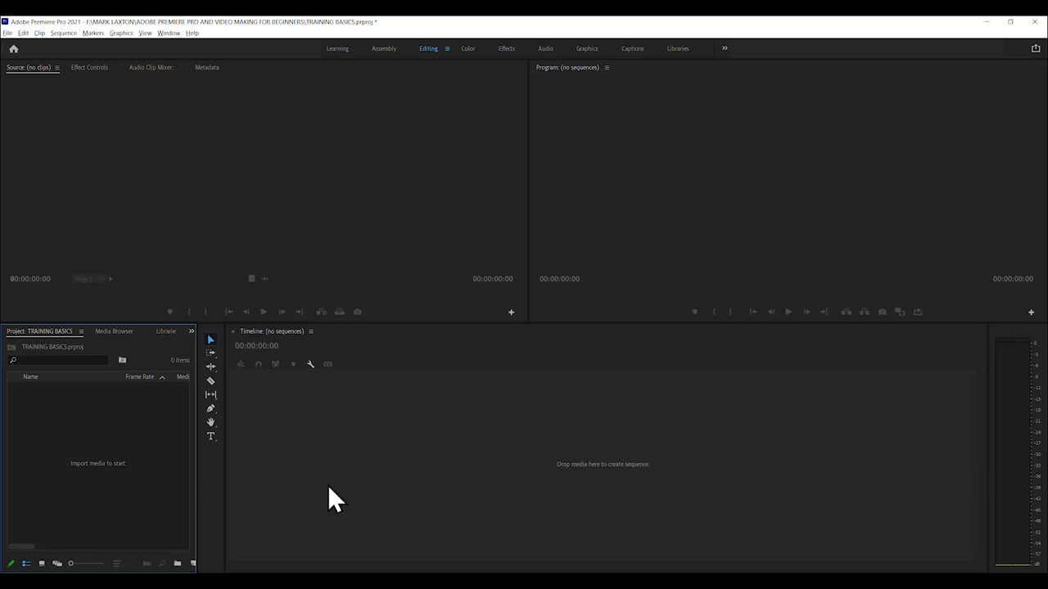
mouse_move(167, 33)
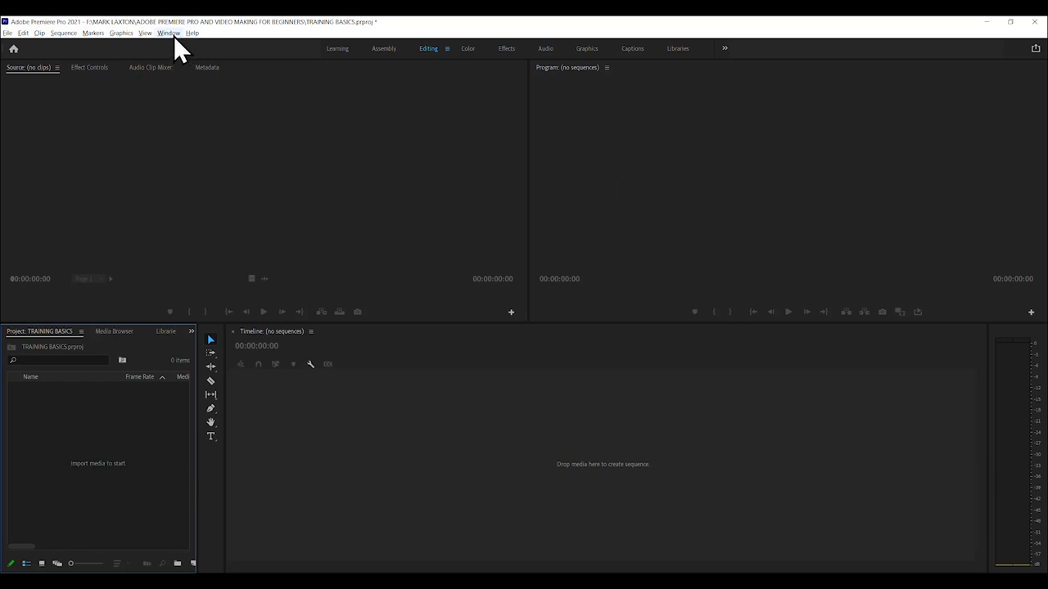
left_click(167, 33)
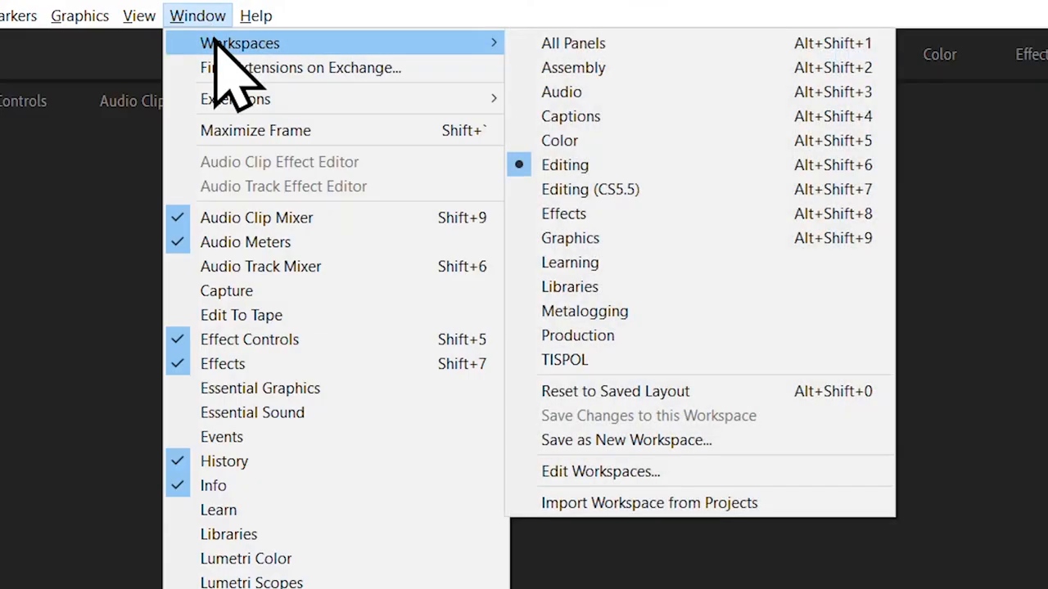
mouse_move(573, 74)
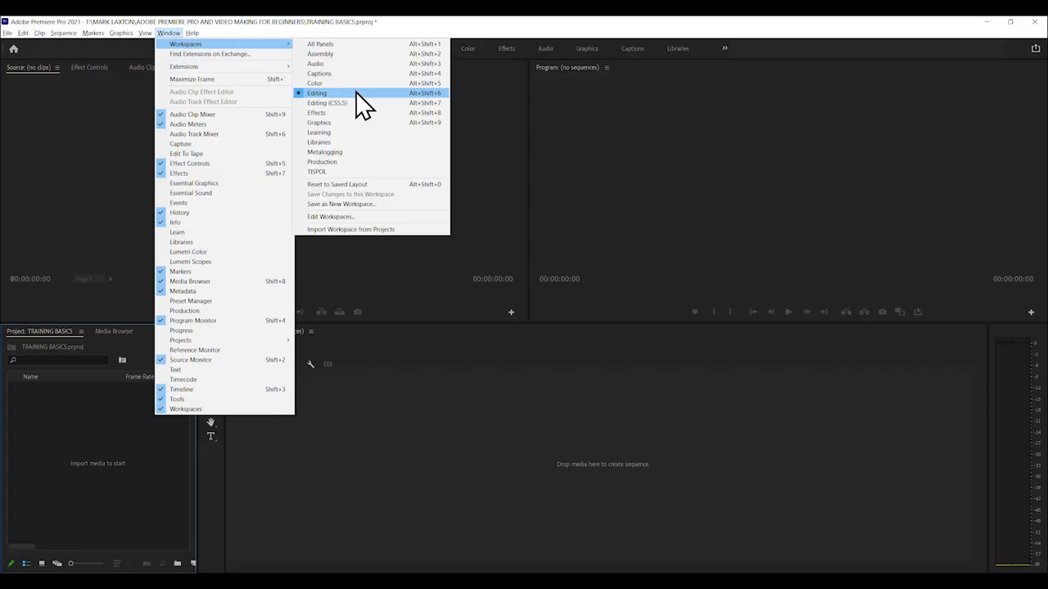
left_click(317, 92)
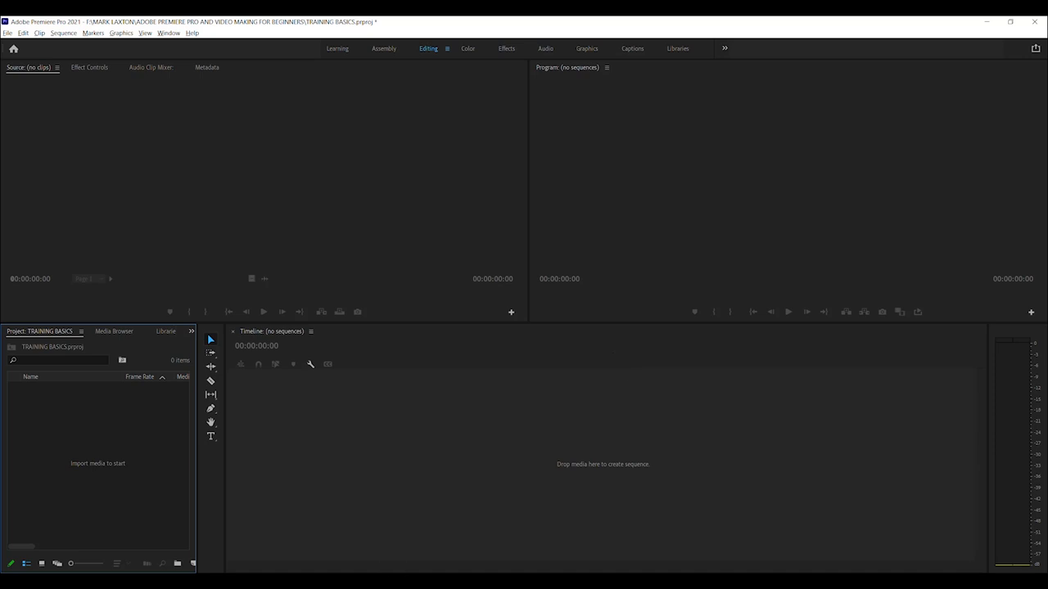
mouse_move(83, 520)
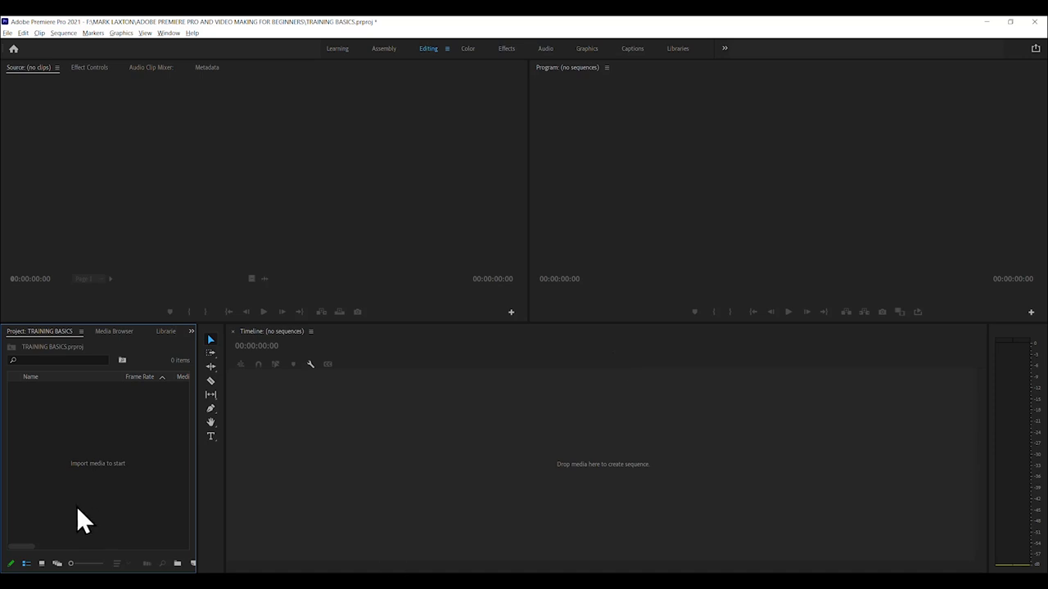
mouse_move(30, 384)
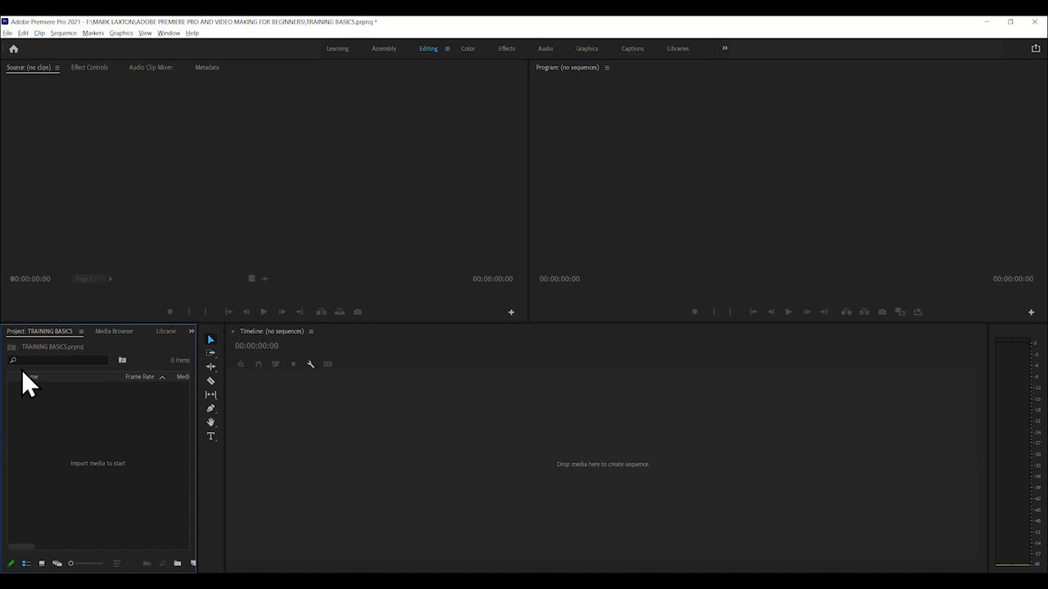
mouse_move(686, 226)
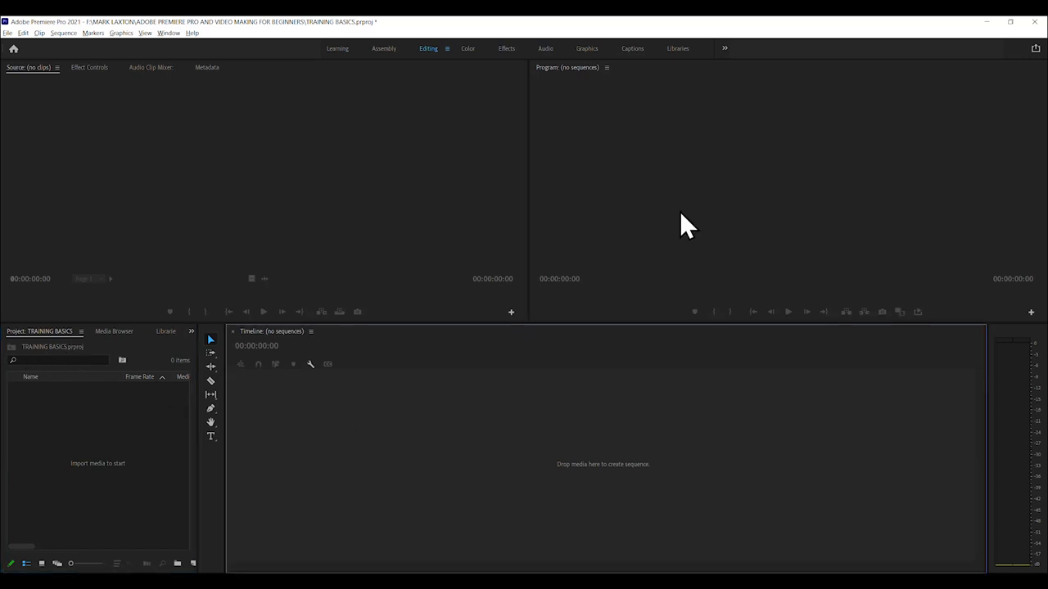
mouse_move(122, 406)
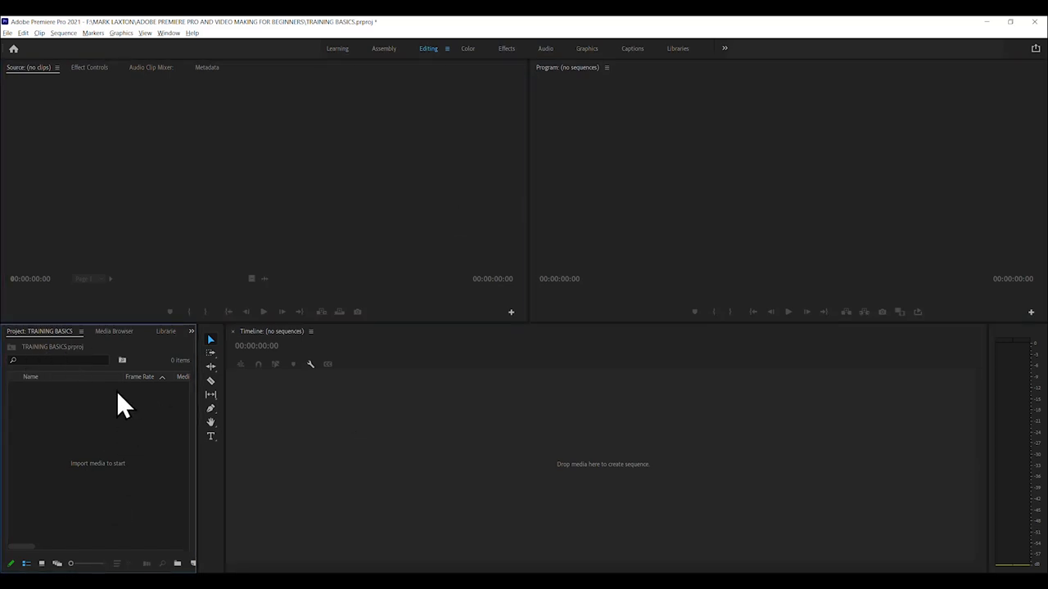
mouse_move(98, 471)
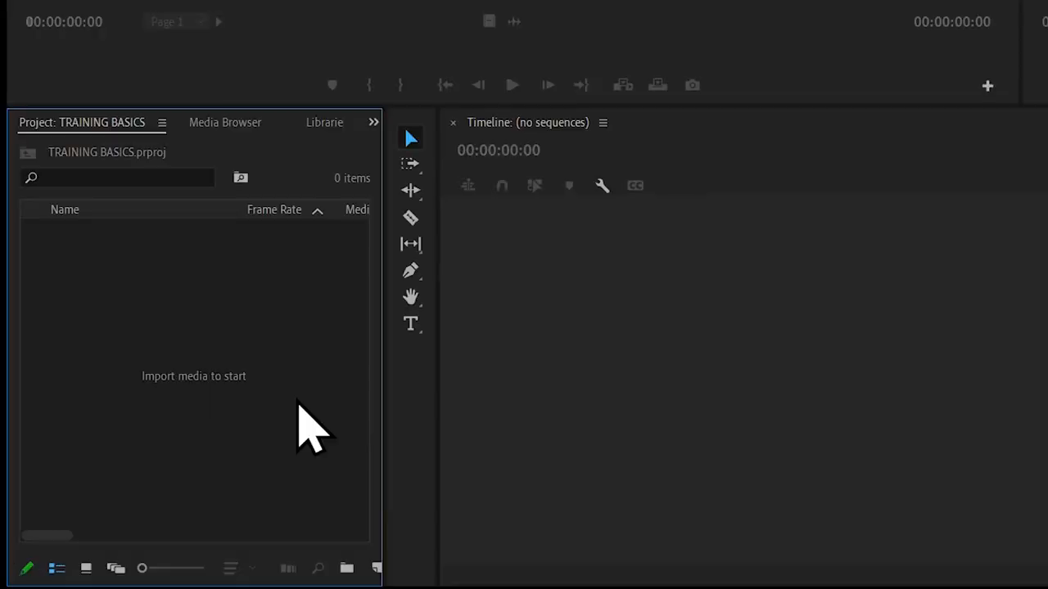
mouse_move(246, 385)
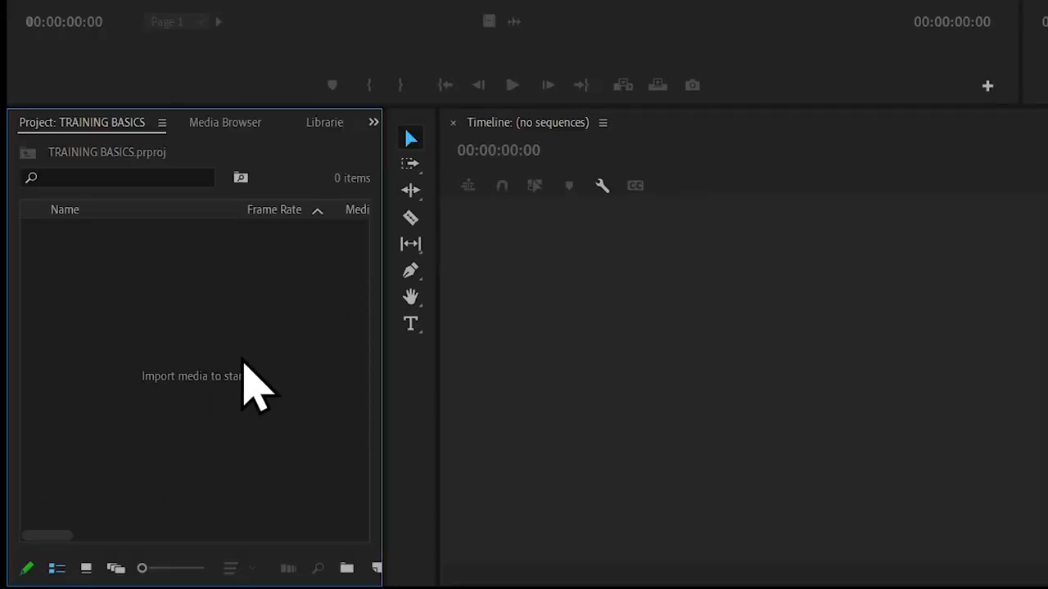
mouse_move(258, 413)
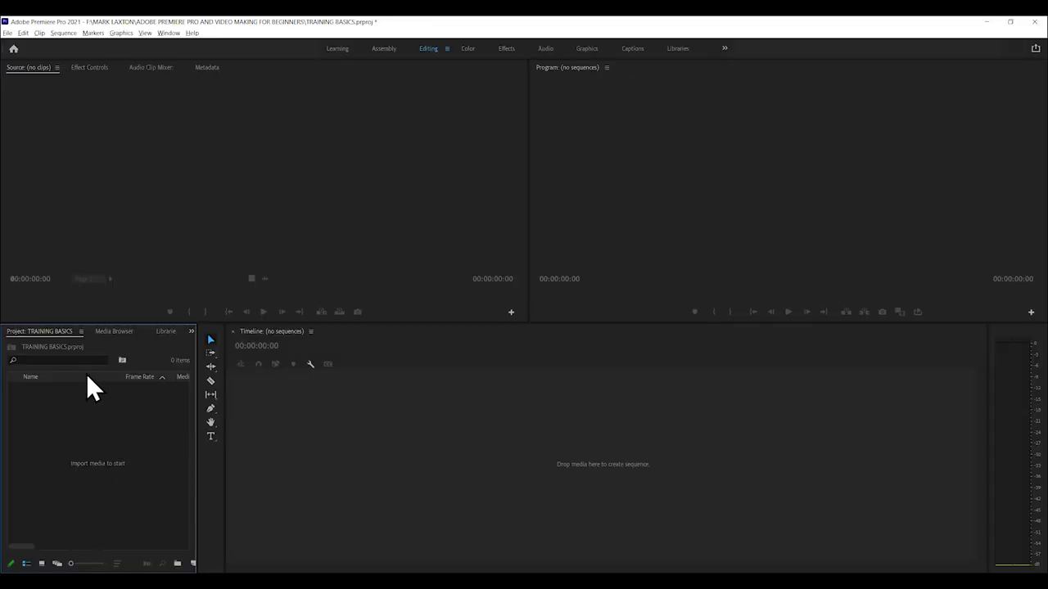
mouse_move(7, 32)
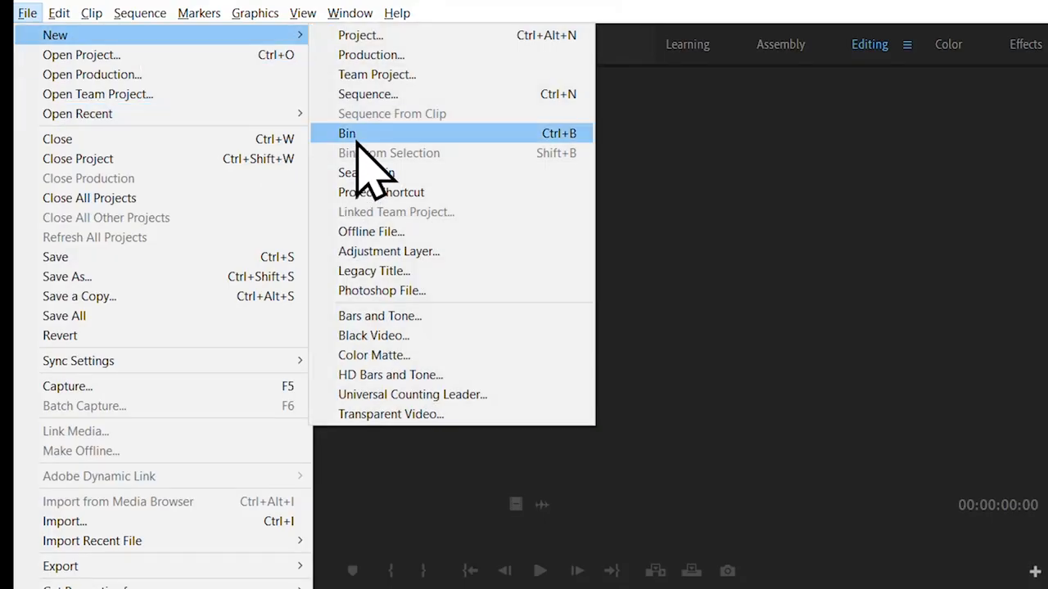
Step: Create a new bin and name it KATY
left_click(348, 133)
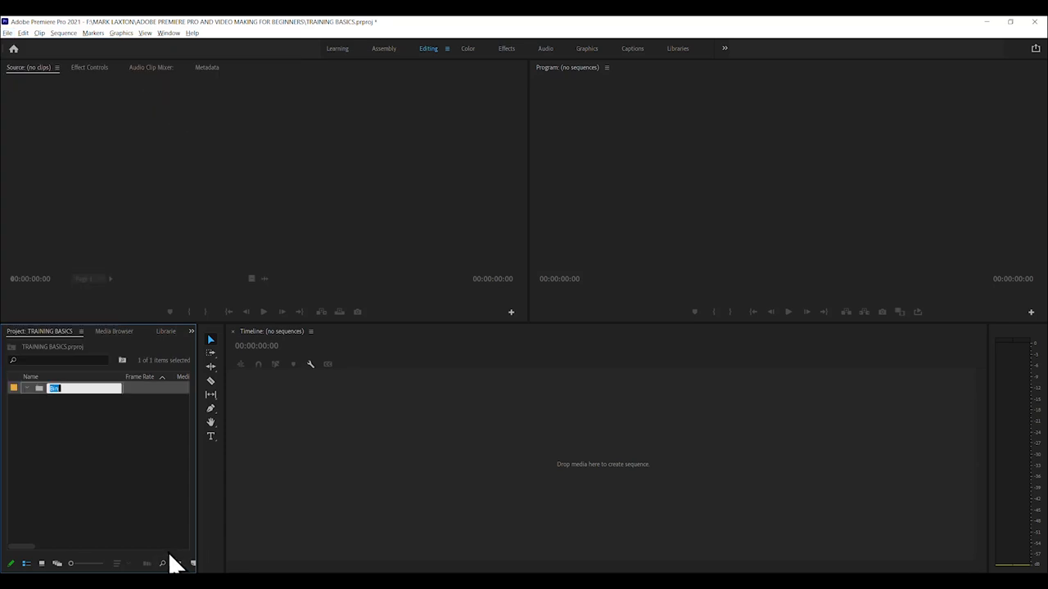
type("KA")
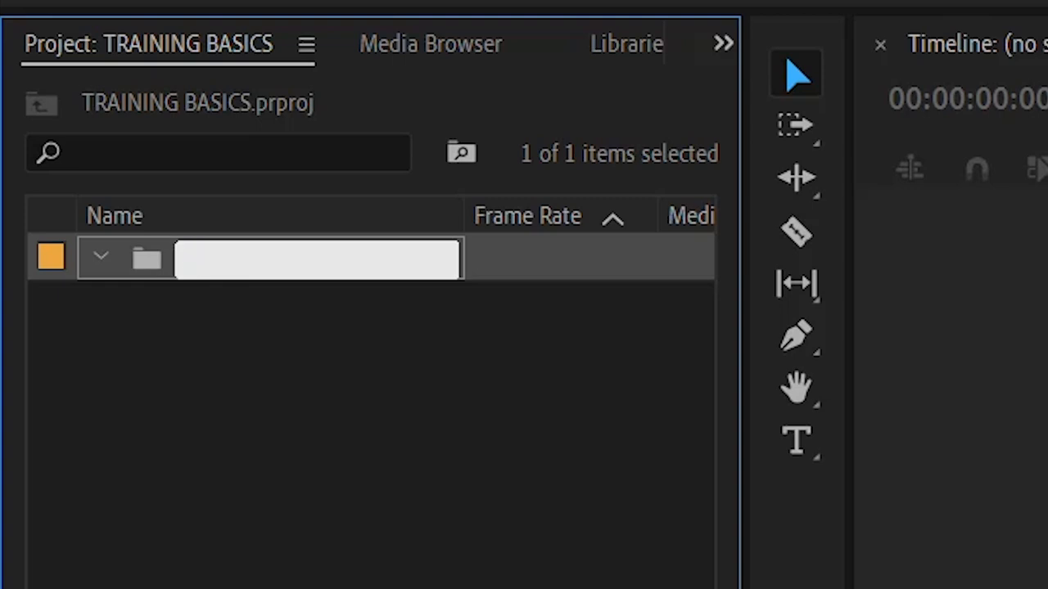
type("KATY")
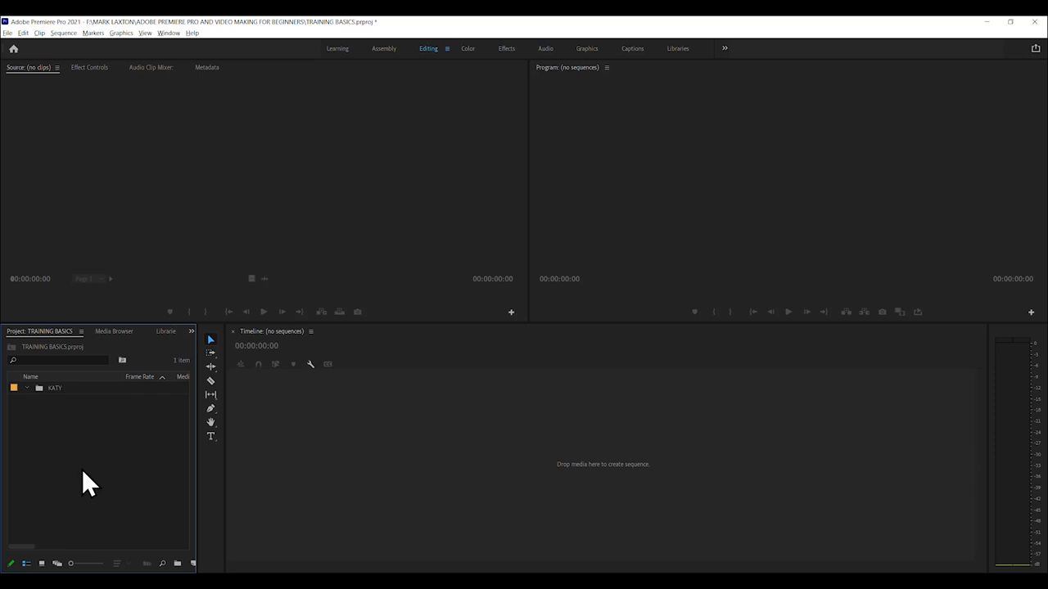
Step: Create a second bin and name it CUTAWAYS
left_click(6, 33)
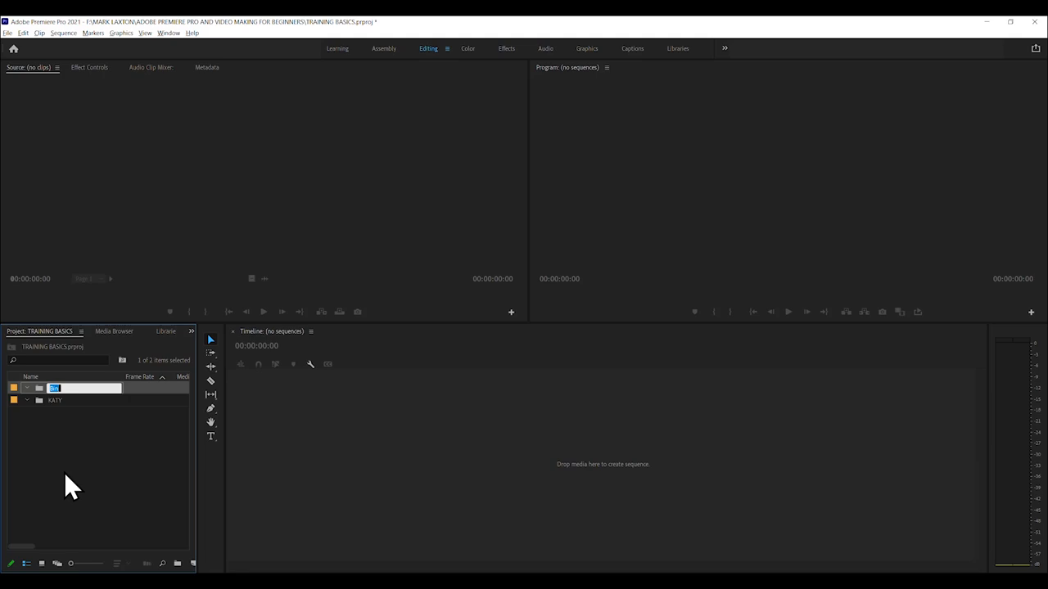
type("CUTA")
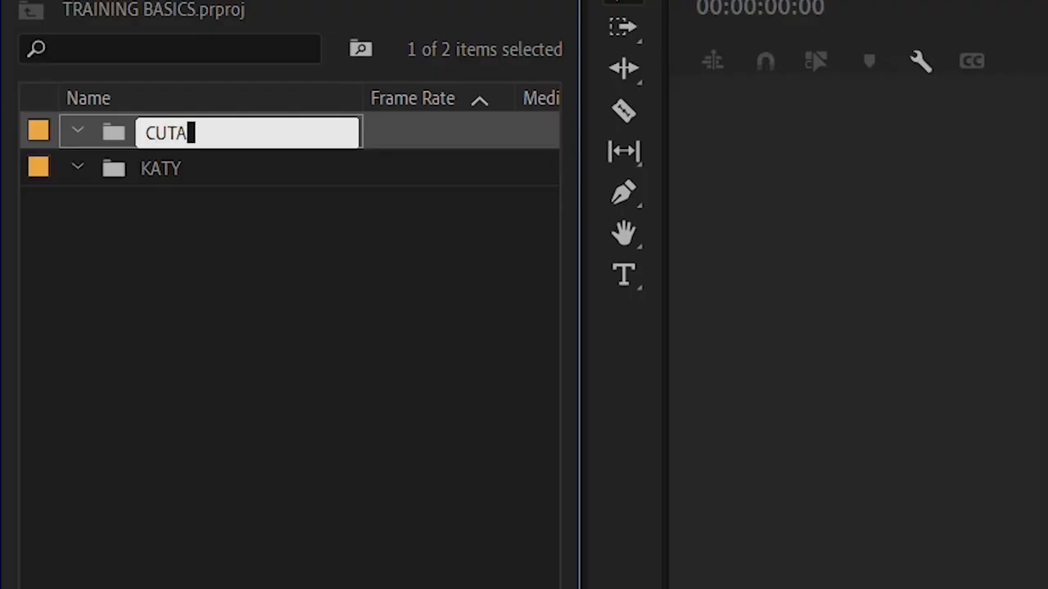
type("WAYS")
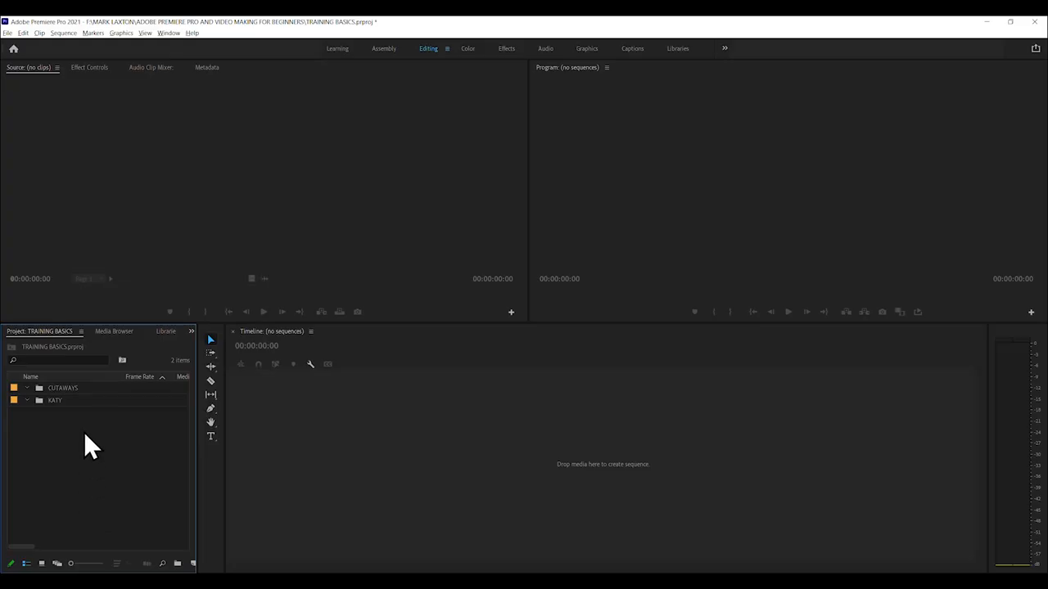
mouse_move(78, 394)
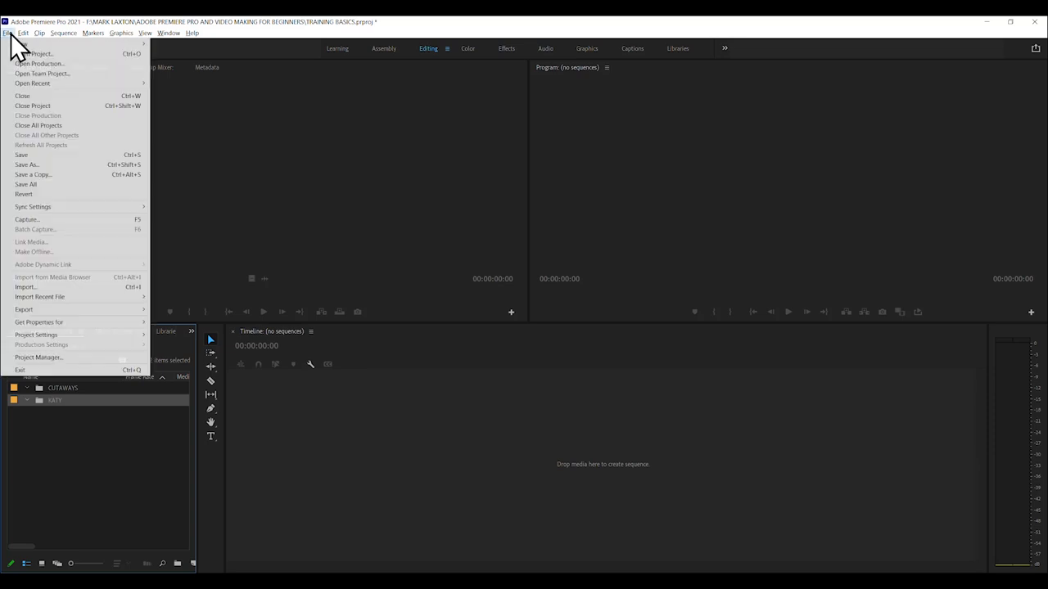
left_click(26, 288)
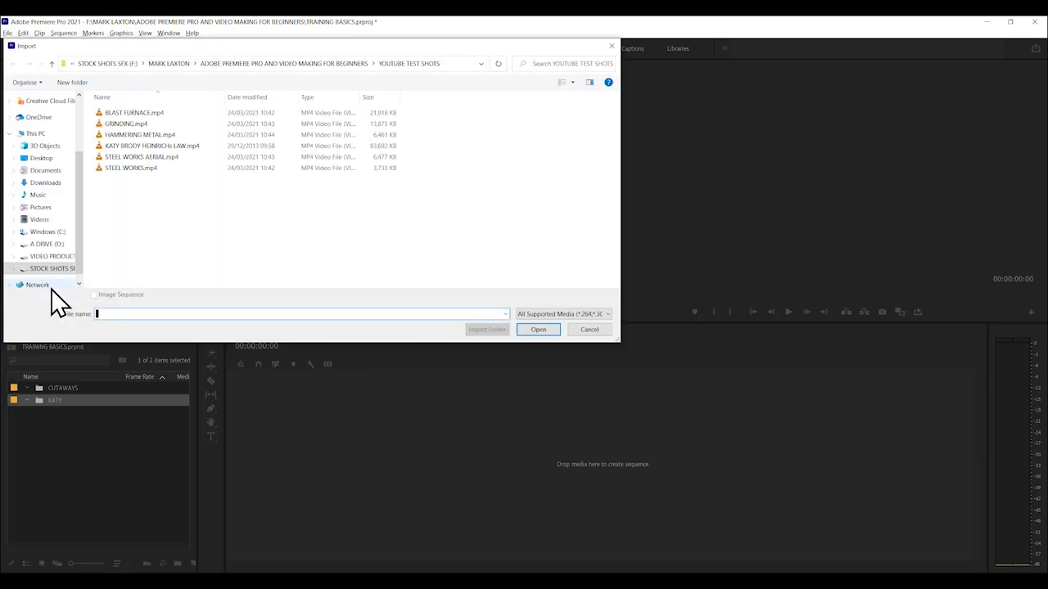
left_click(537, 329)
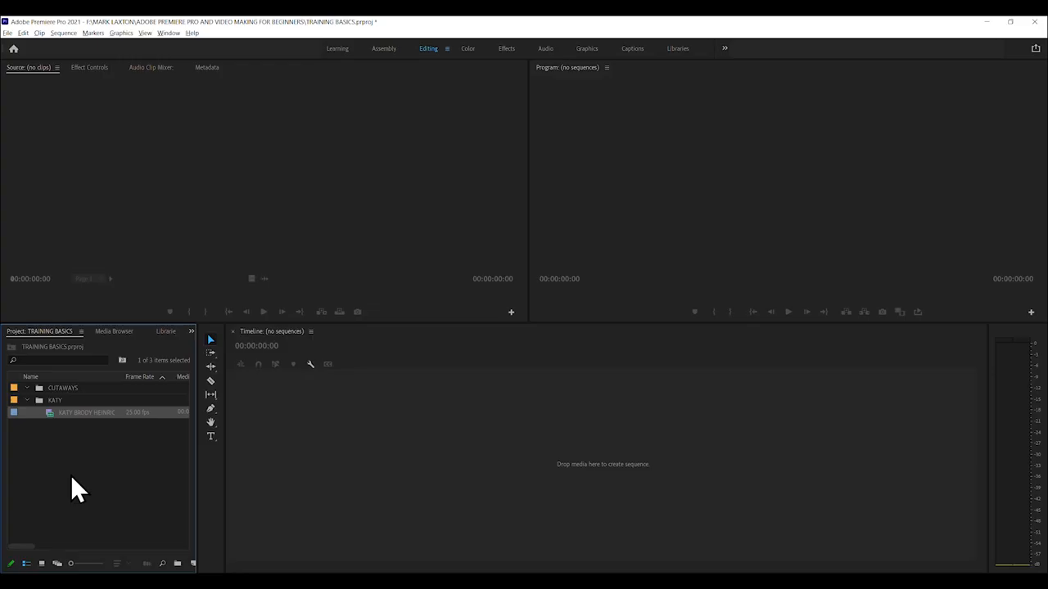
mouse_move(73, 439)
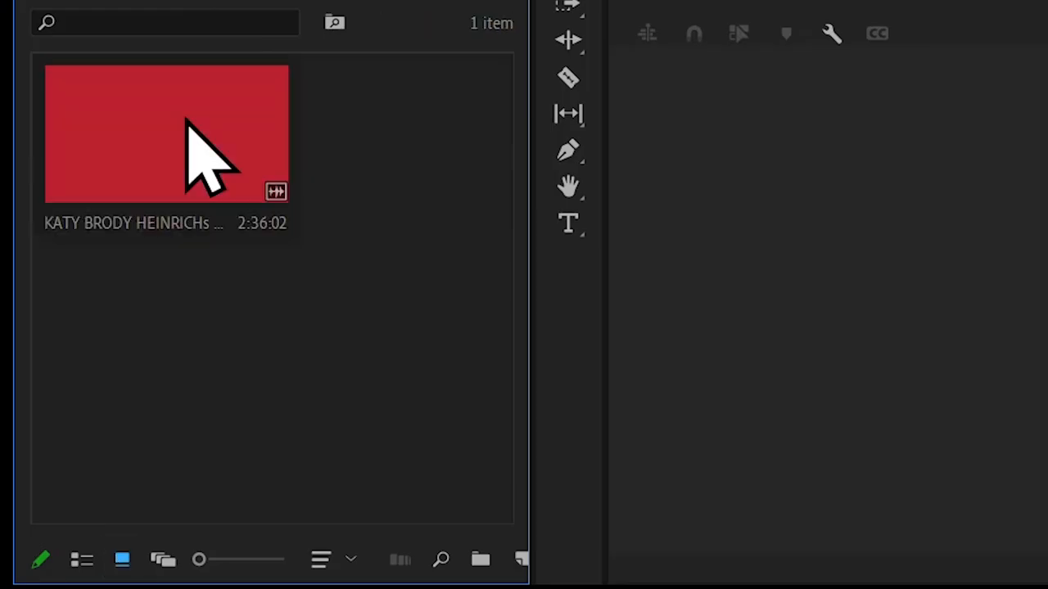
mouse_move(164, 229)
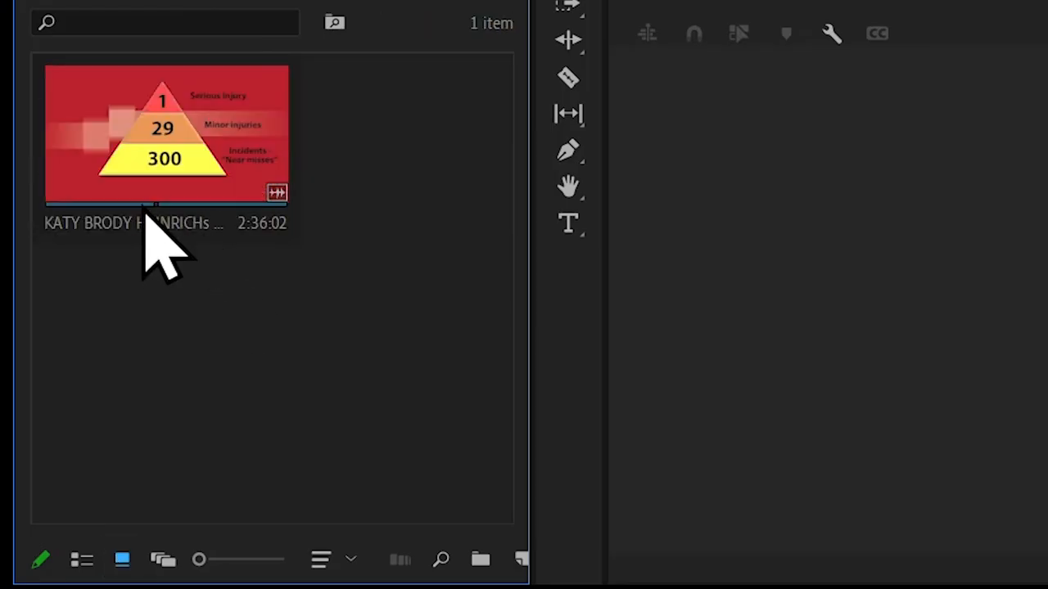
left_click(164, 131)
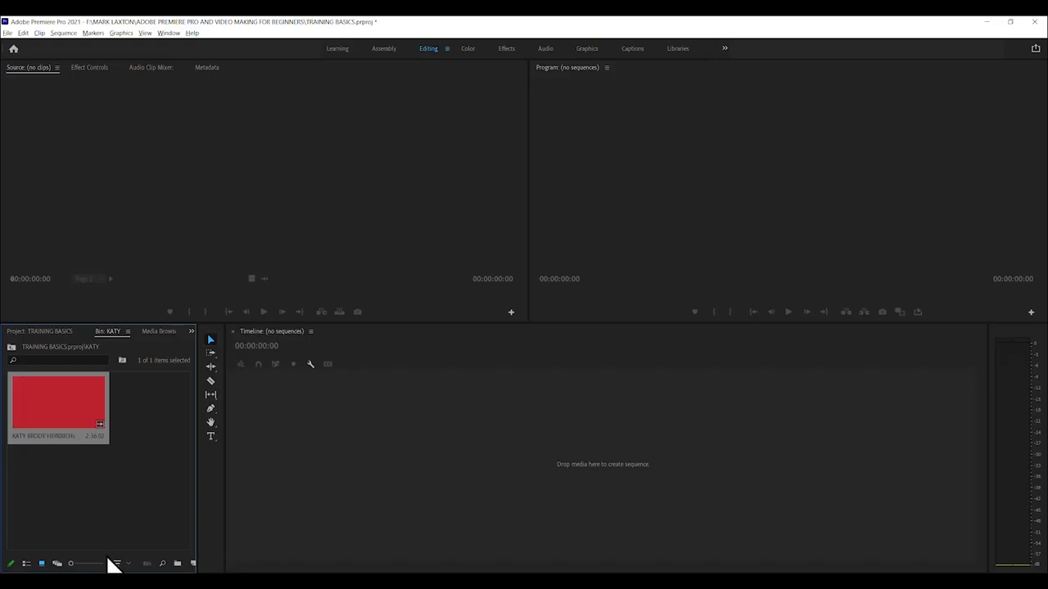
left_click(26, 563)
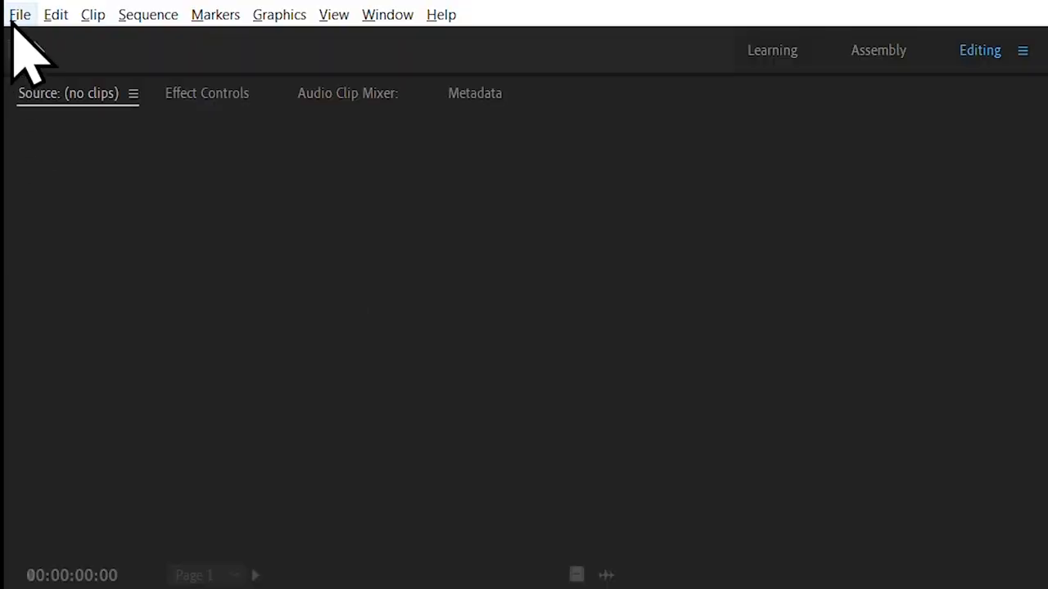
left_click(19, 13)
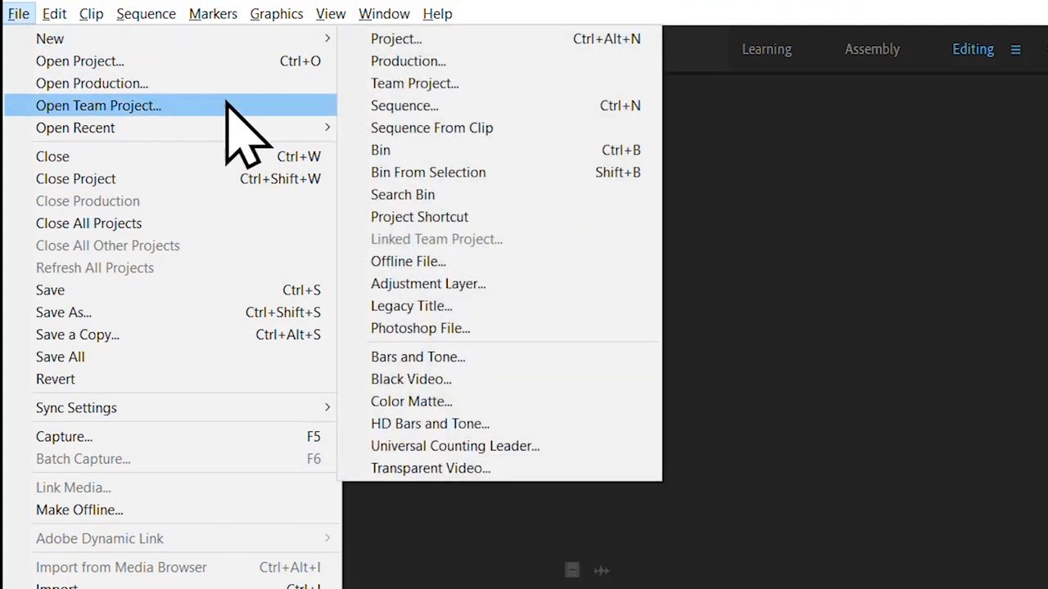
left_click(404, 105)
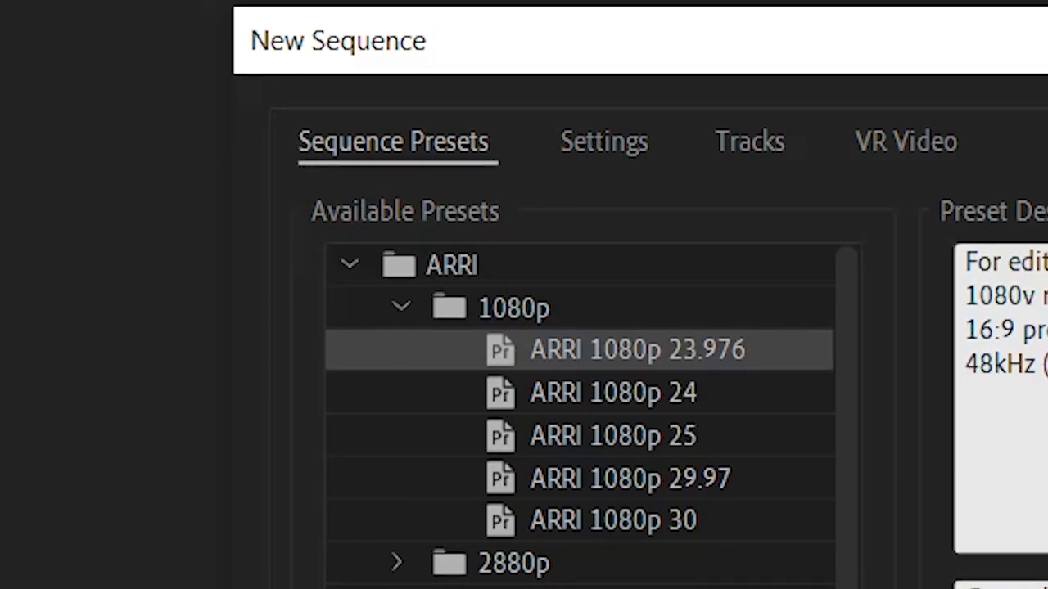
scroll("down", 3)
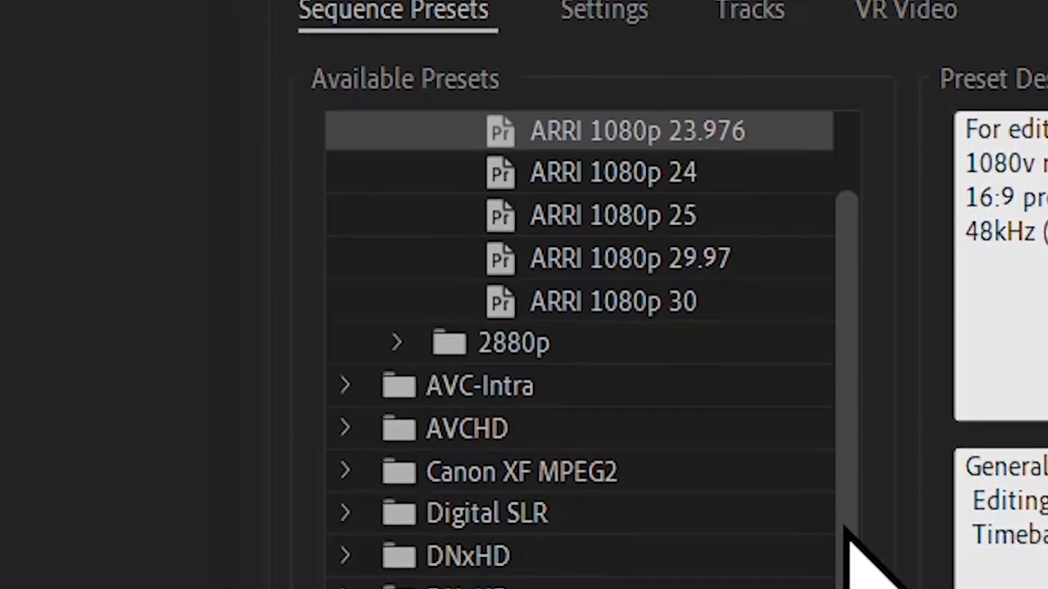
scroll("down", 3)
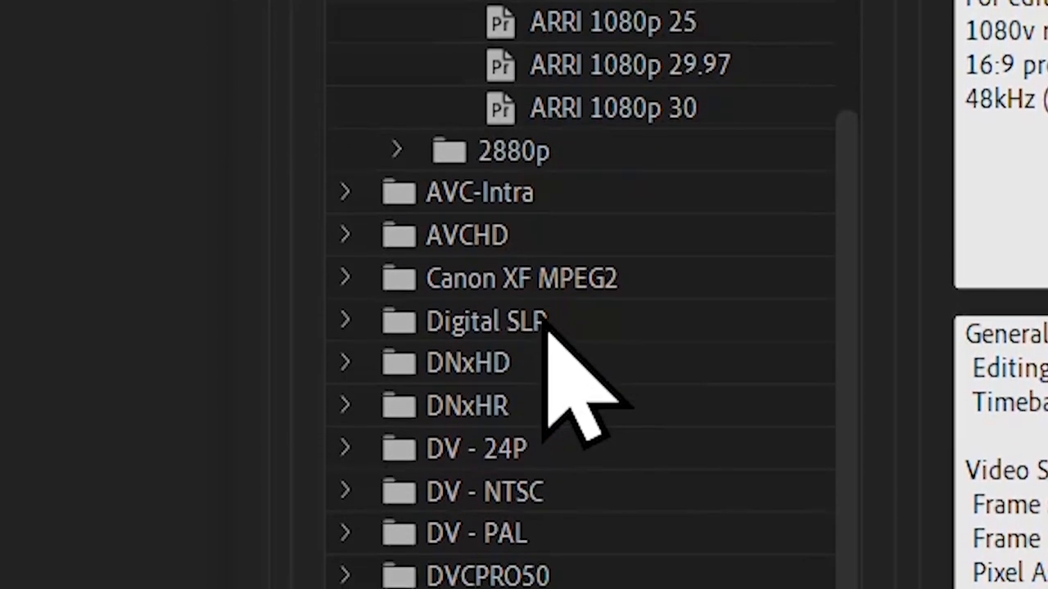
left_click(344, 279)
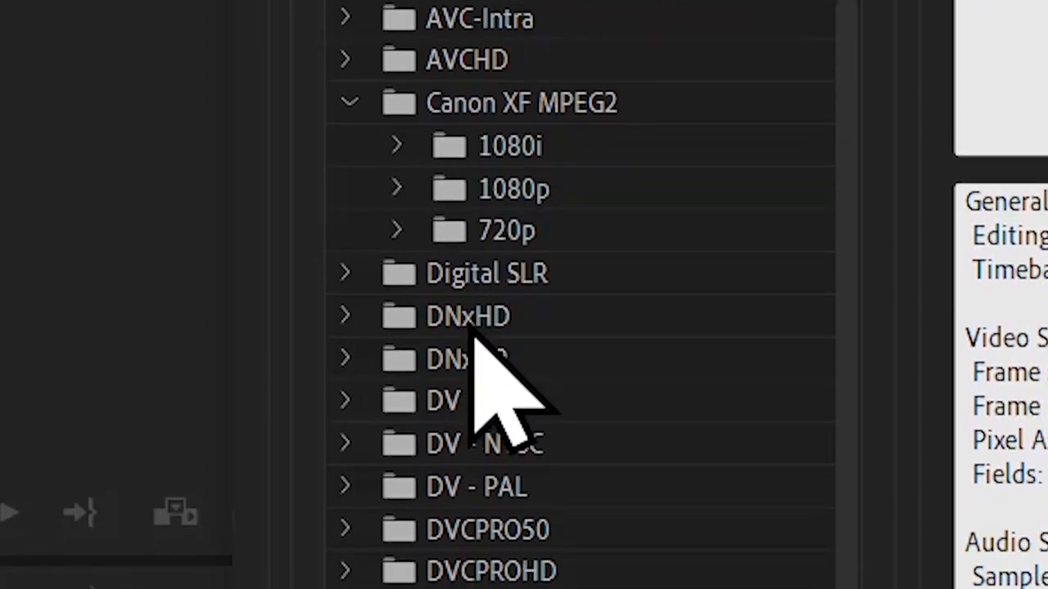
scroll("down", 3)
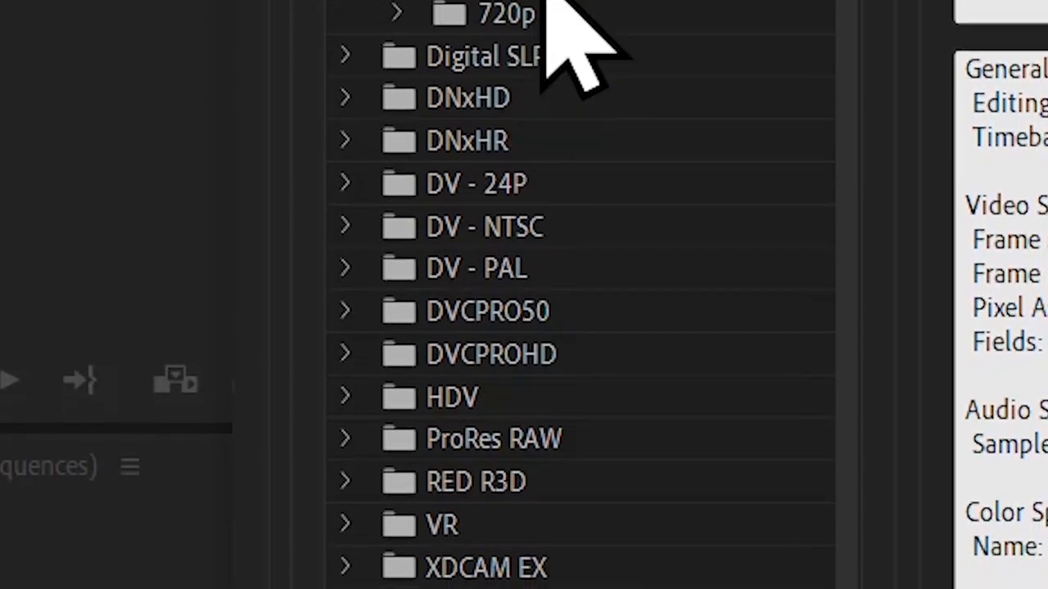
scroll("down", 3)
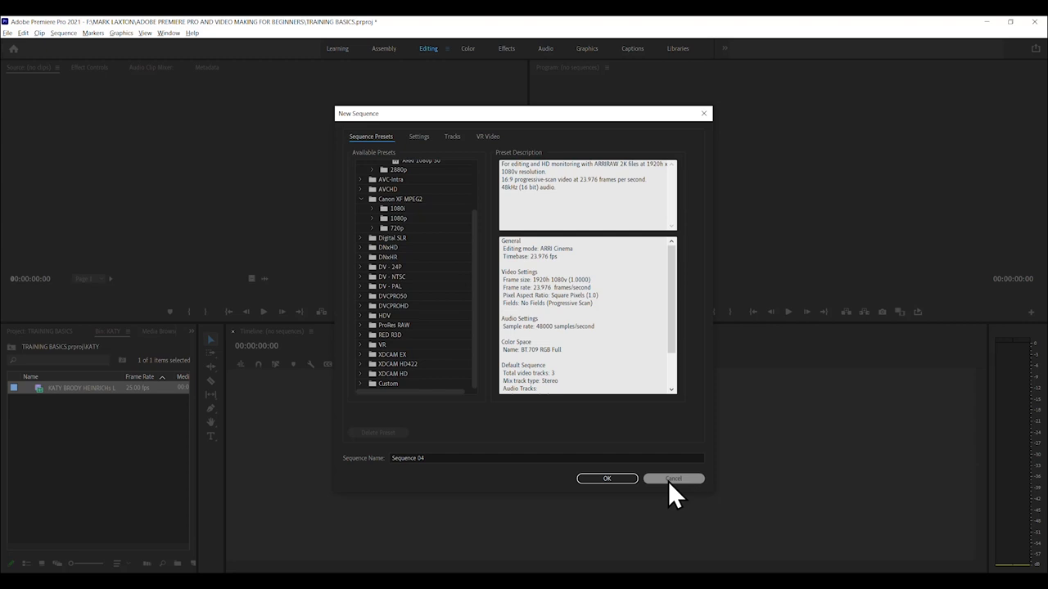
left_click(673, 478)
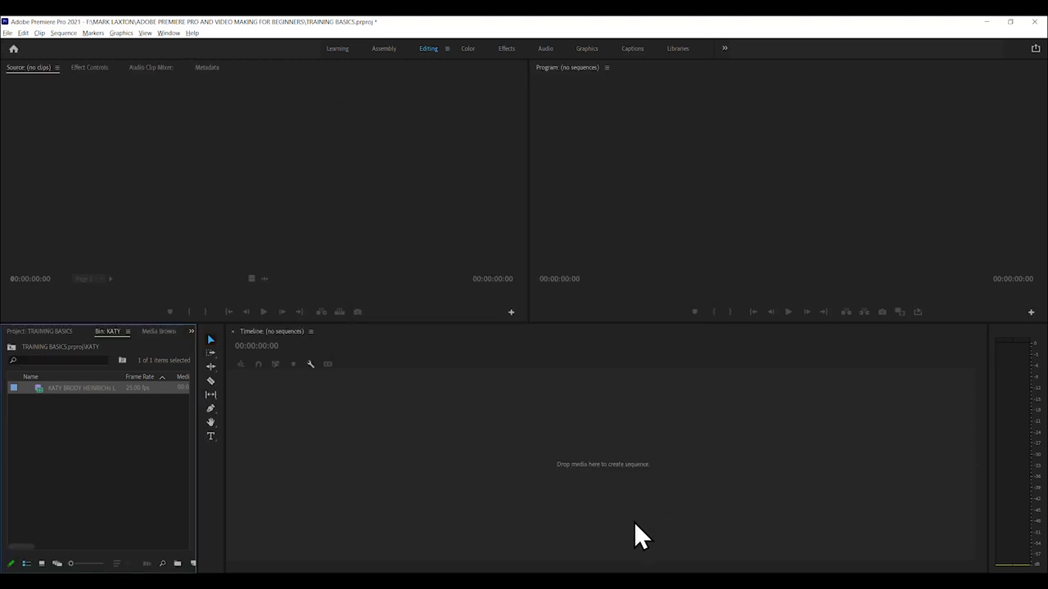
mouse_move(20, 401)
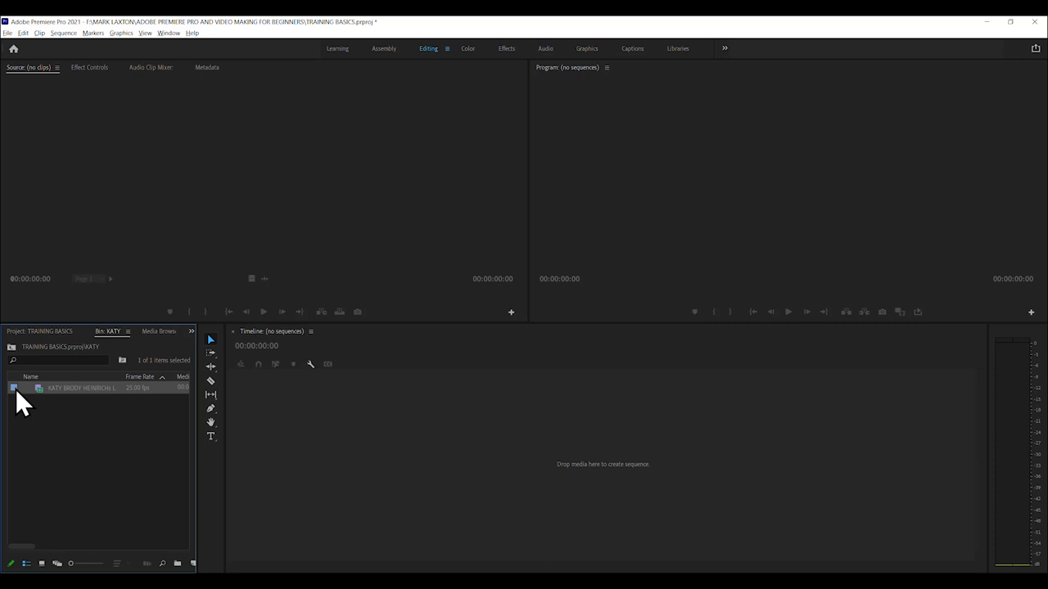
mouse_move(559, 445)
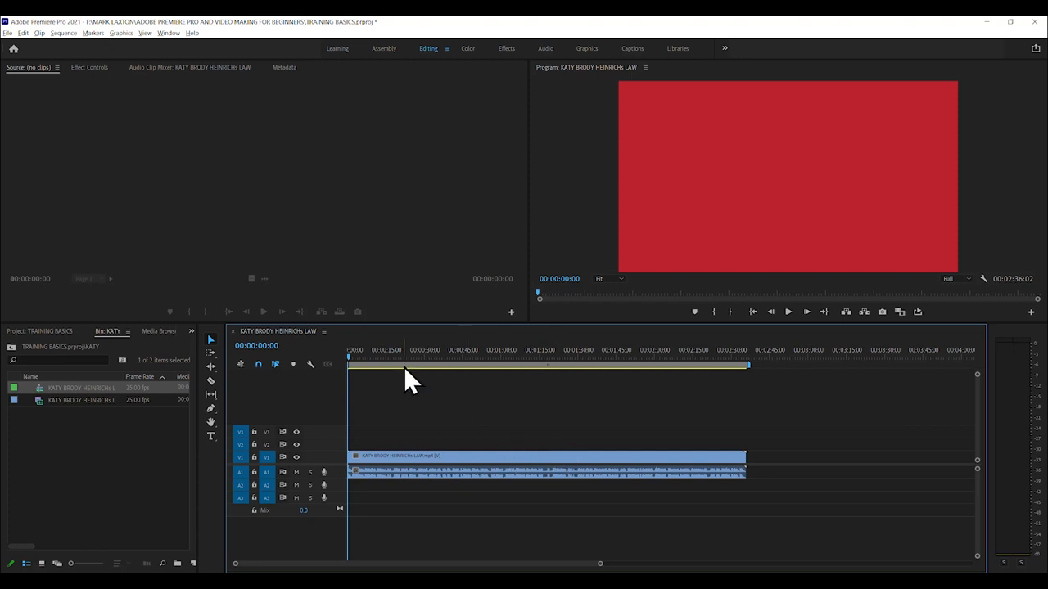
Step: Scrub about 13 seconds into the new KATY sequence and check its Sequence Settings
left_click(380, 360)
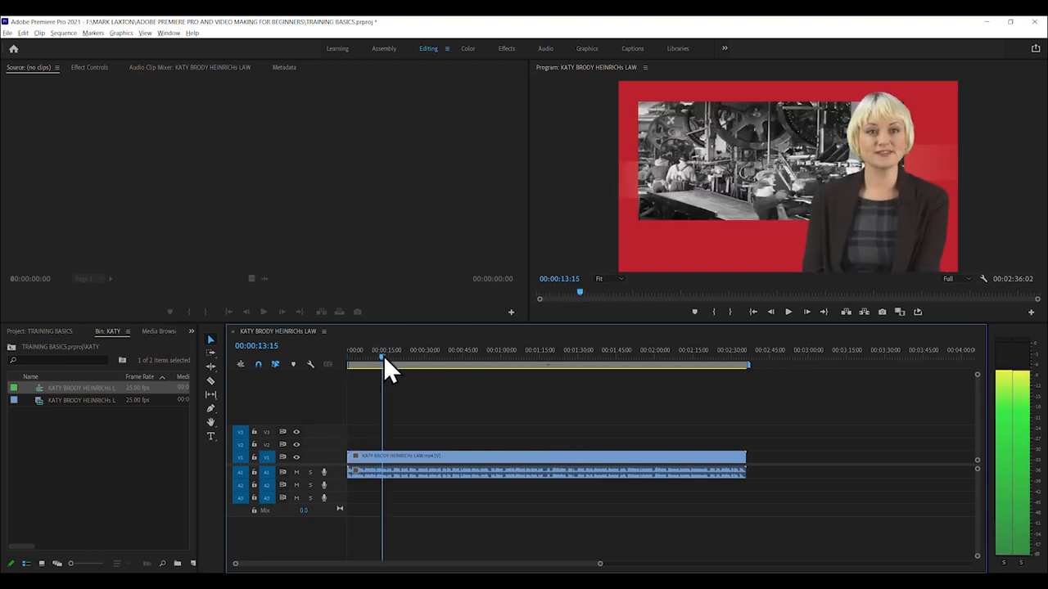
left_click(442, 360)
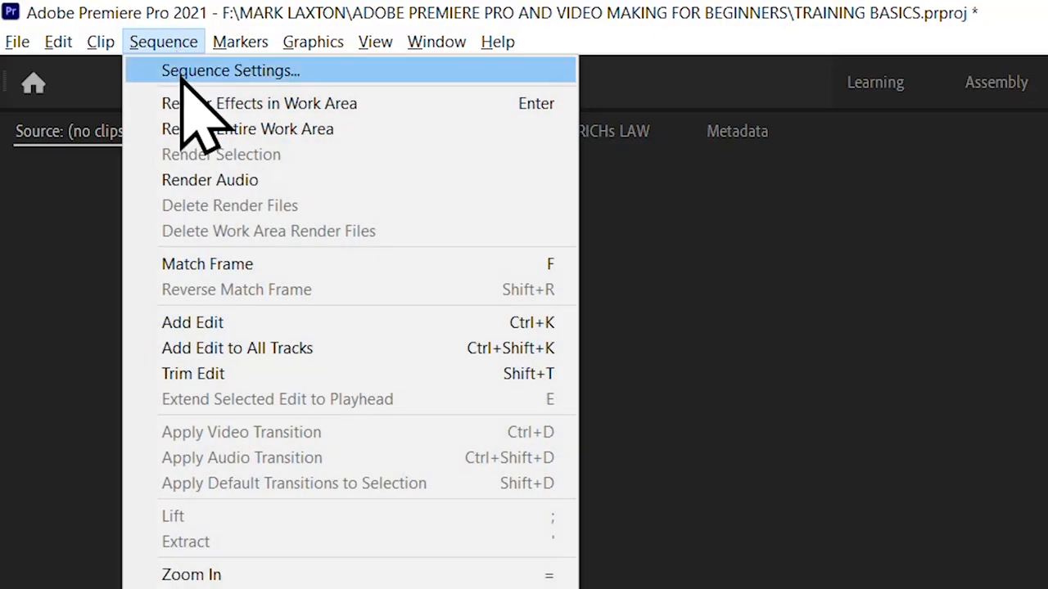
left_click(231, 70)
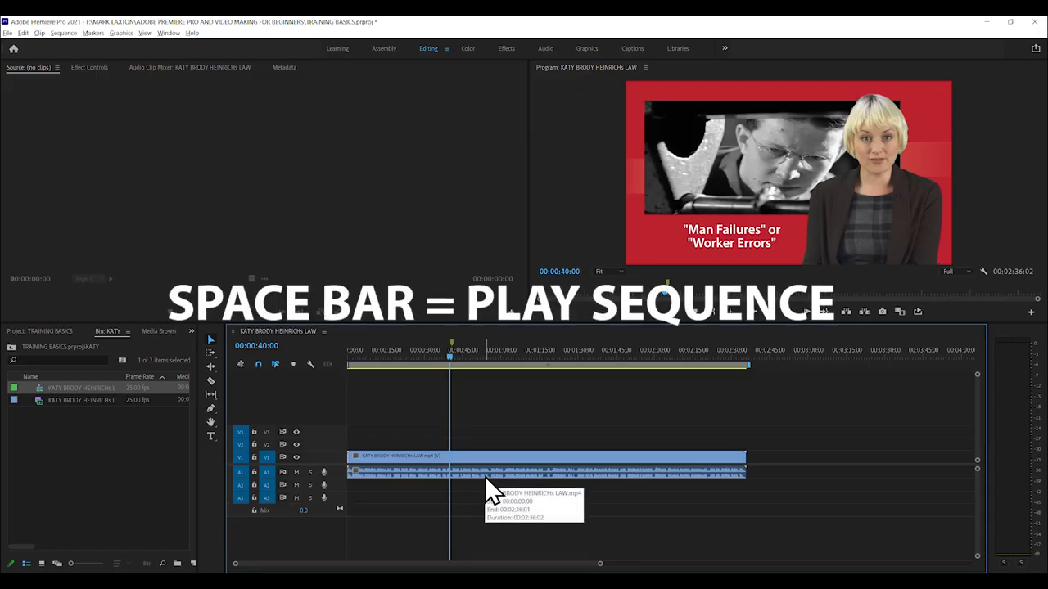
Step: Play the KATY sequence toward the 00:00:41:01 cut point
key("space")
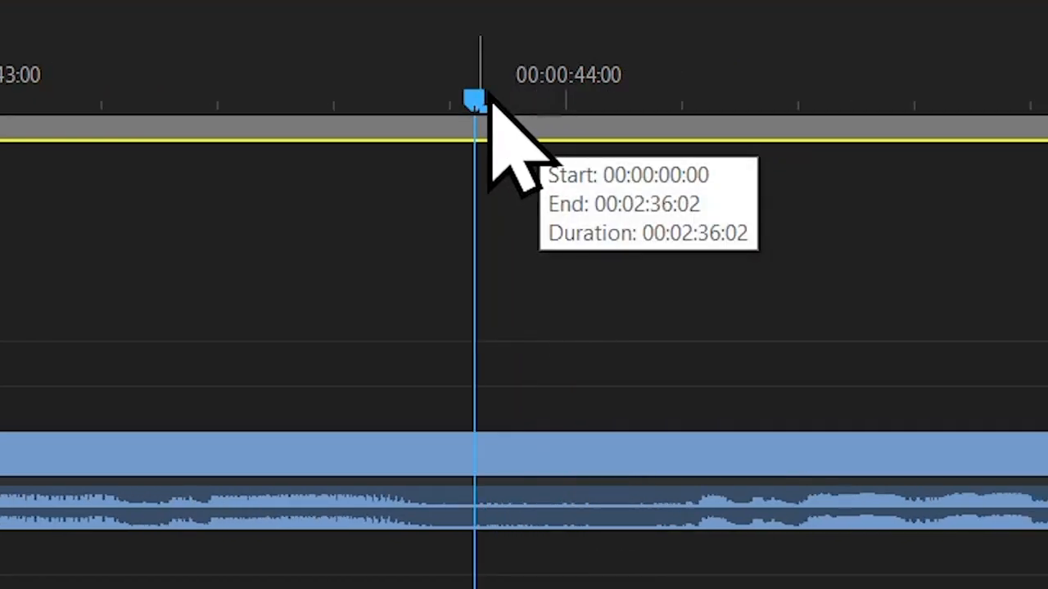
mouse_move(515, 156)
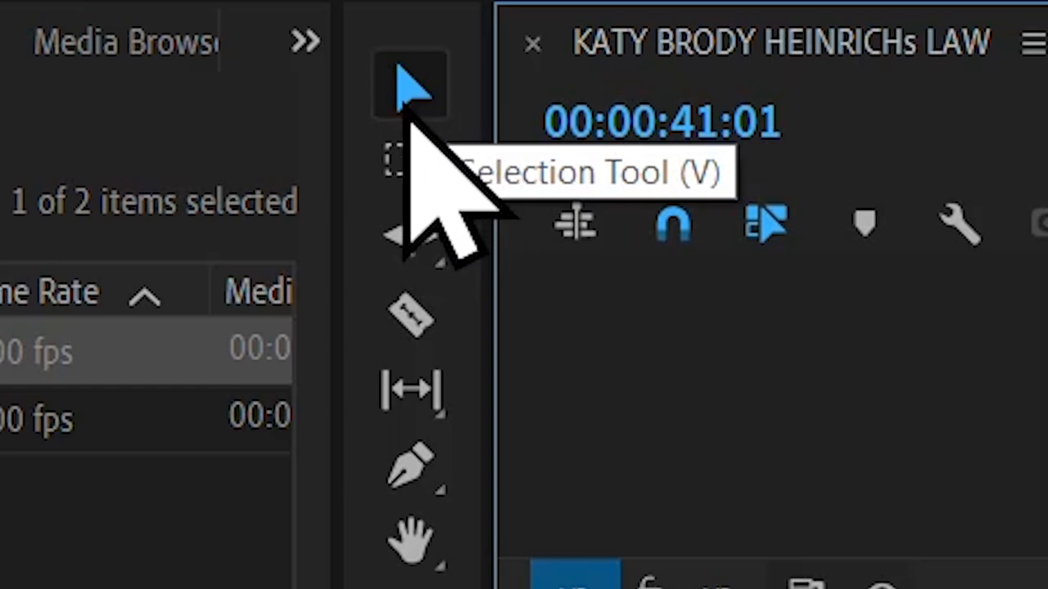
mouse_move(409, 328)
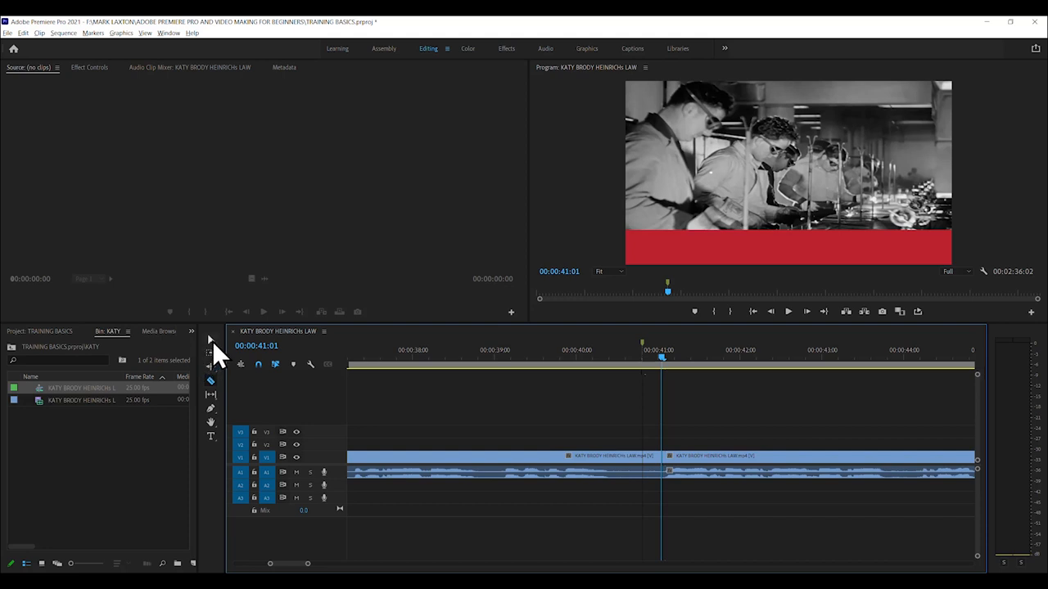
mouse_move(211, 353)
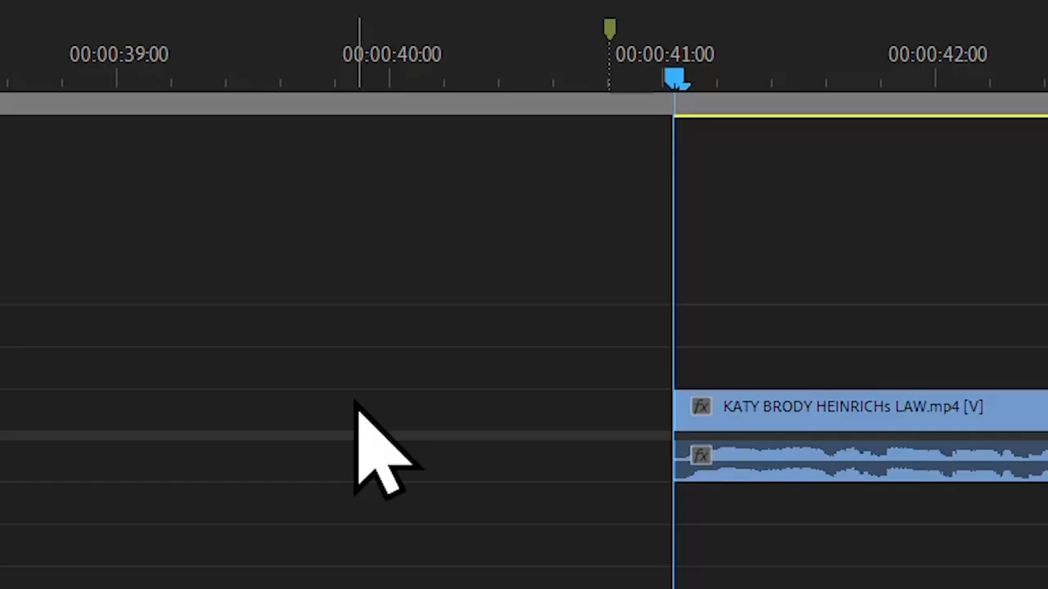
Step: Ripple-delete the gap so the presenter clip starts at zero, then preview the result
left_click(327, 410)
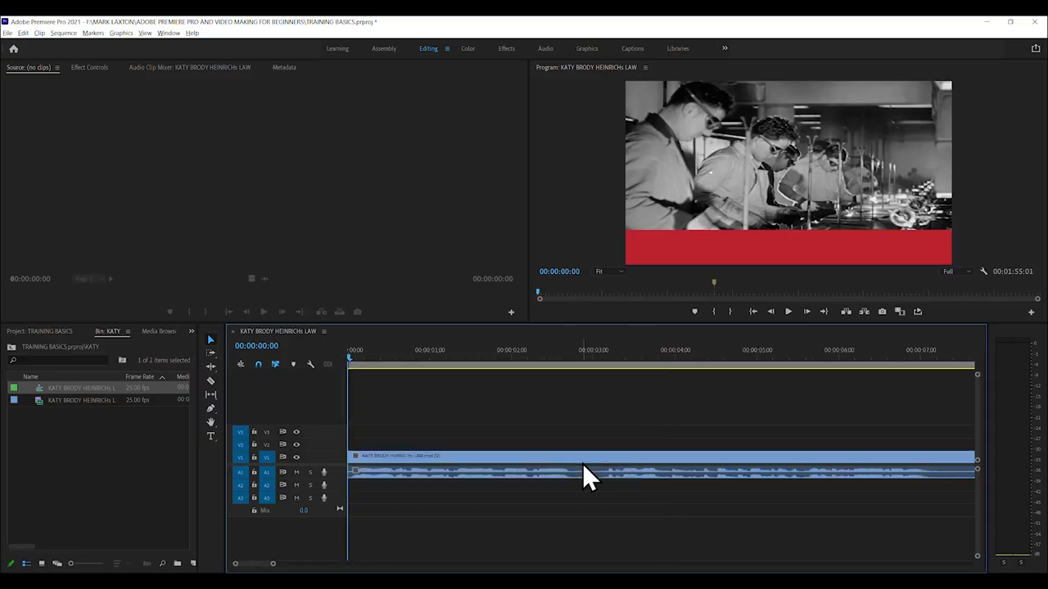
mouse_move(352, 361)
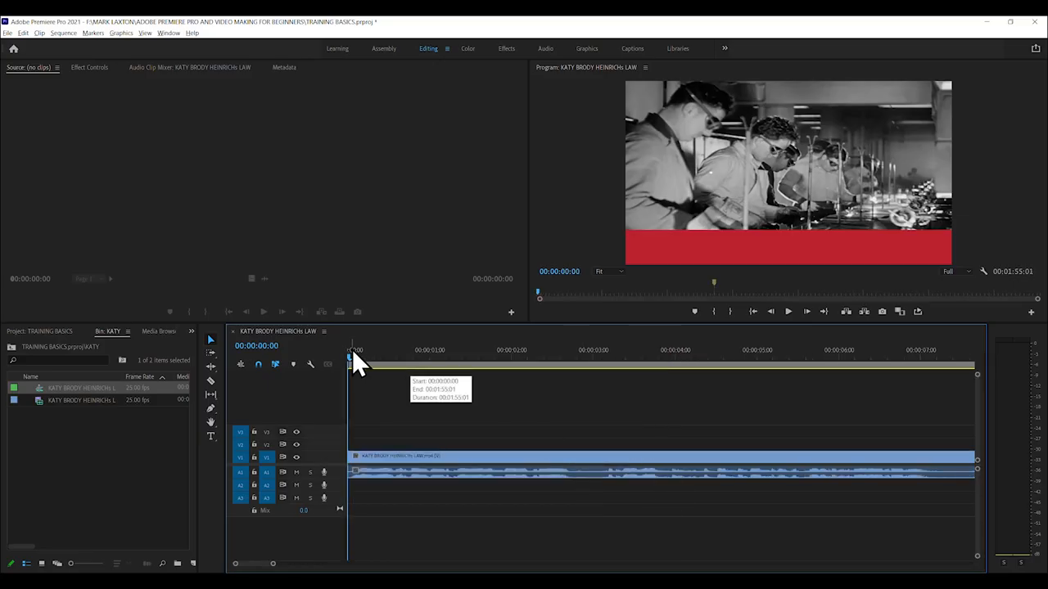
mouse_move(262, 385)
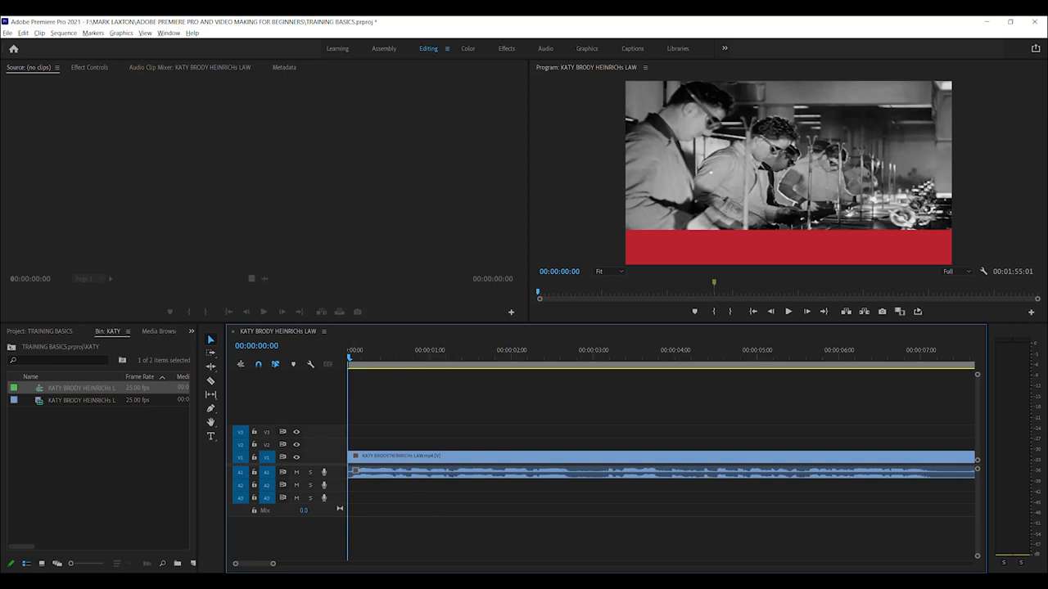
left_click(488, 357)
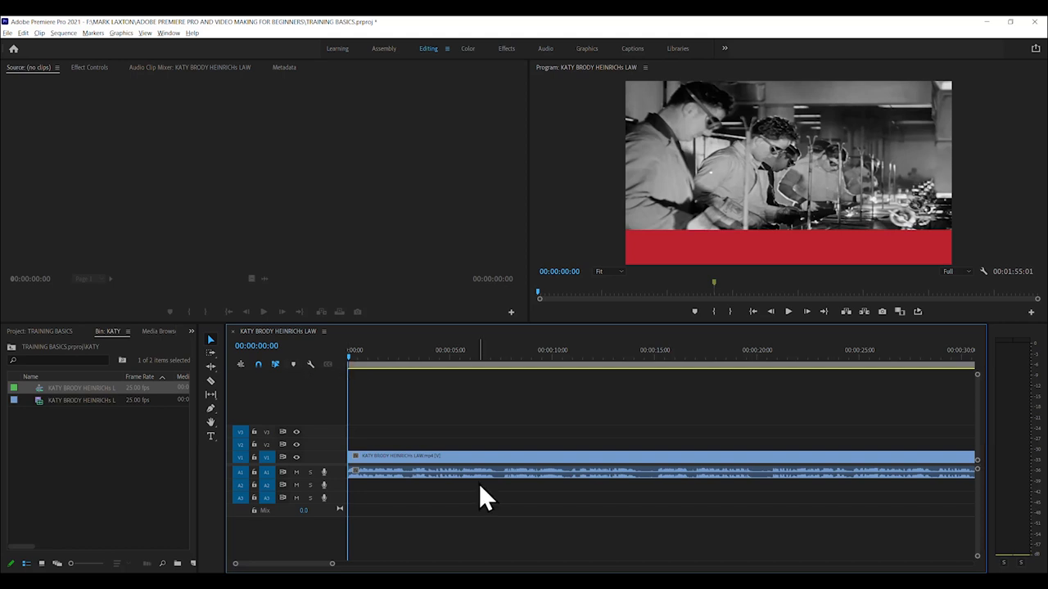
left_click(787, 311)
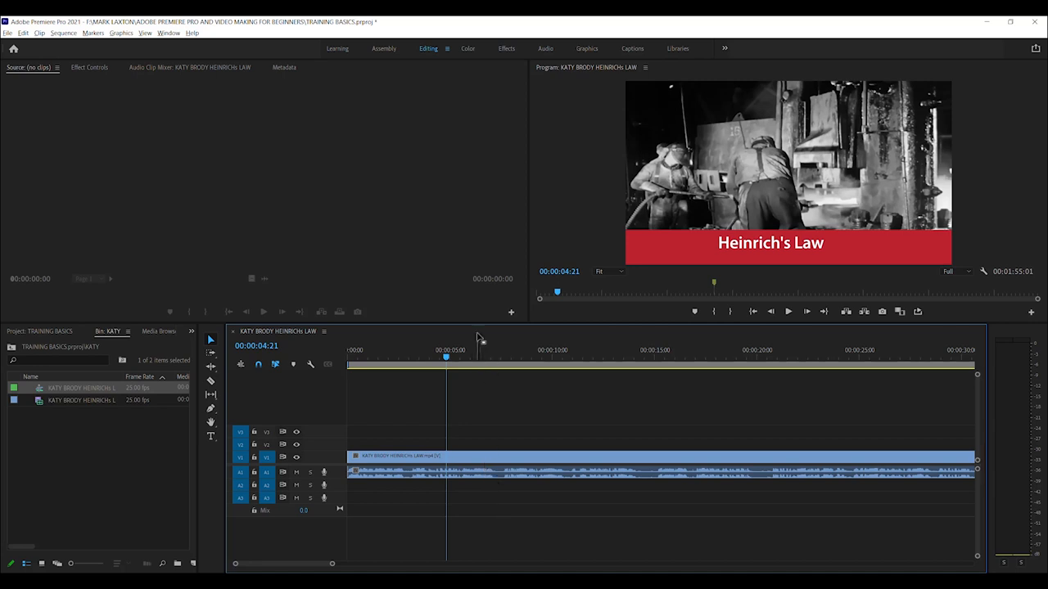
mouse_move(481, 435)
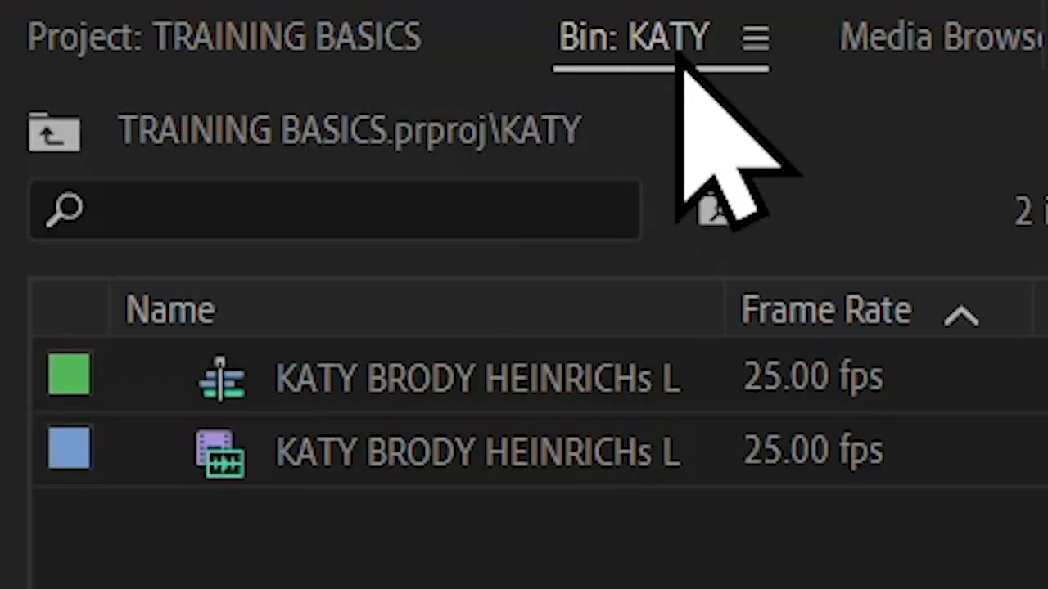
mouse_move(720, 210)
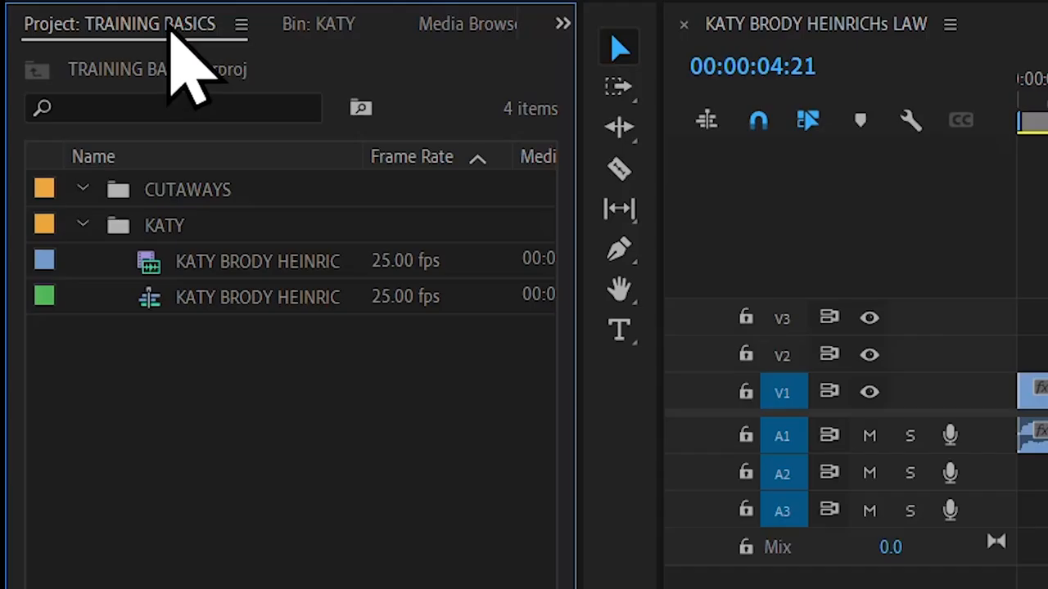
mouse_move(221, 238)
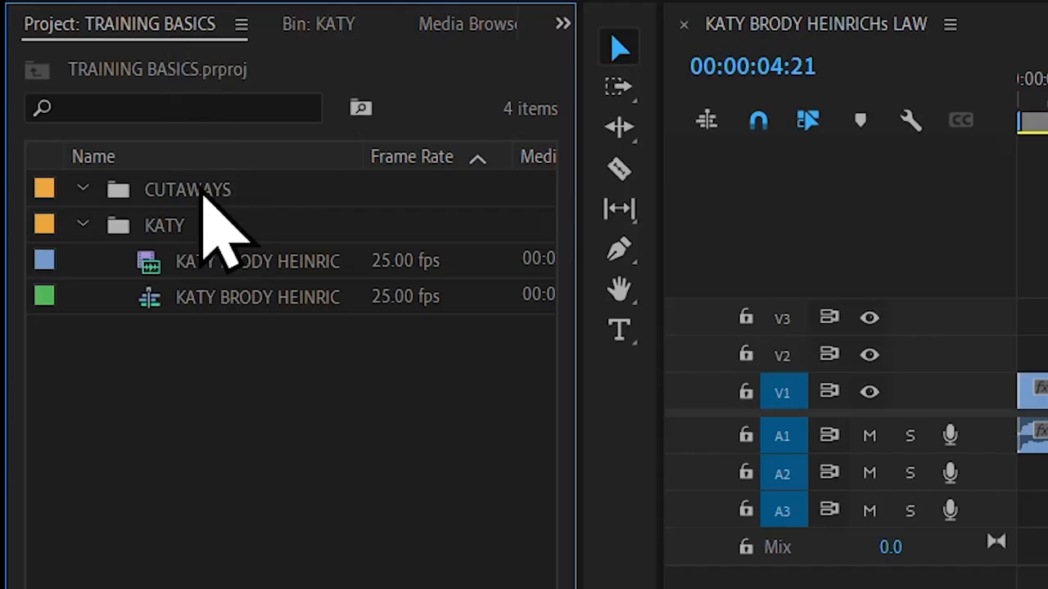
Step: Import the steel-works cutaway MP4s, including STEEL WORKS AERIAL, into the CUTAWAYS bin
left_click(187, 190)
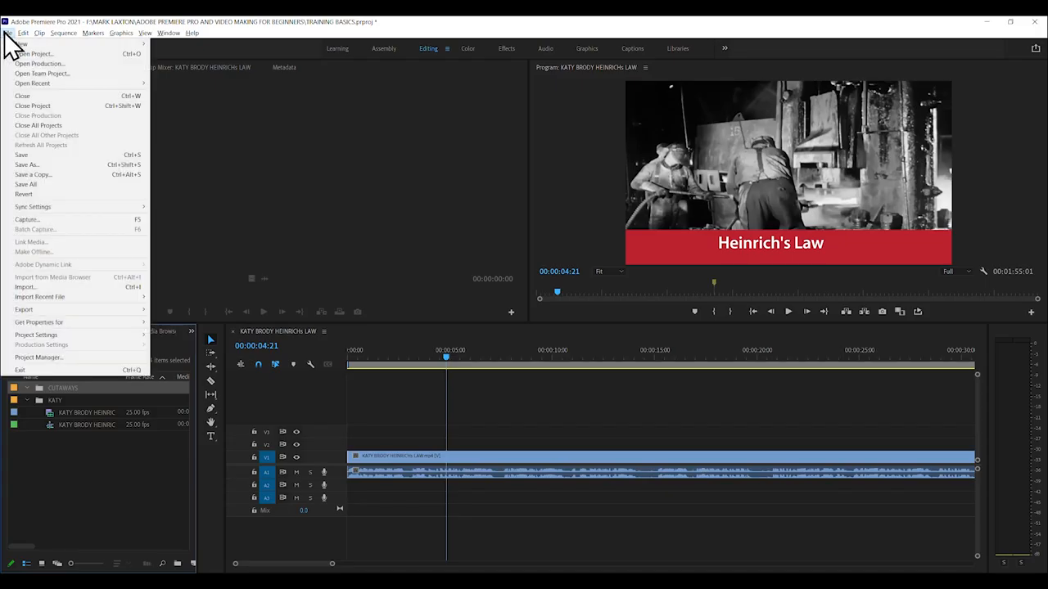
left_click(26, 286)
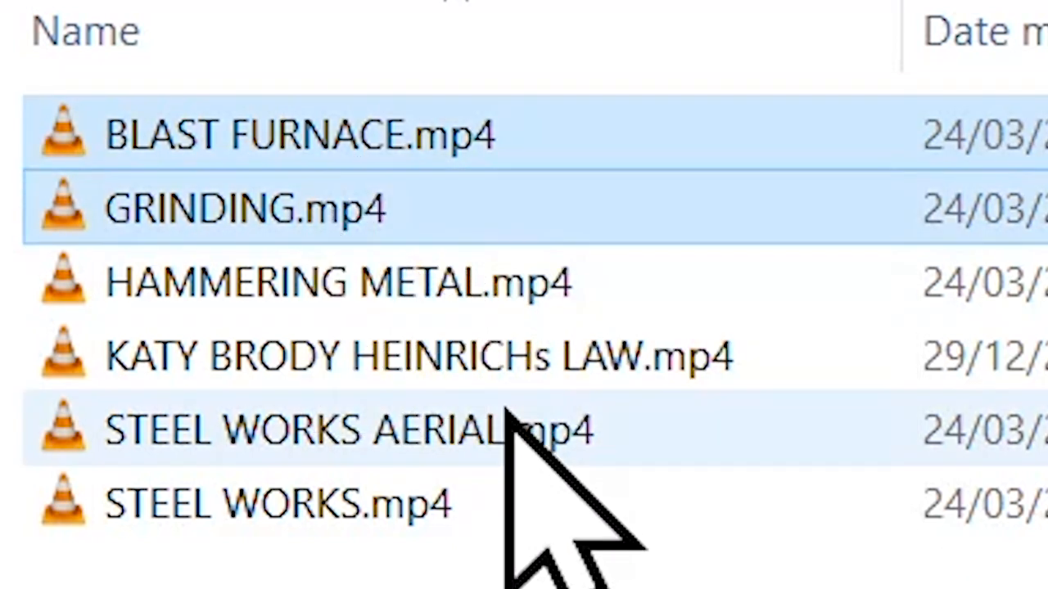
left_click(336, 282)
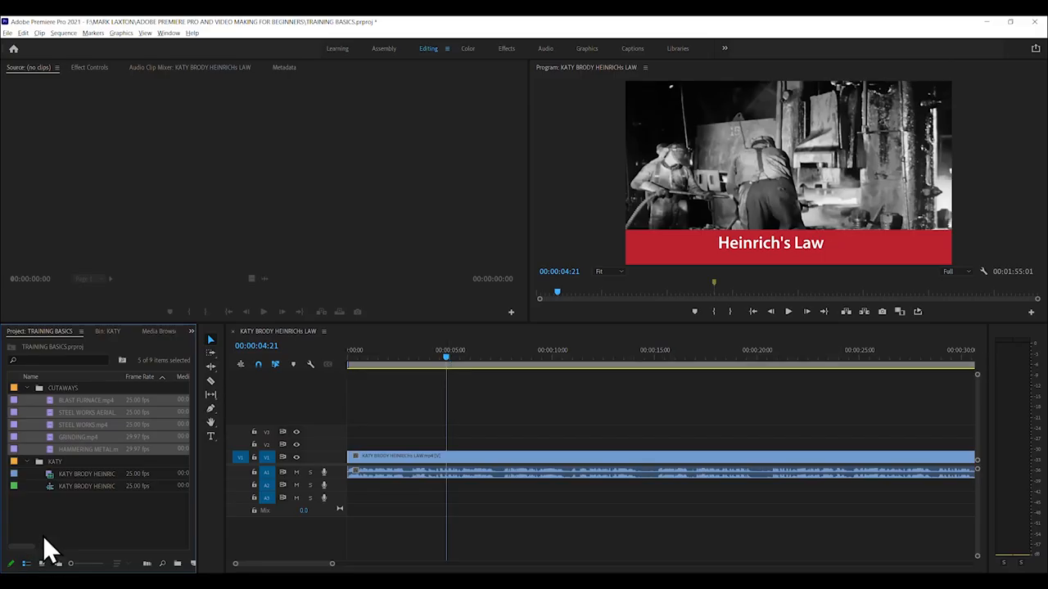
Step: Place STEEL WORKS AERIAL on V2 above the presenter and trim its out point to a short shot
left_click(85, 412)
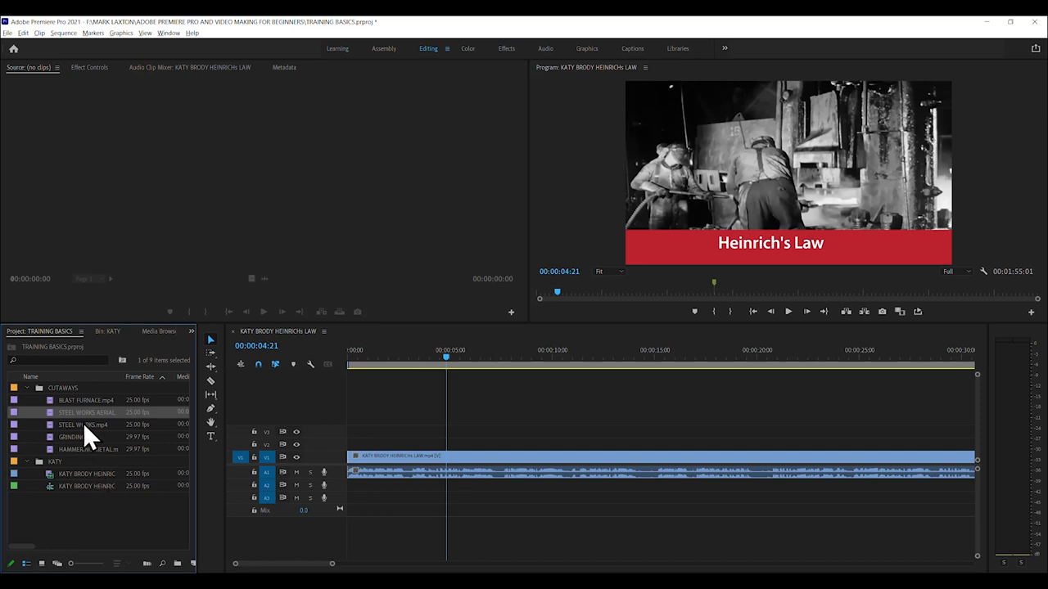
mouse_move(79, 436)
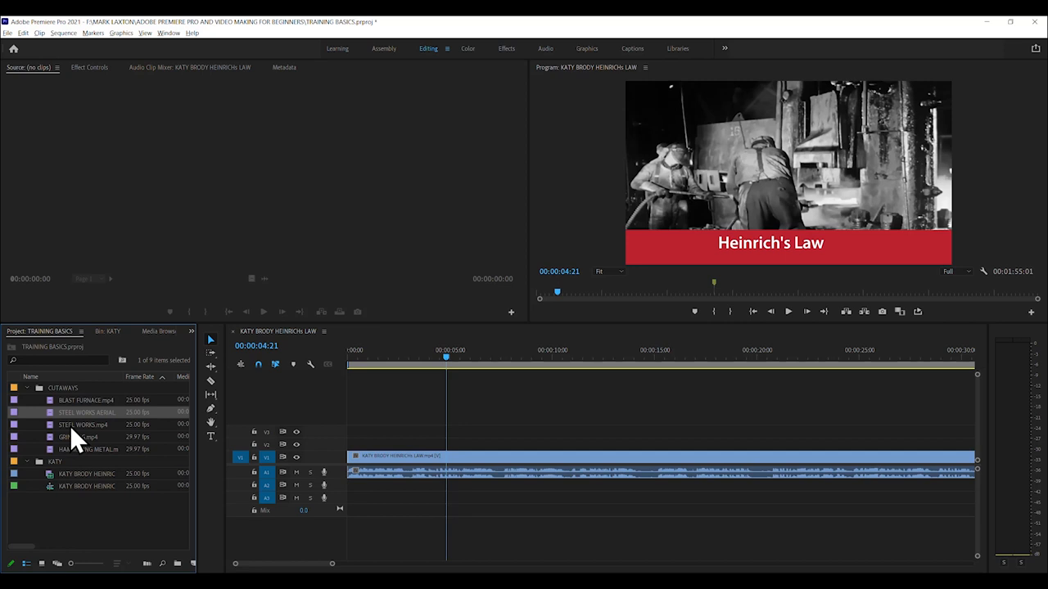
mouse_move(79, 448)
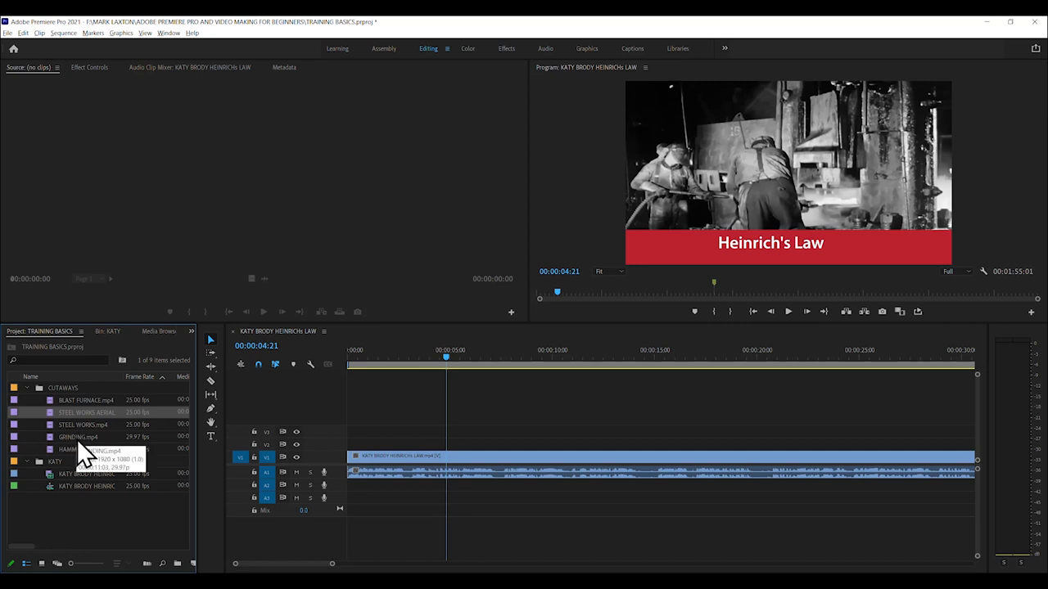
mouse_move(134, 491)
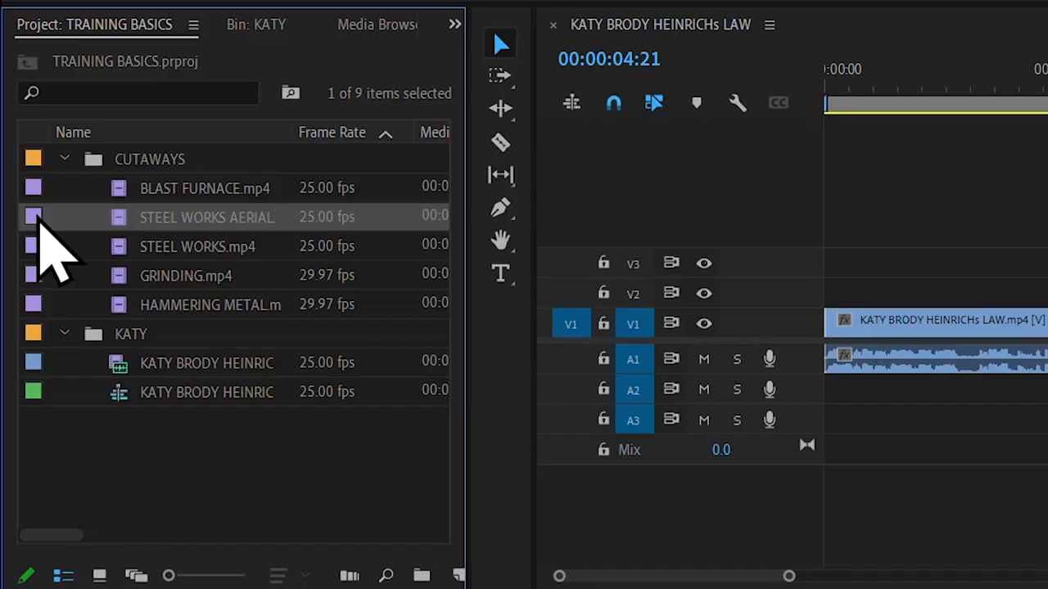
mouse_move(193, 221)
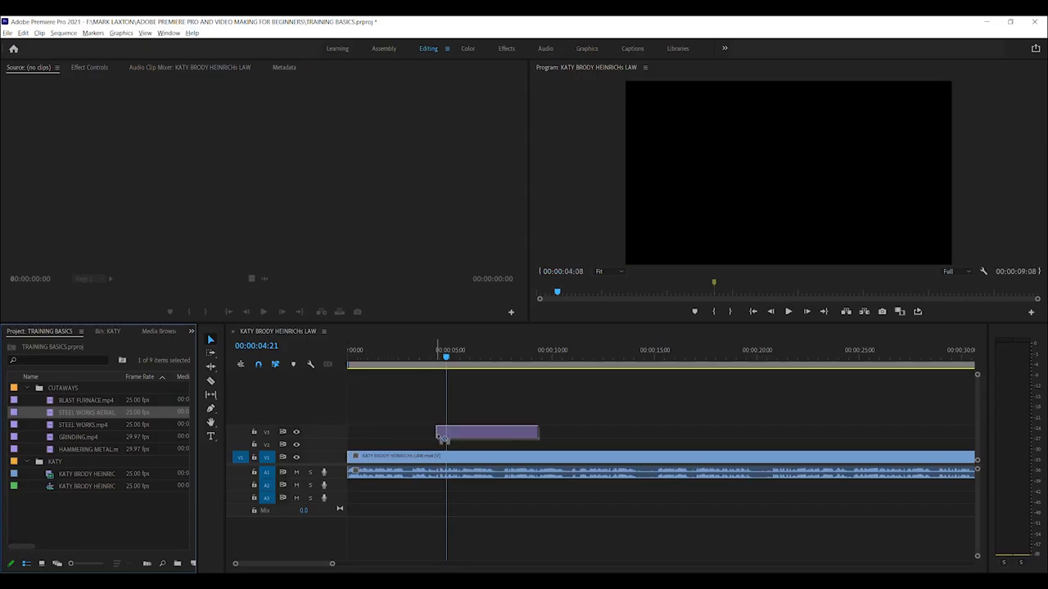
left_click_drag(487, 432, 499, 442)
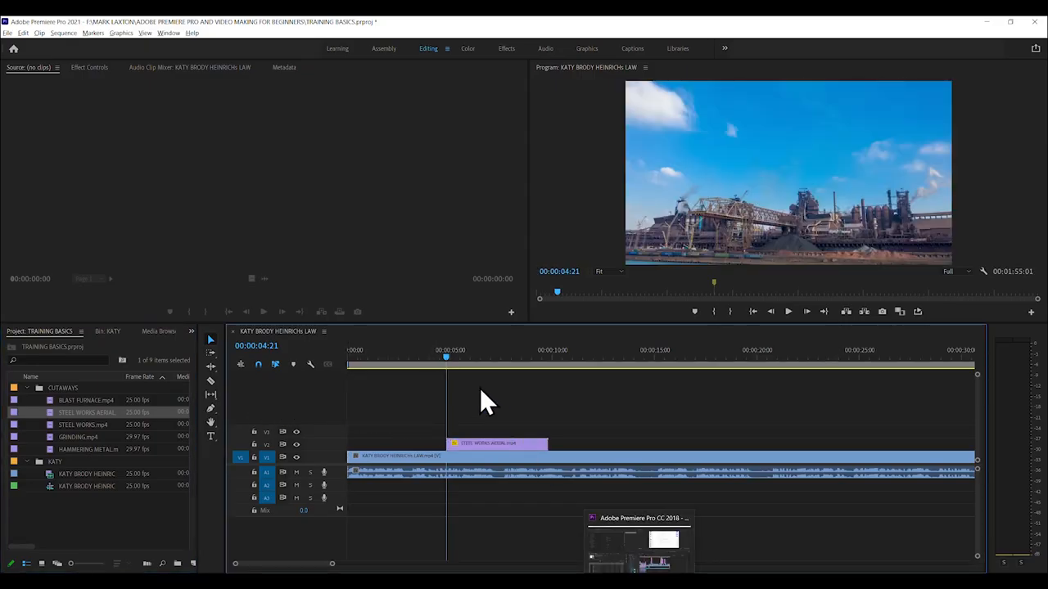
mouse_move(445, 363)
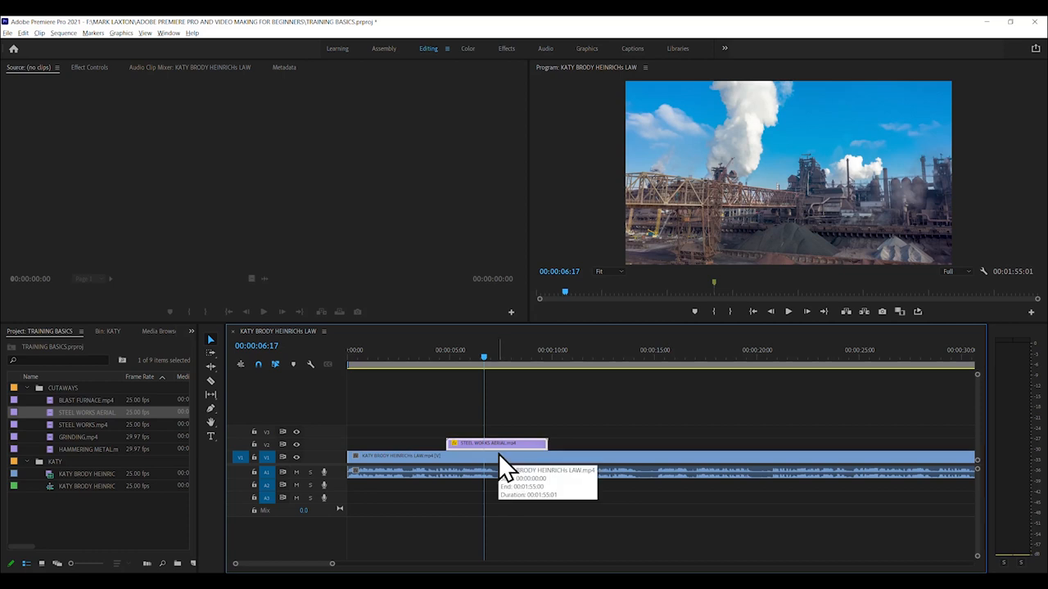
mouse_move(504, 466)
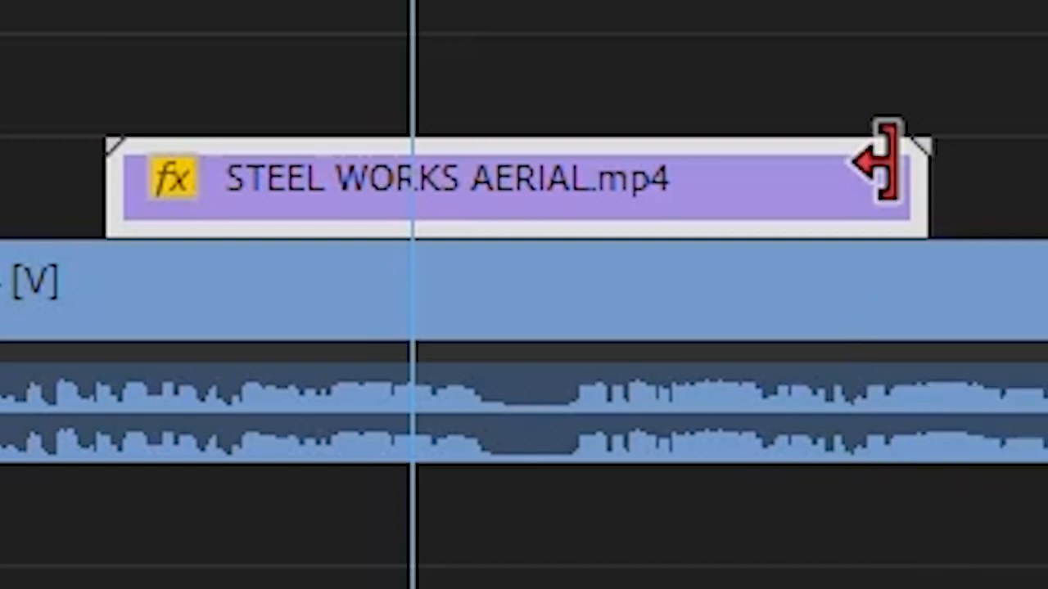
left_click_drag(885, 176, 786, 176)
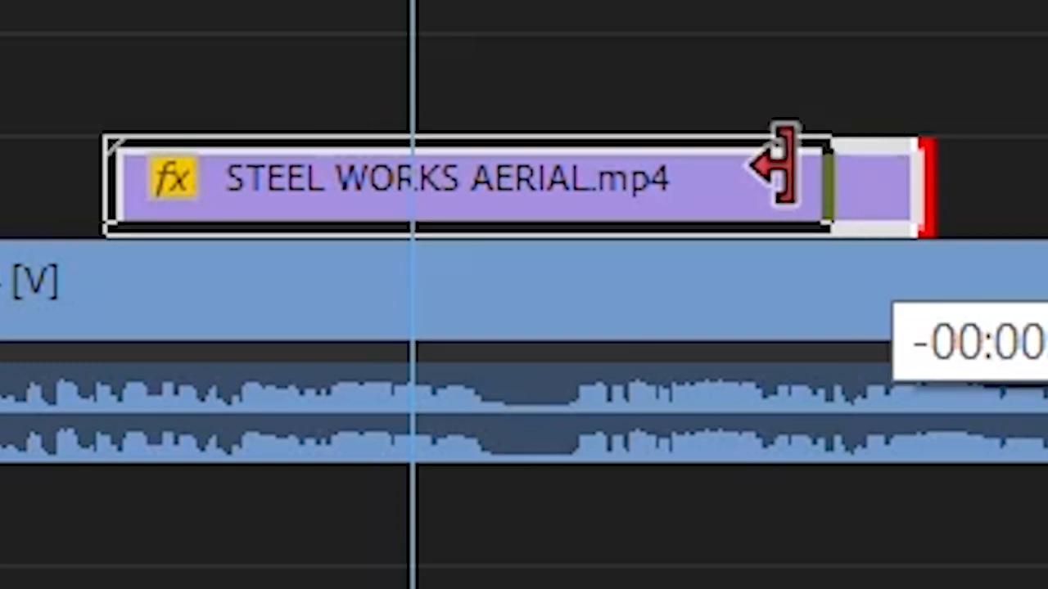
left_click_drag(785, 172, 384, 204)
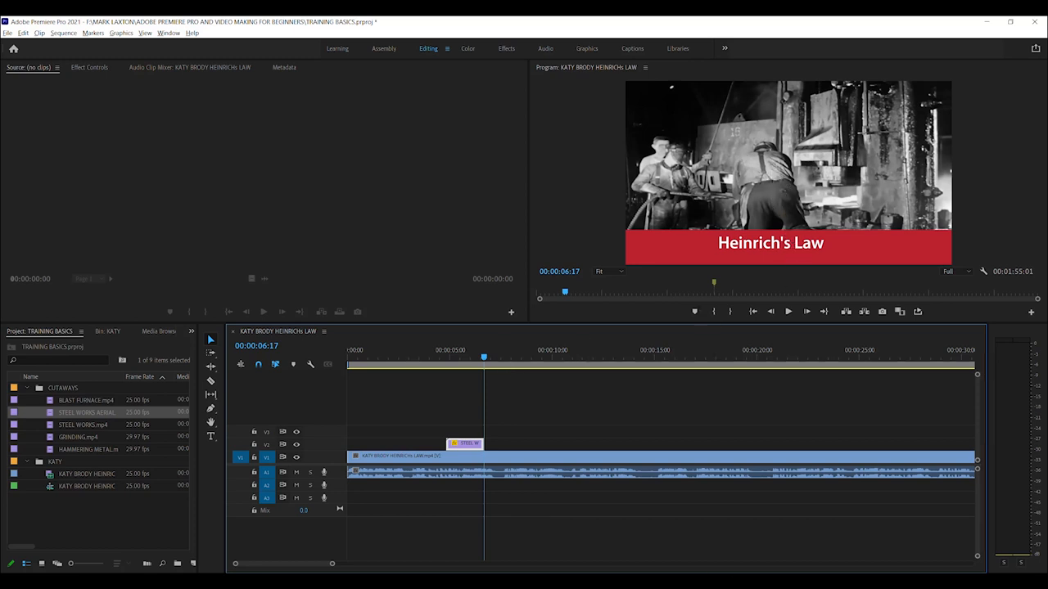
mouse_move(88, 442)
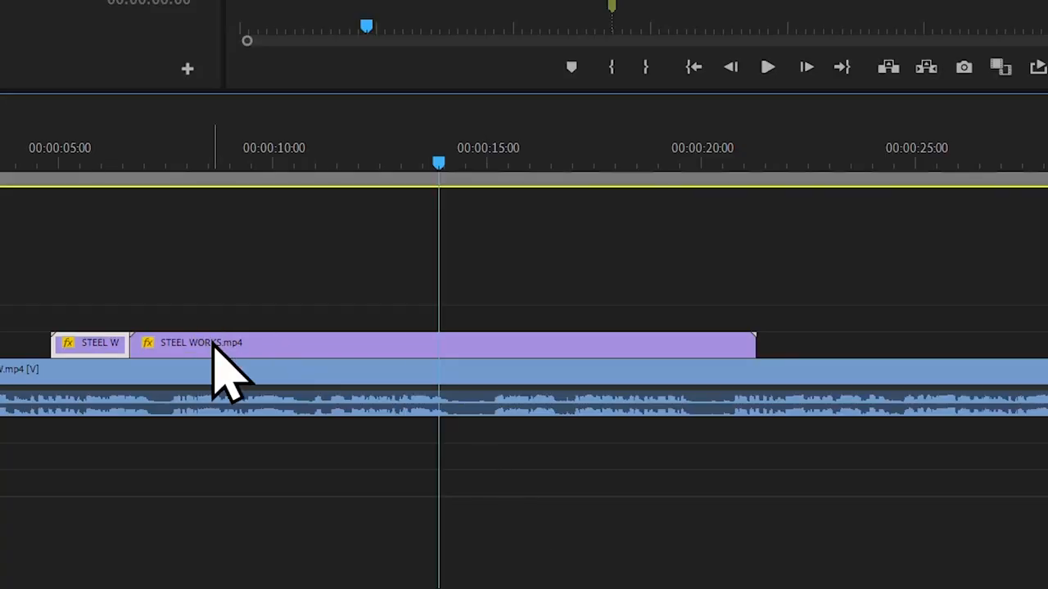
Step: Razor-split the STEEL WORKS cutaway at the playhead and return to the cutaways' start
left_click(229, 344)
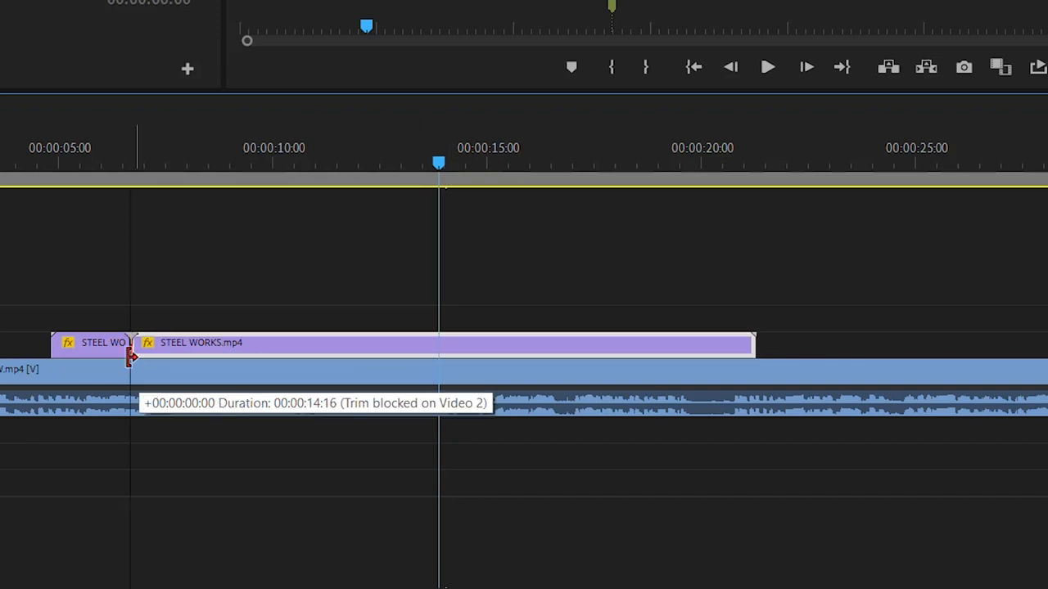
mouse_move(488, 293)
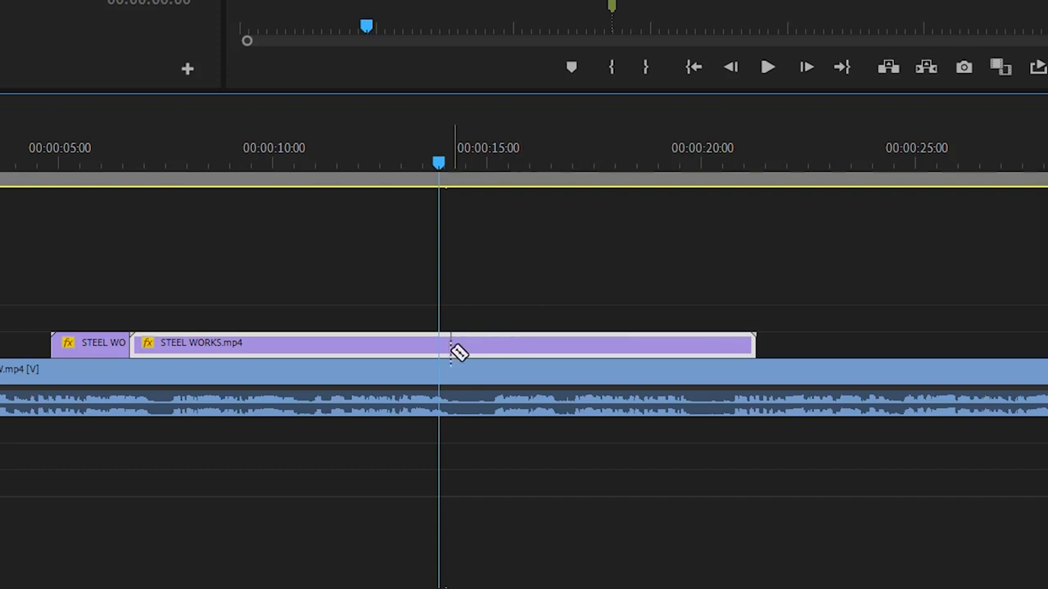
left_click(459, 352)
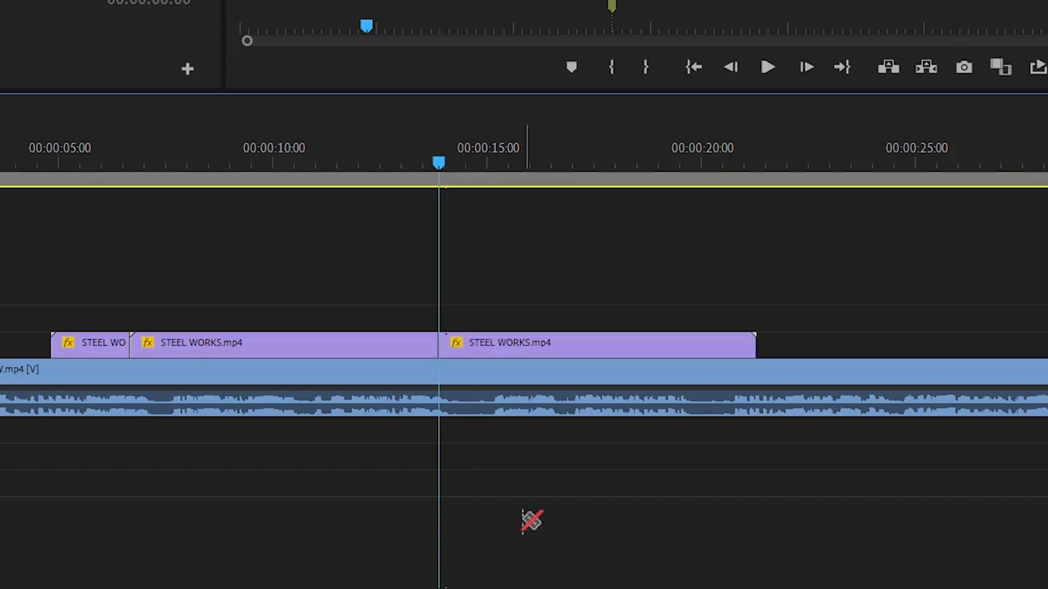
mouse_move(396, 384)
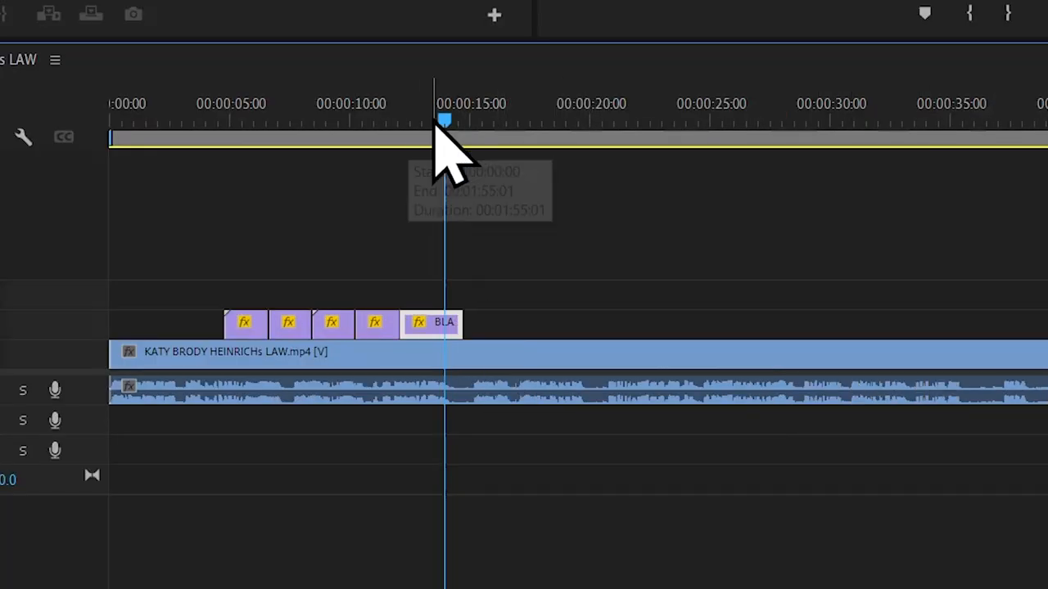
mouse_move(516, 188)
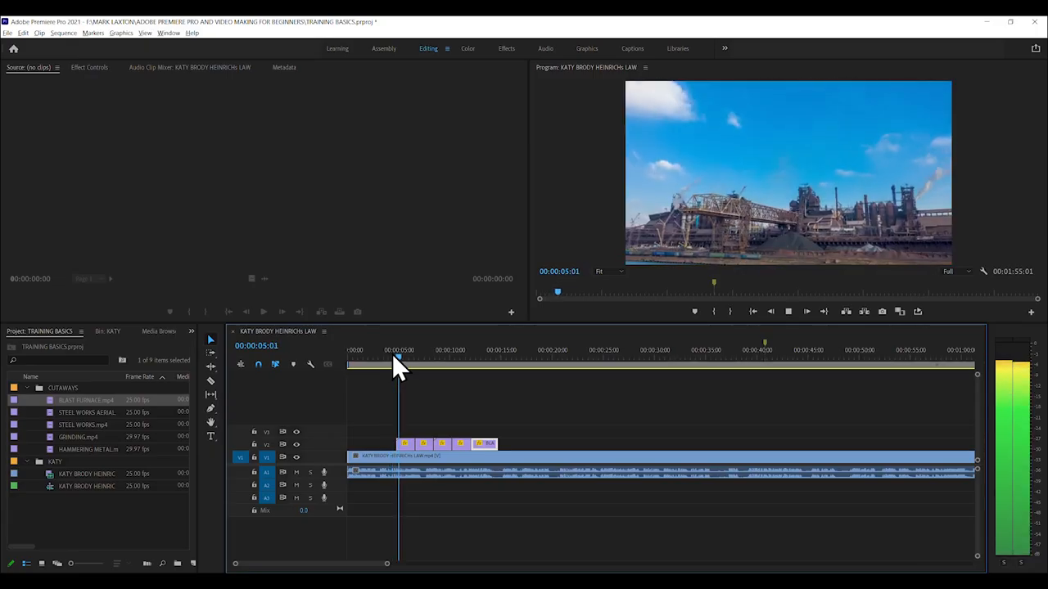
left_click(419, 361)
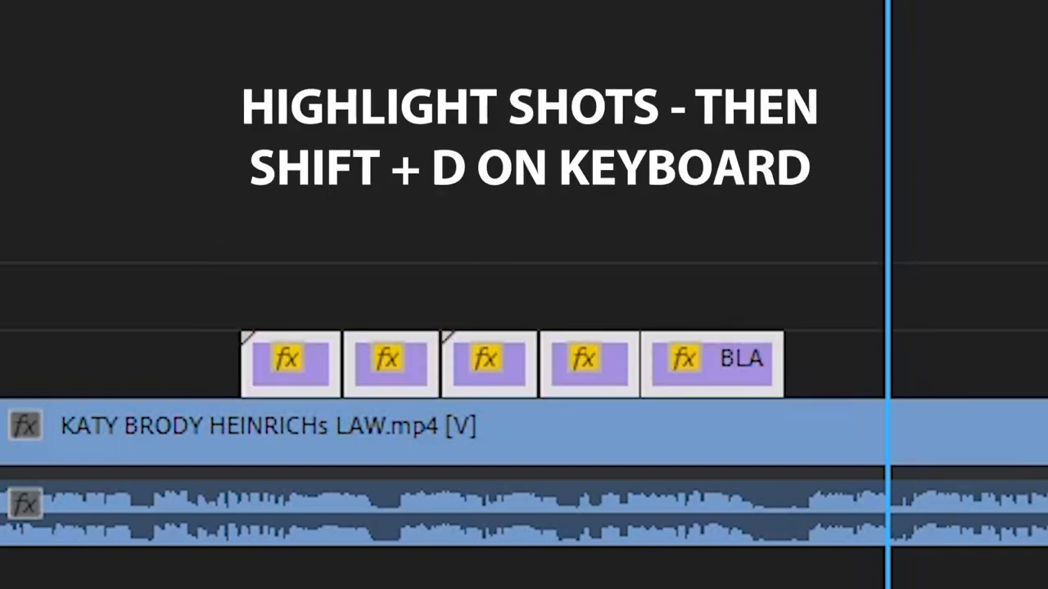
Step: Apply the default Cross Dissolve to the selected cutaways with Shift+D and review the Timeline preferences
key("shift+d")
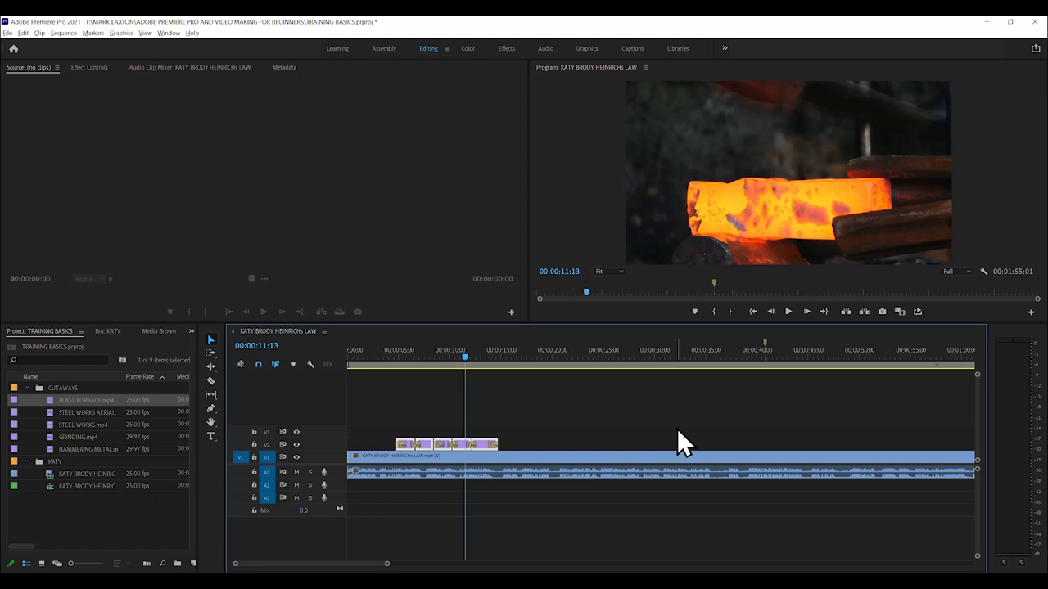
mouse_move(508, 495)
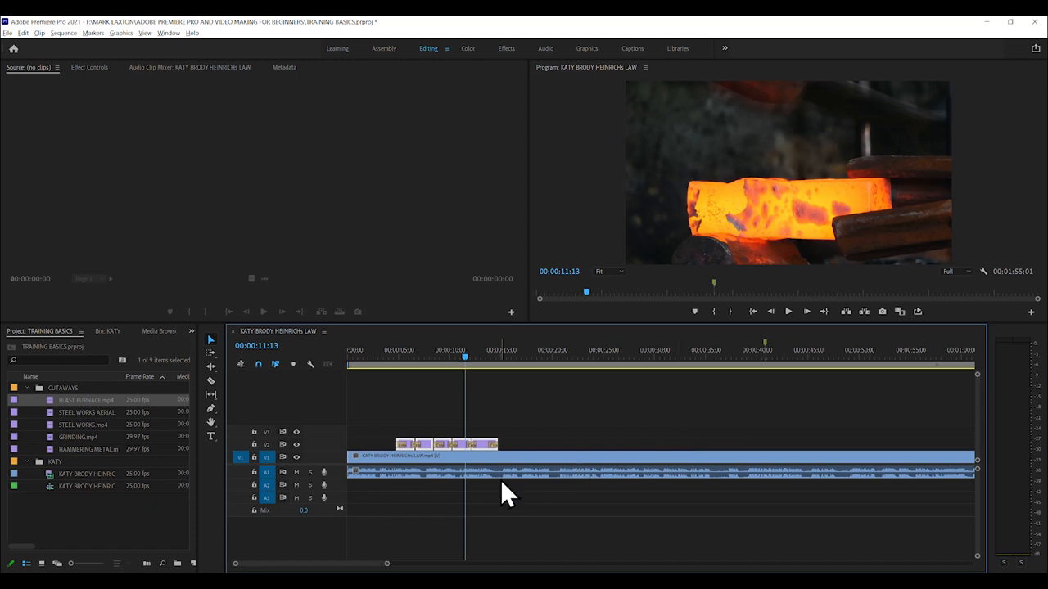
mouse_move(499, 418)
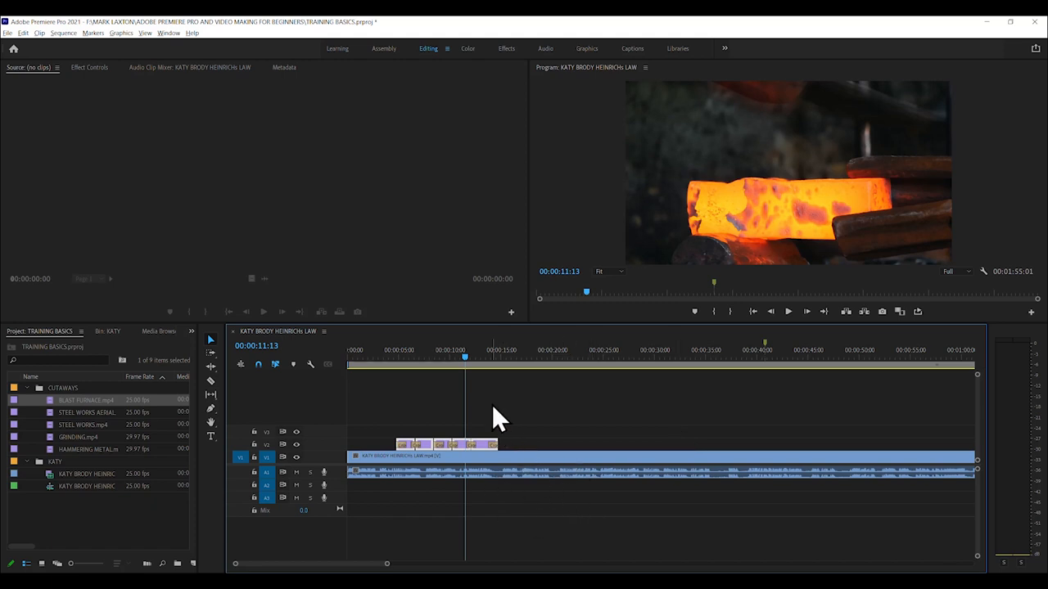
mouse_move(461, 458)
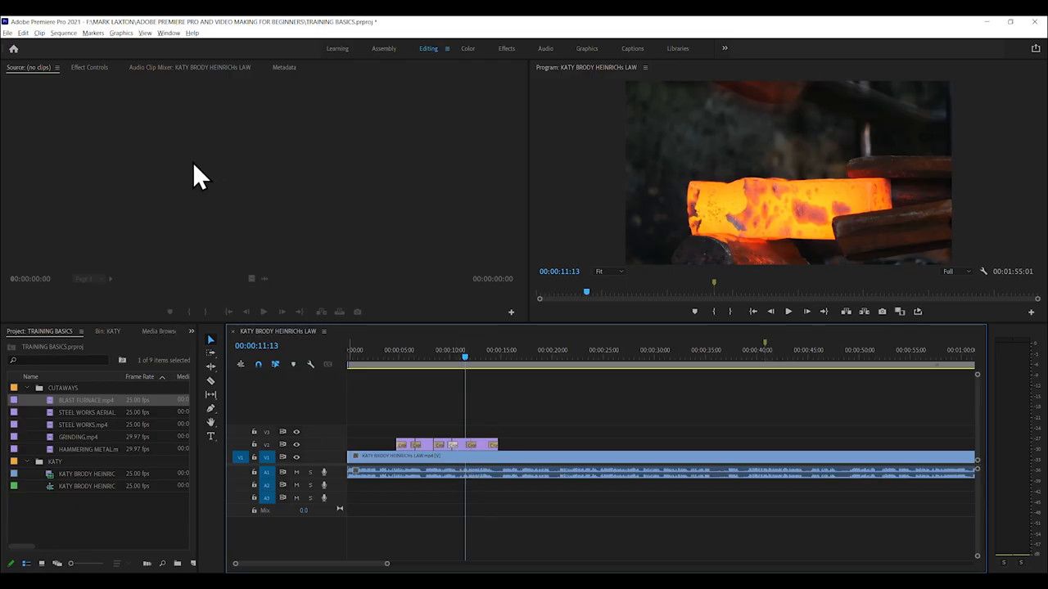
mouse_move(200, 167)
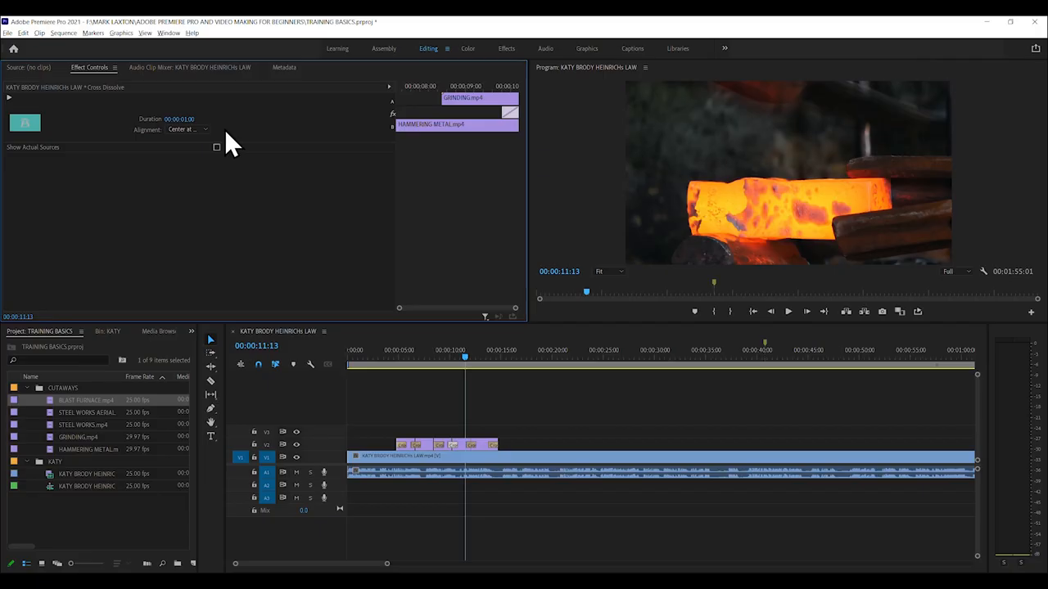
mouse_move(262, 181)
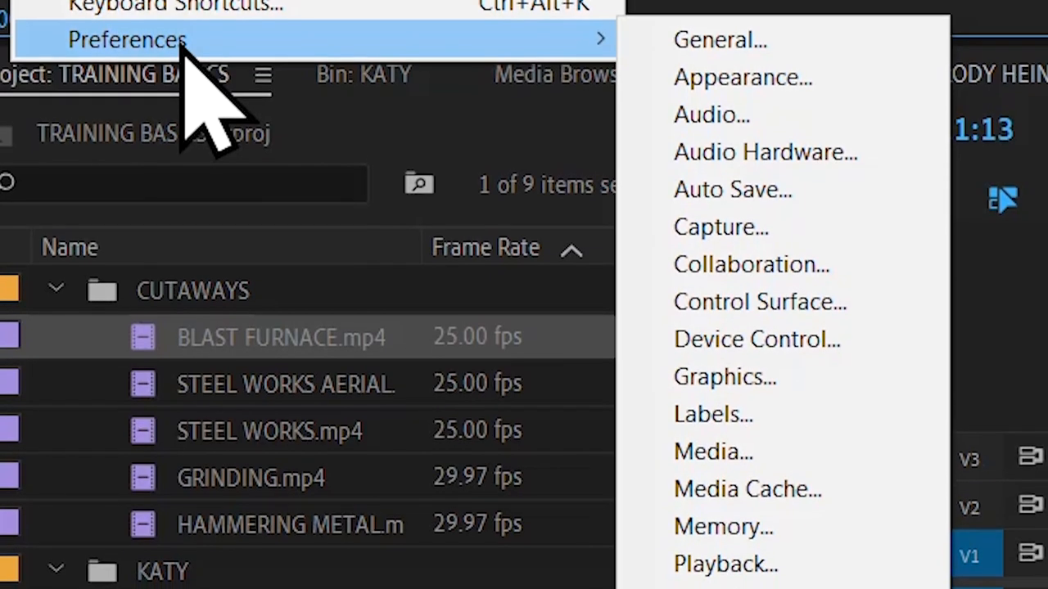
scroll("down", 3)
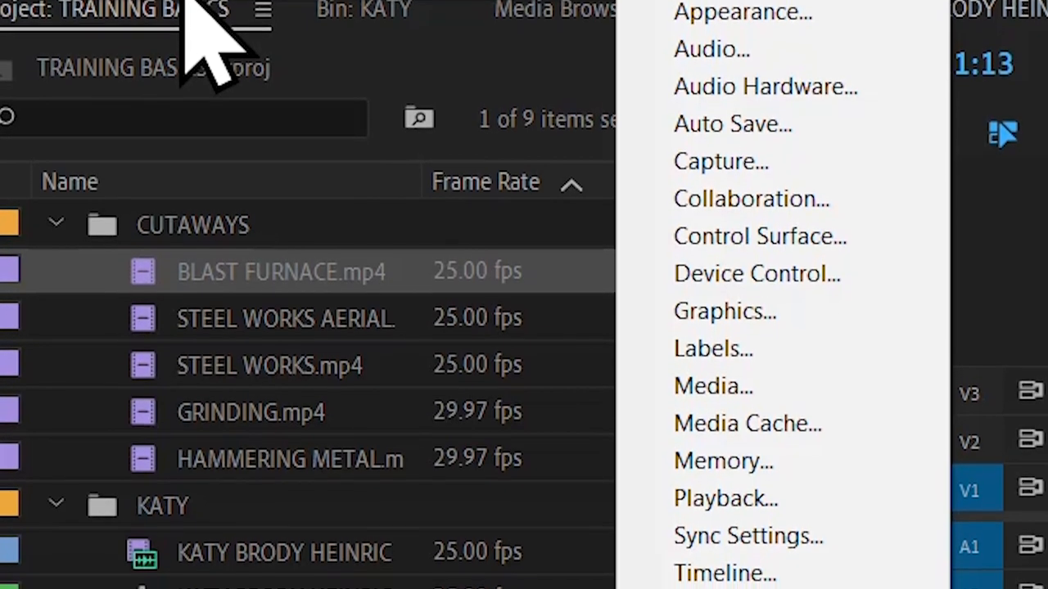
scroll("down", 3)
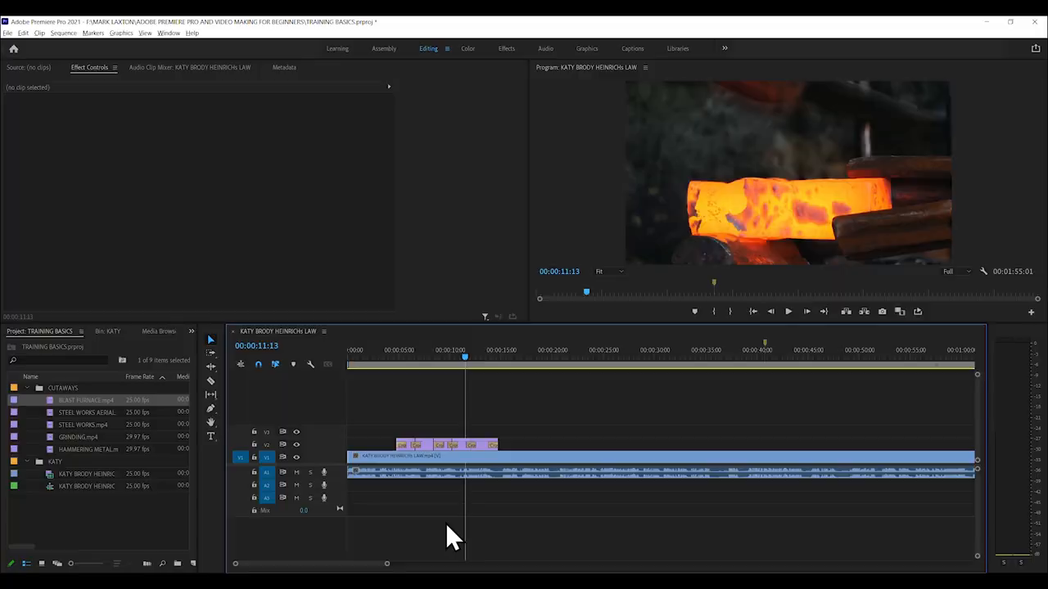
mouse_move(663, 508)
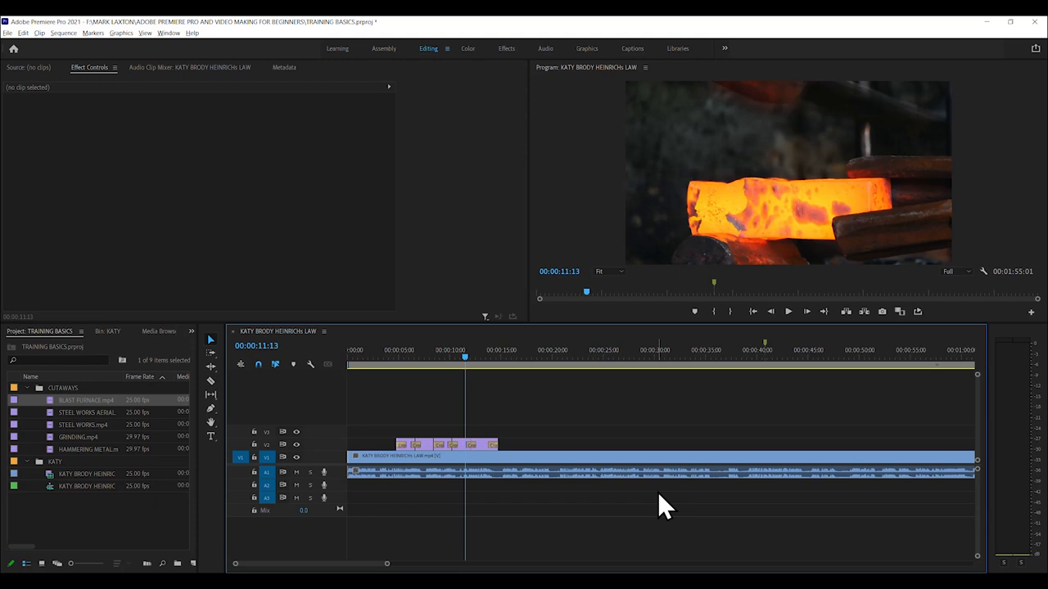
mouse_move(524, 500)
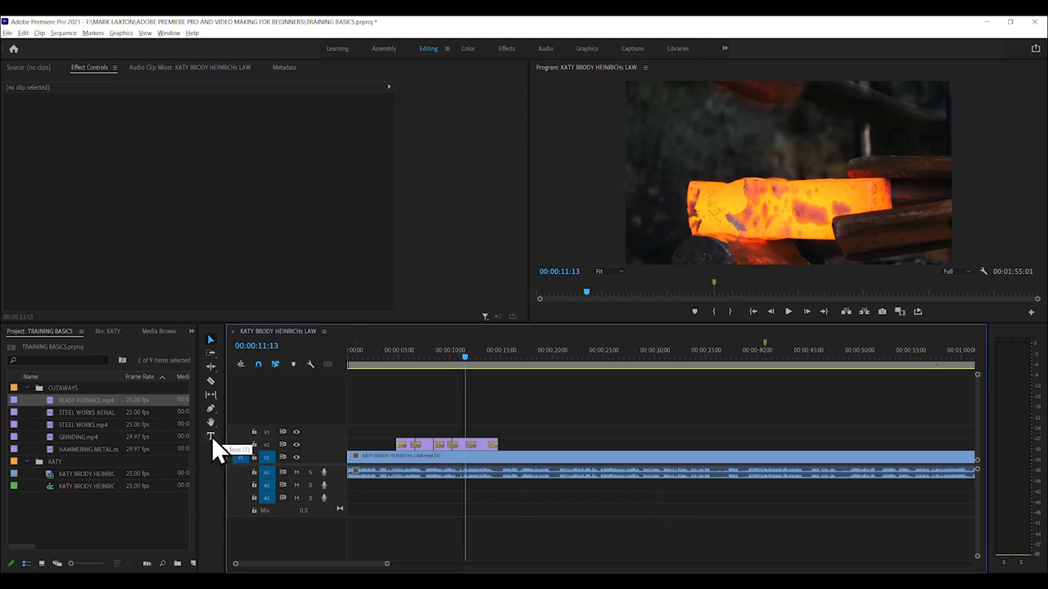
mouse_move(212, 437)
type("OUR STEEL PLANT")
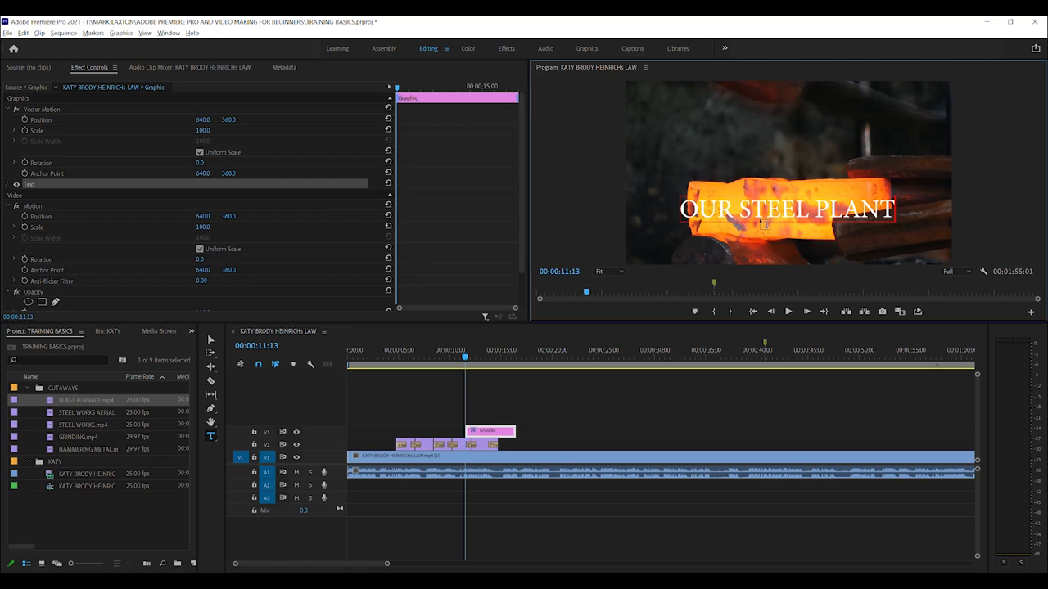
Step: Create the OUR STEEL PLANT title graphic on V3 over the glowing metal shot
left_click(766, 211)
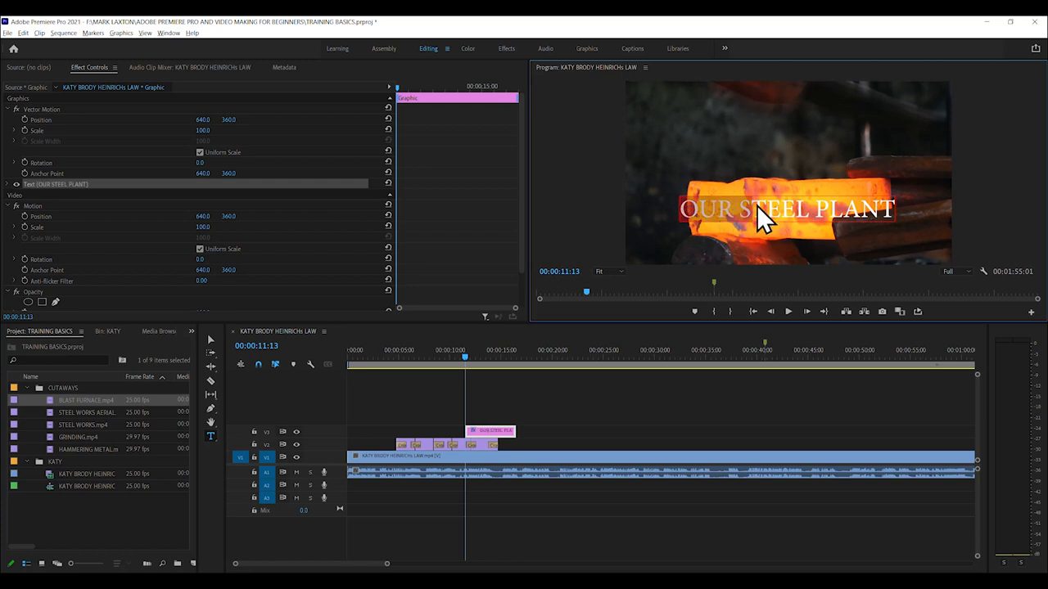
mouse_move(713, 134)
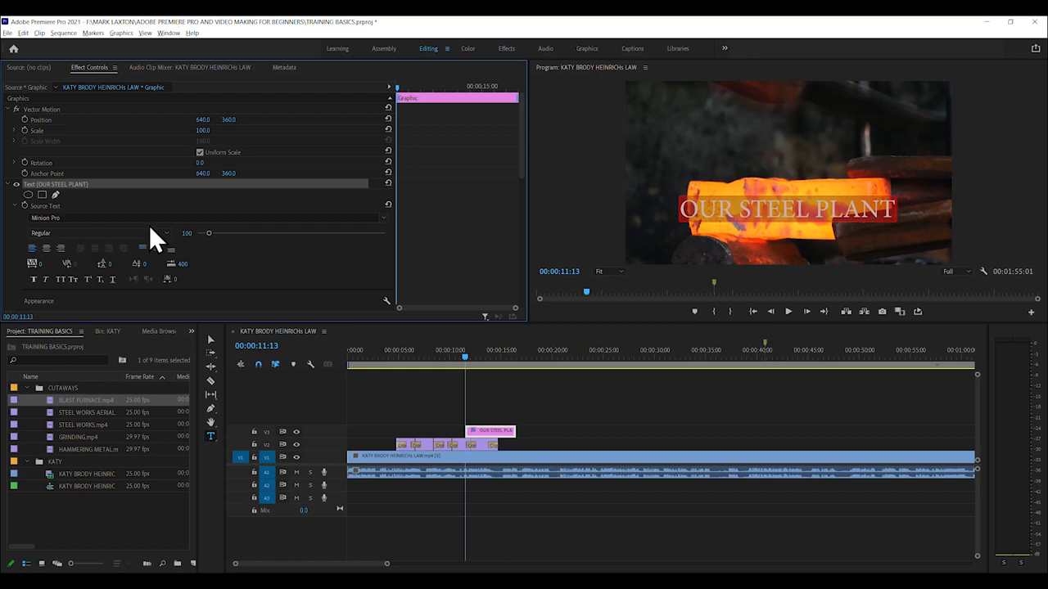
Step: Set the OUR STEEL PLANT title font to Myriad Pro Semibold in Source Text
left_click(82, 218)
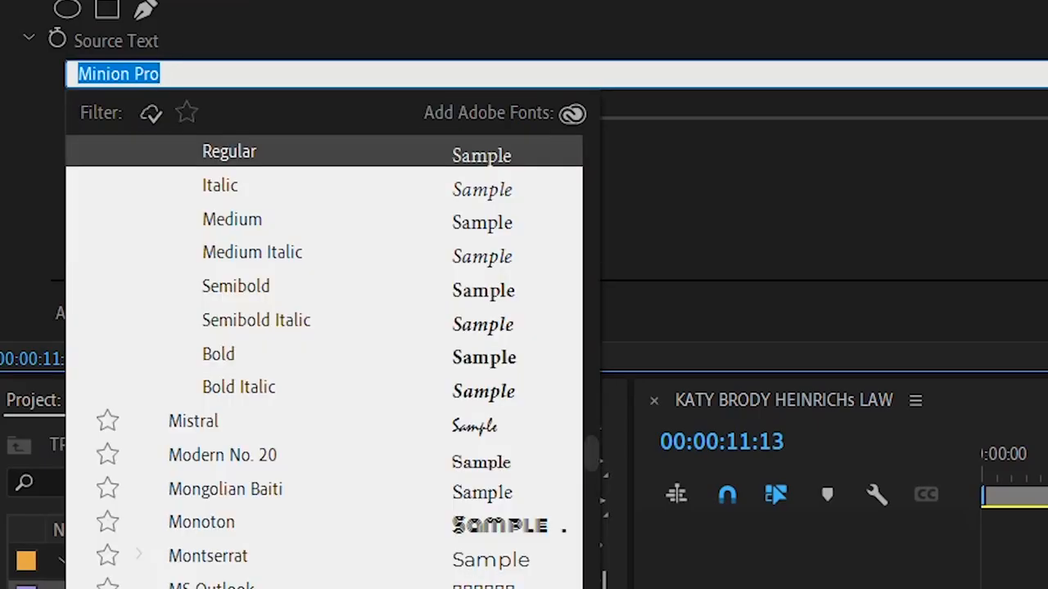
scroll("down", 3)
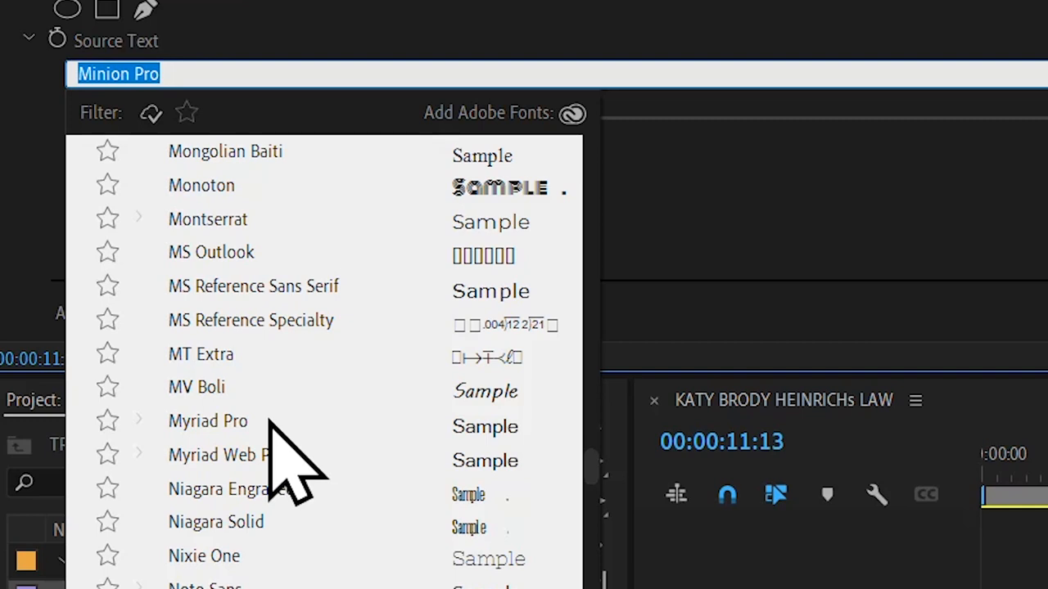
left_click(207, 420)
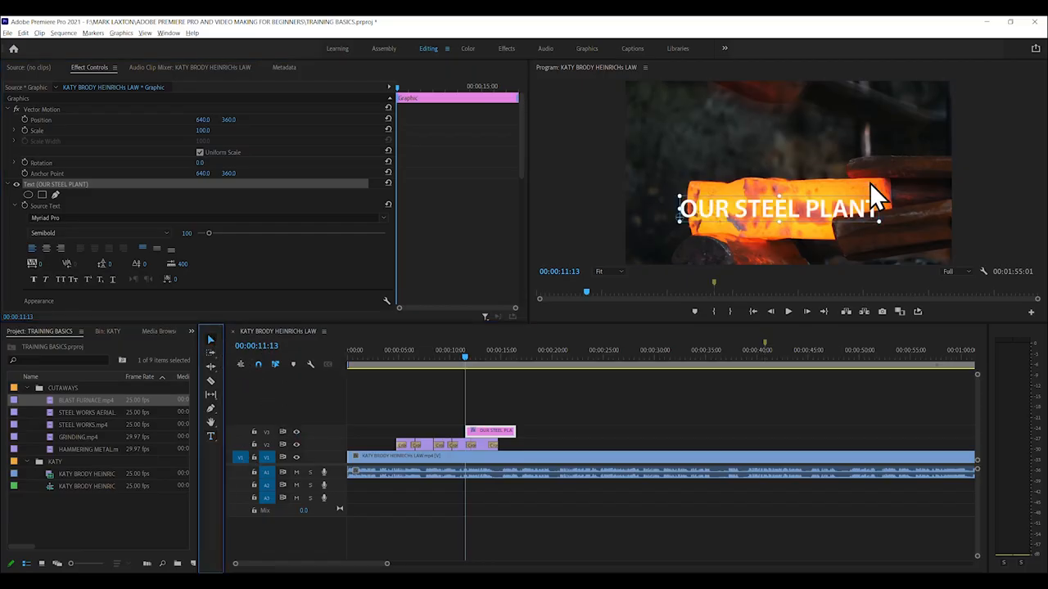
left_click_drag(773, 209, 777, 222)
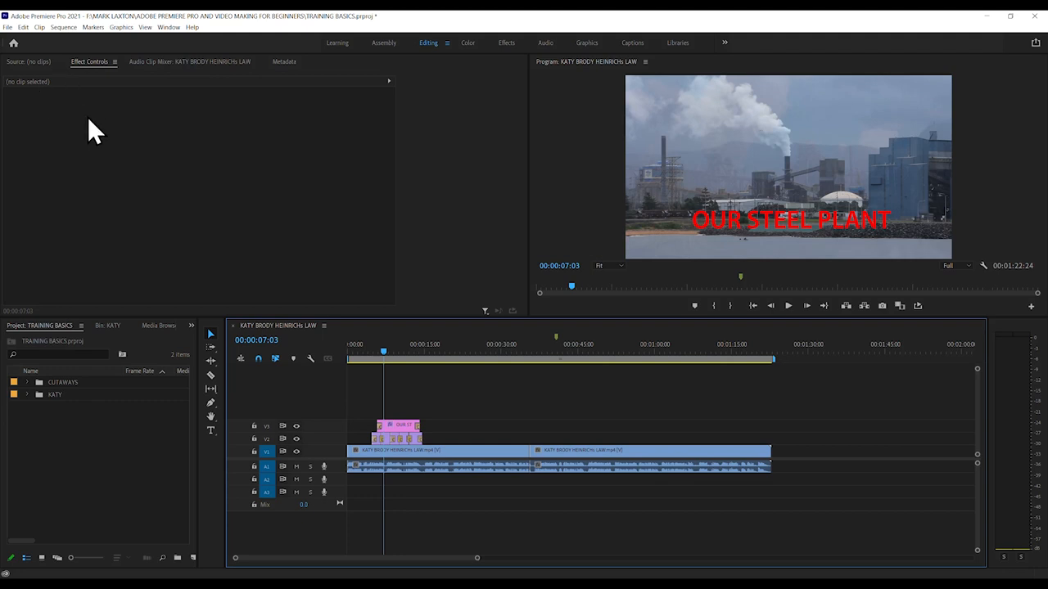
mouse_move(288, 343)
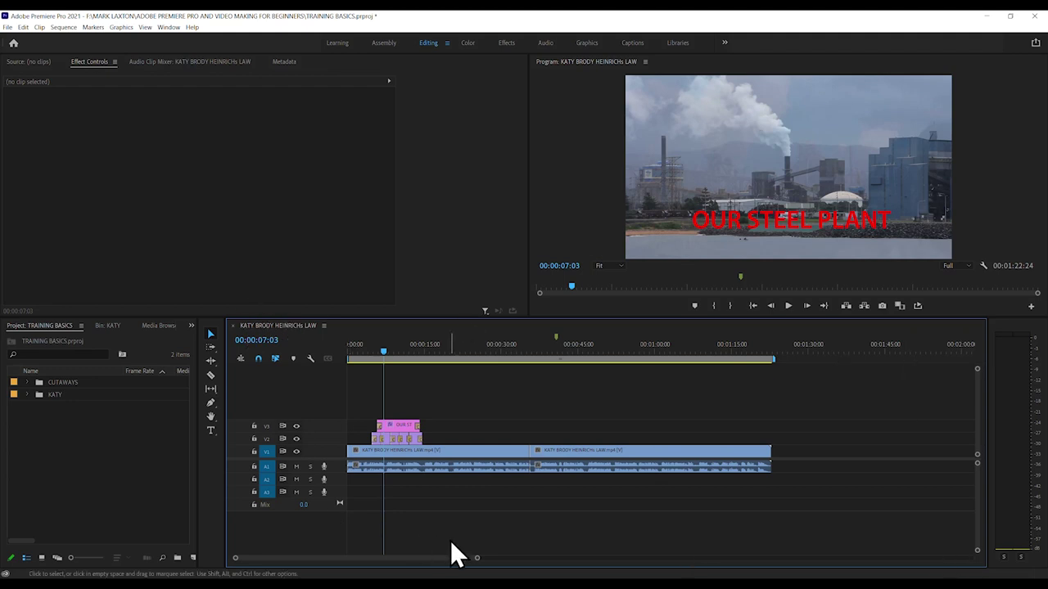
mouse_move(522, 375)
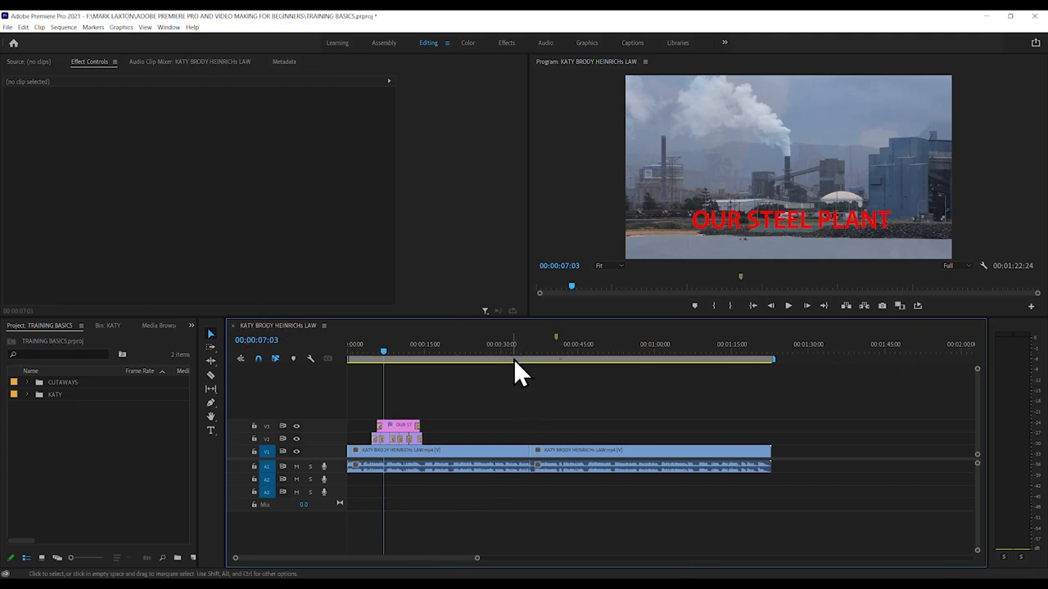
mouse_move(501, 380)
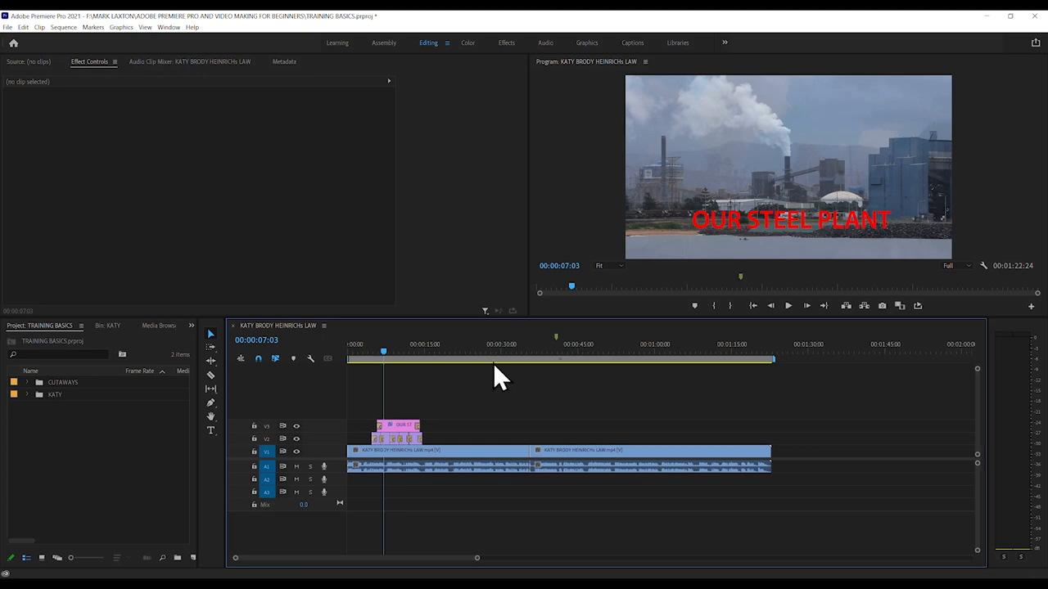
mouse_move(770, 389)
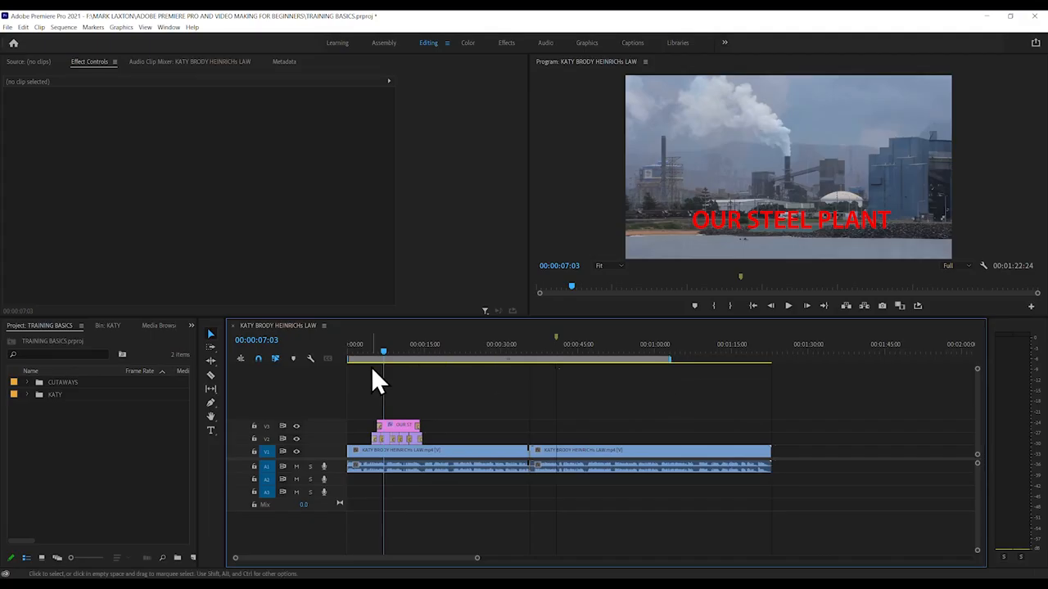
mouse_move(373, 373)
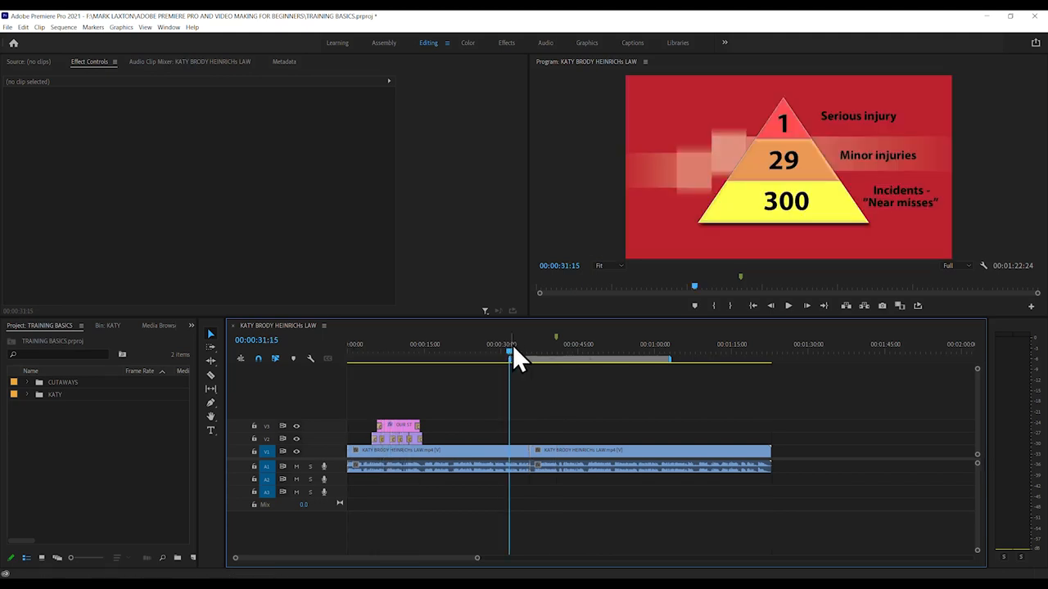
left_click_drag(511, 360, 663, 360)
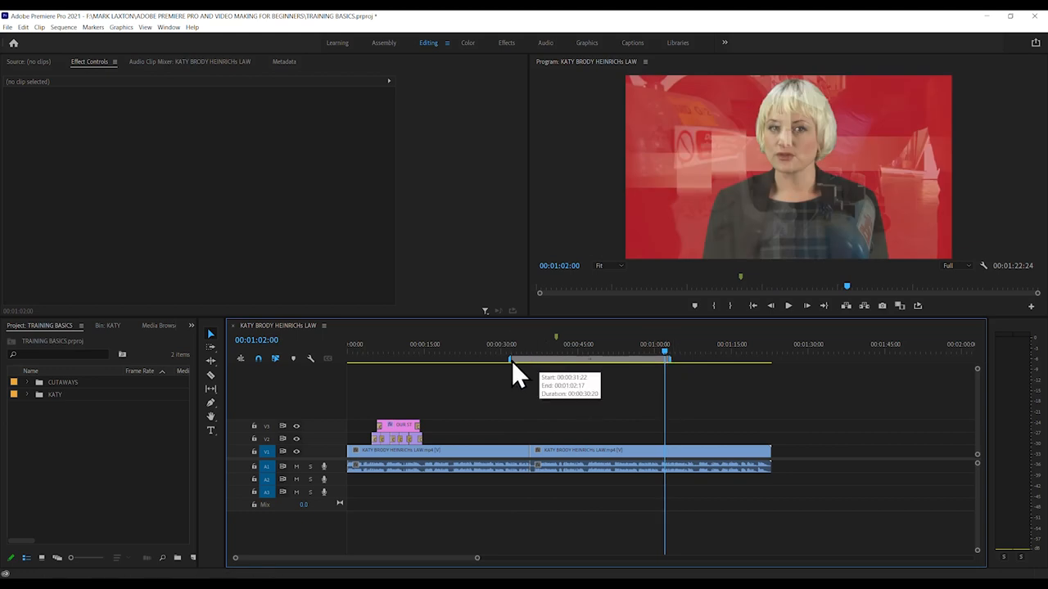
mouse_move(691, 369)
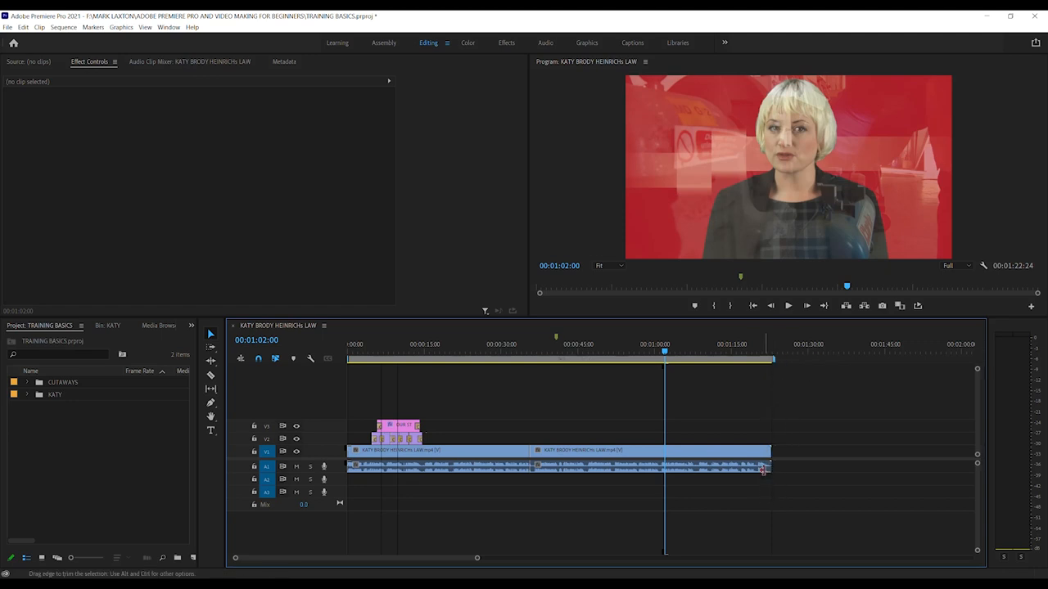
mouse_move(724, 369)
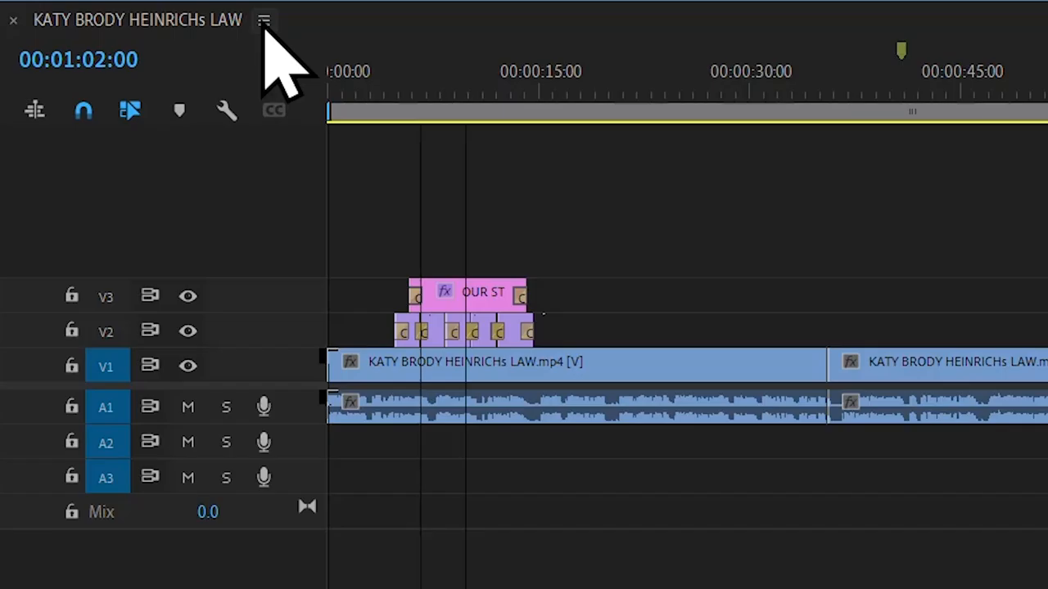
left_click(264, 19)
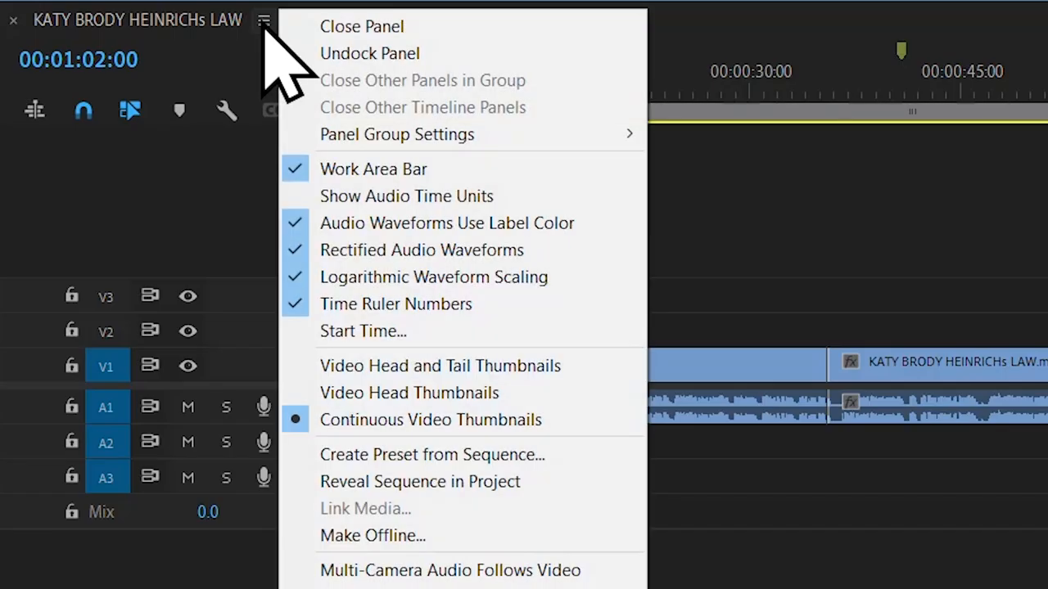
mouse_move(373, 169)
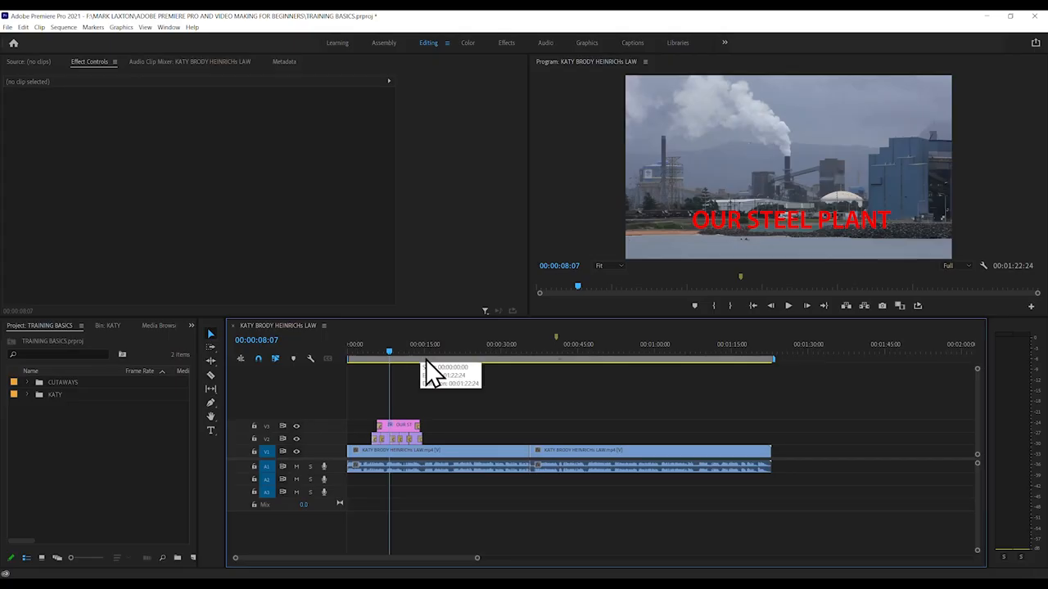
mouse_move(213, 378)
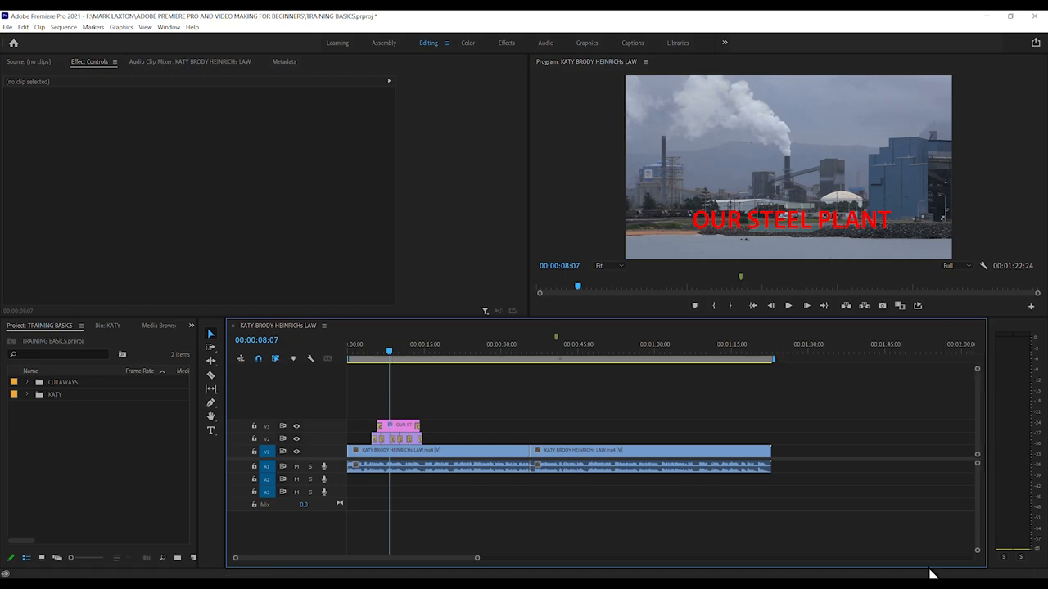
mouse_move(439, 384)
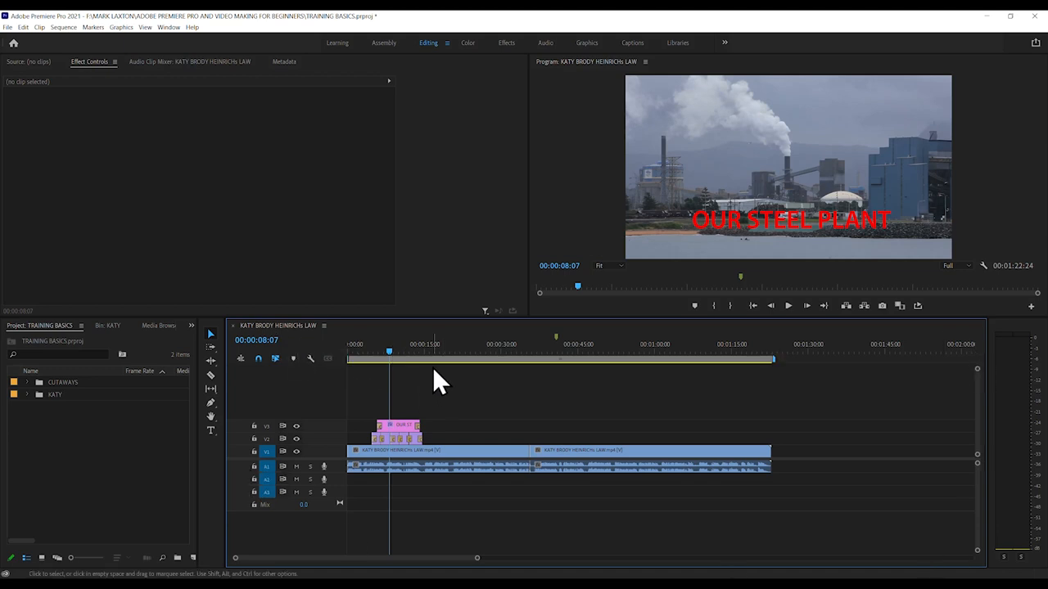
mouse_move(1015, 445)
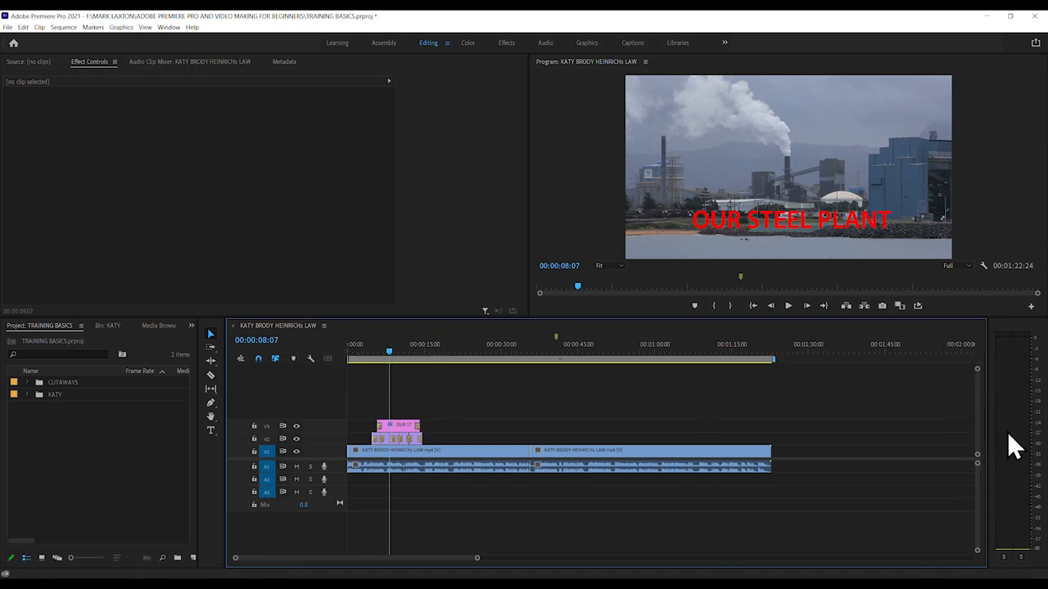
left_click(438, 466)
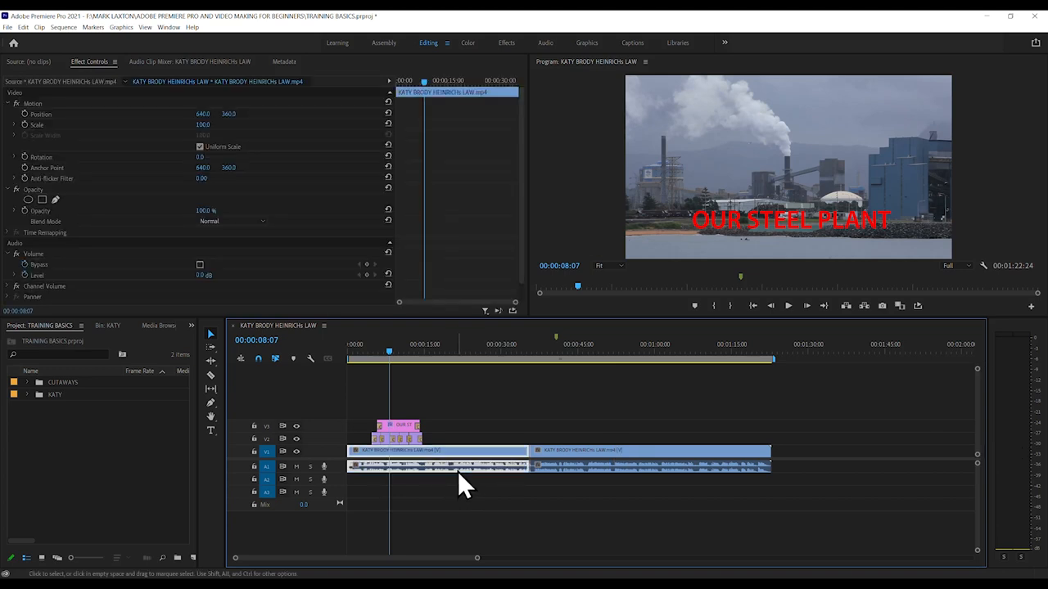
mouse_move(464, 482)
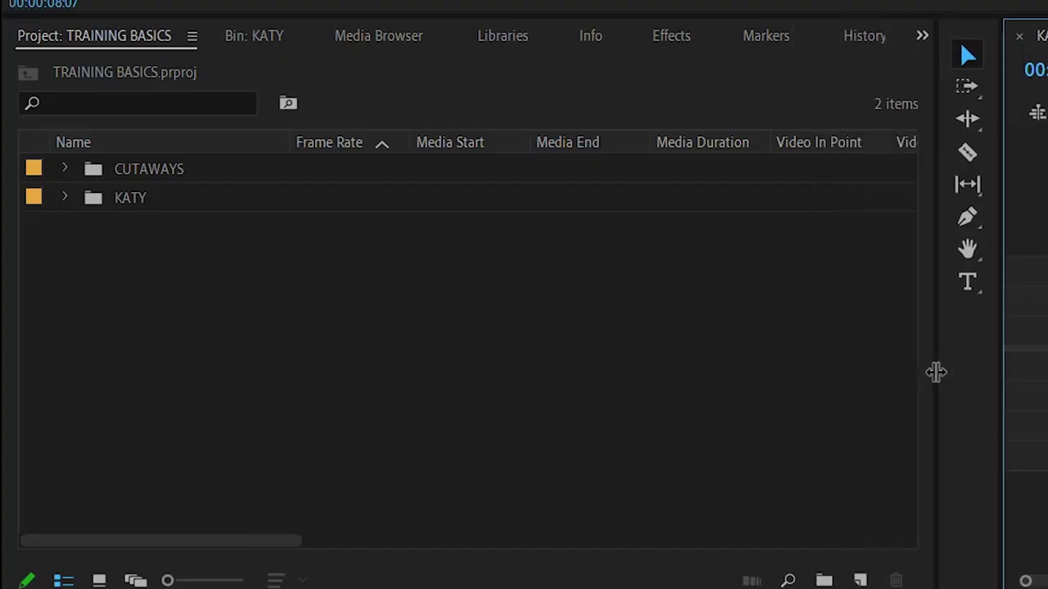
Step: Filter the Effects library by 'fill' to show the Fill Left with Right effects
left_click(671, 36)
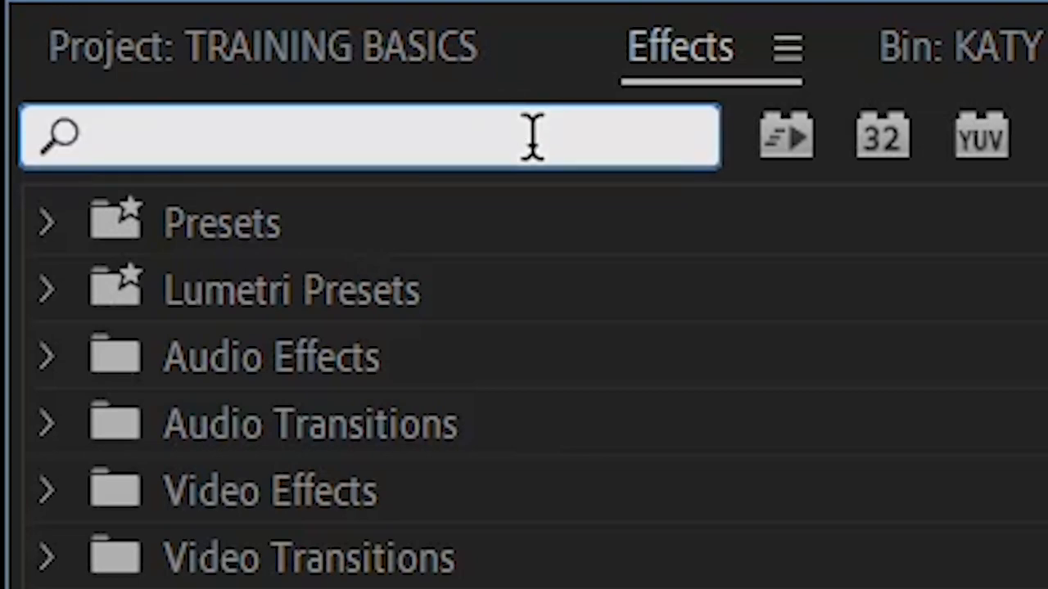
type("fill")
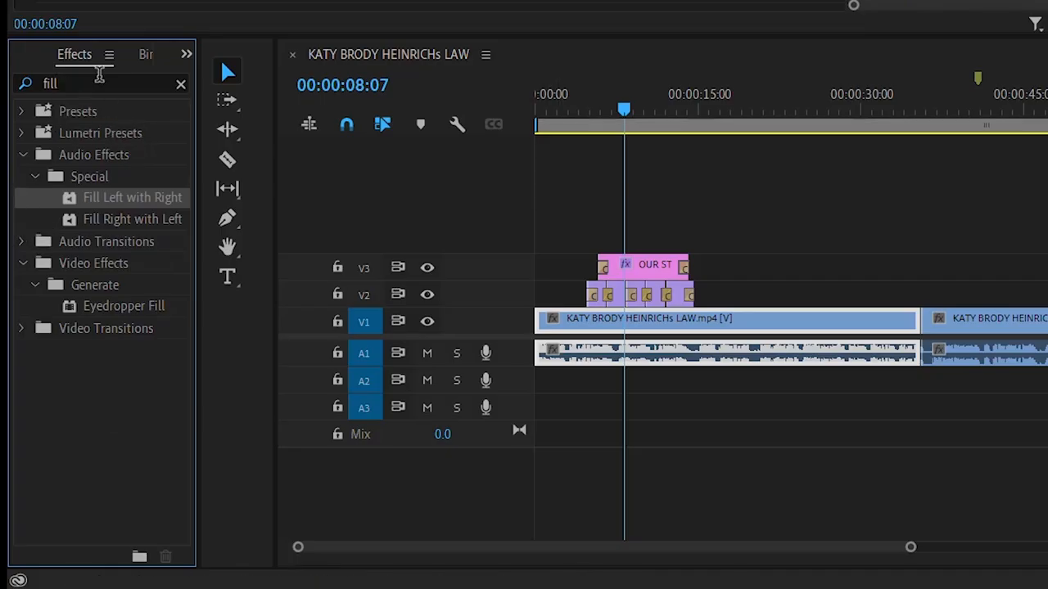
mouse_move(163, 177)
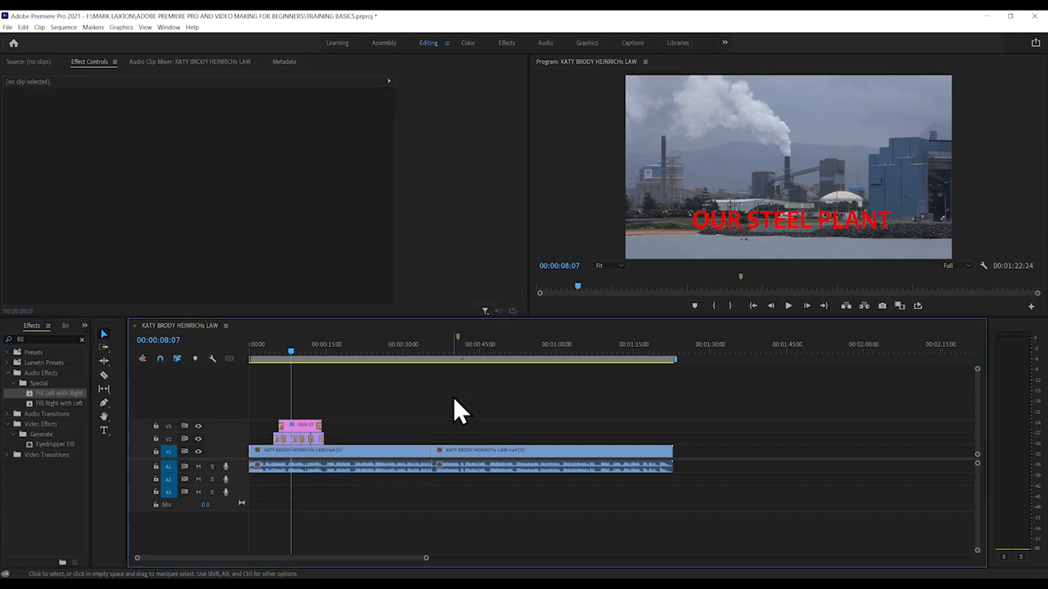
mouse_move(335, 429)
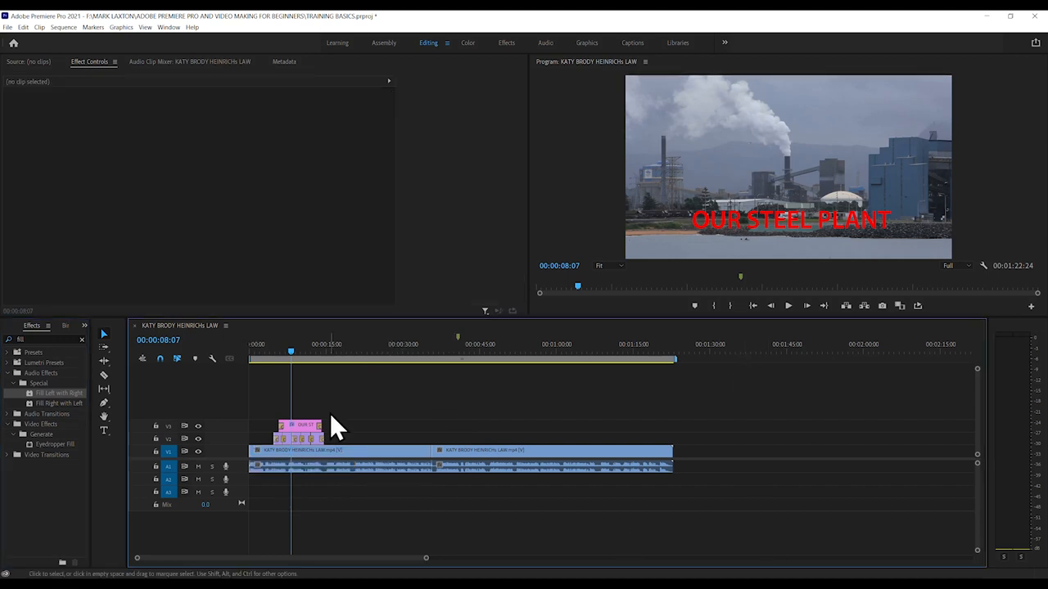
Step: Start File > Export > Media to reach the sequence's export settings
left_click(7, 26)
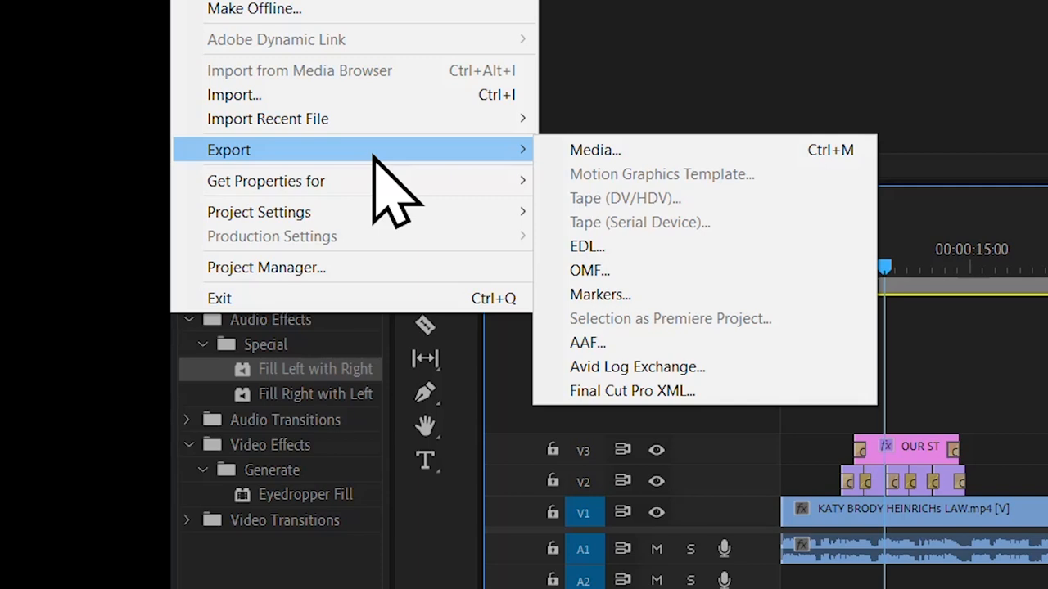
mouse_move(595, 151)
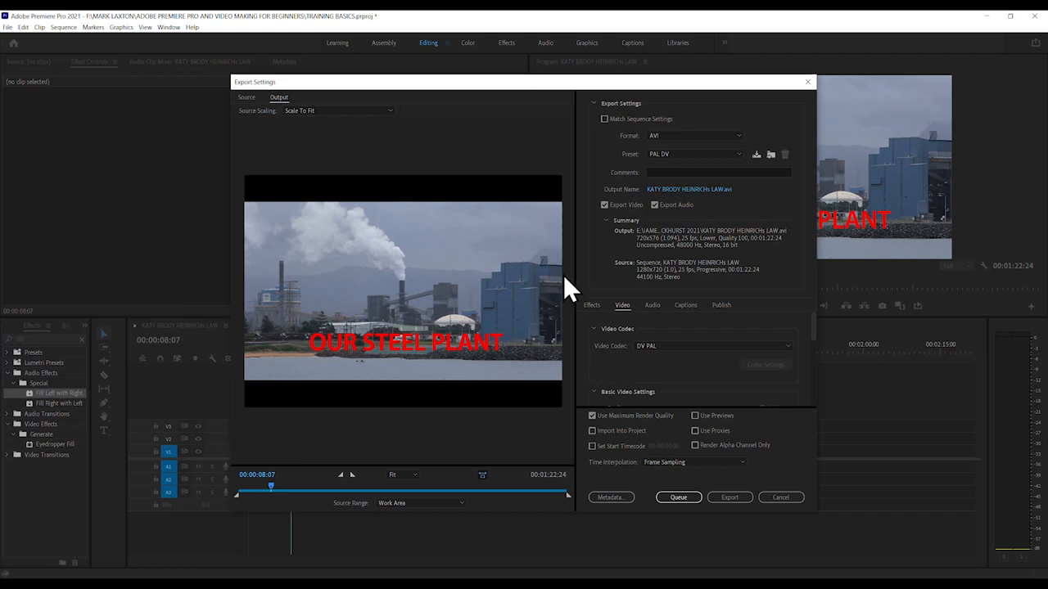
mouse_move(442, 213)
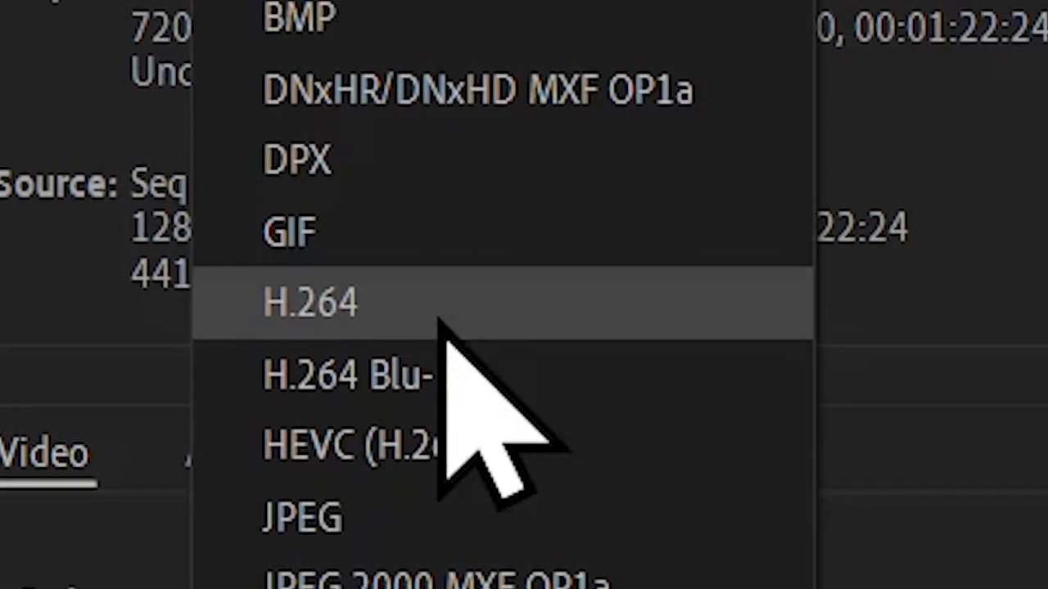
Step: Choose H.264 as the export format with the Match Source - High bitrate preset
left_click(311, 303)
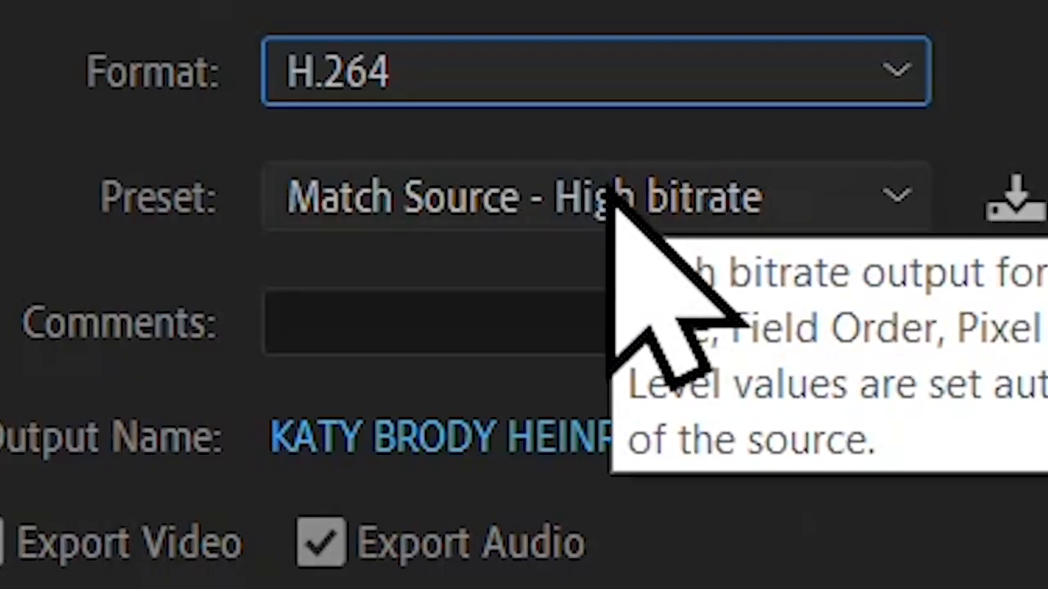
mouse_move(647, 311)
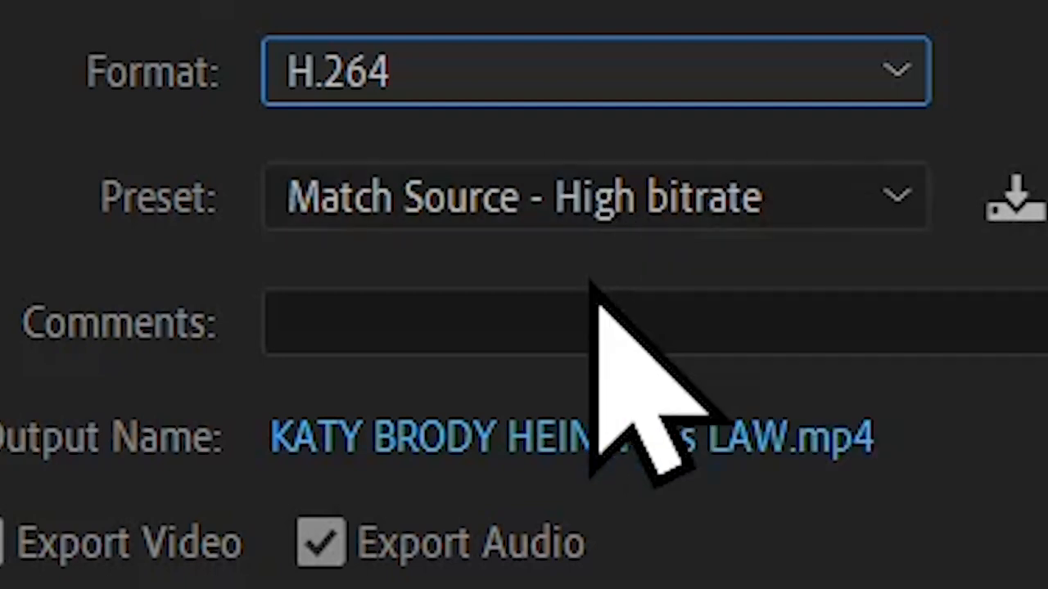
mouse_move(630, 368)
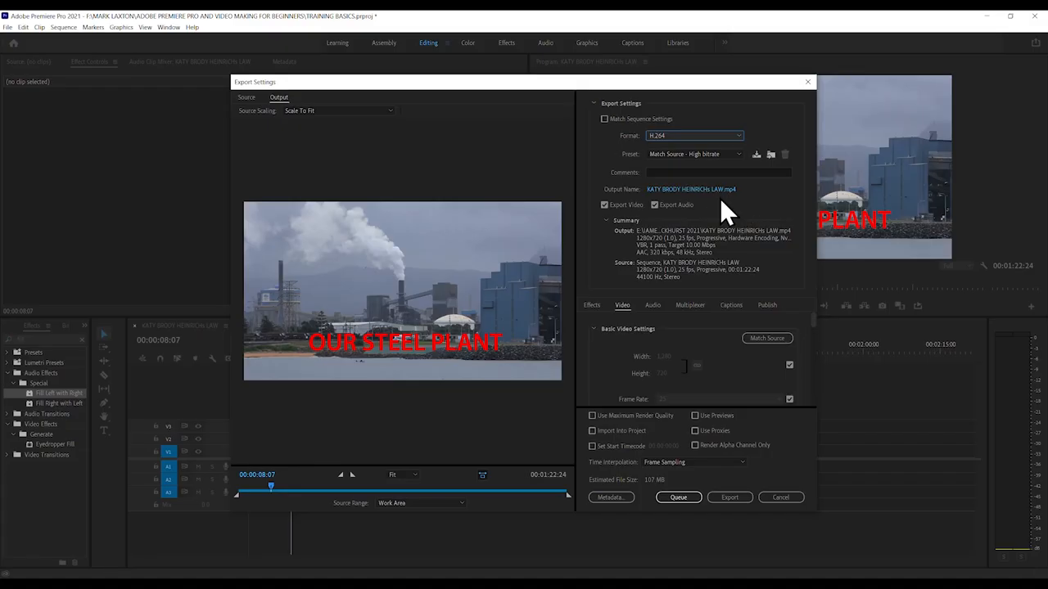
mouse_move(701, 226)
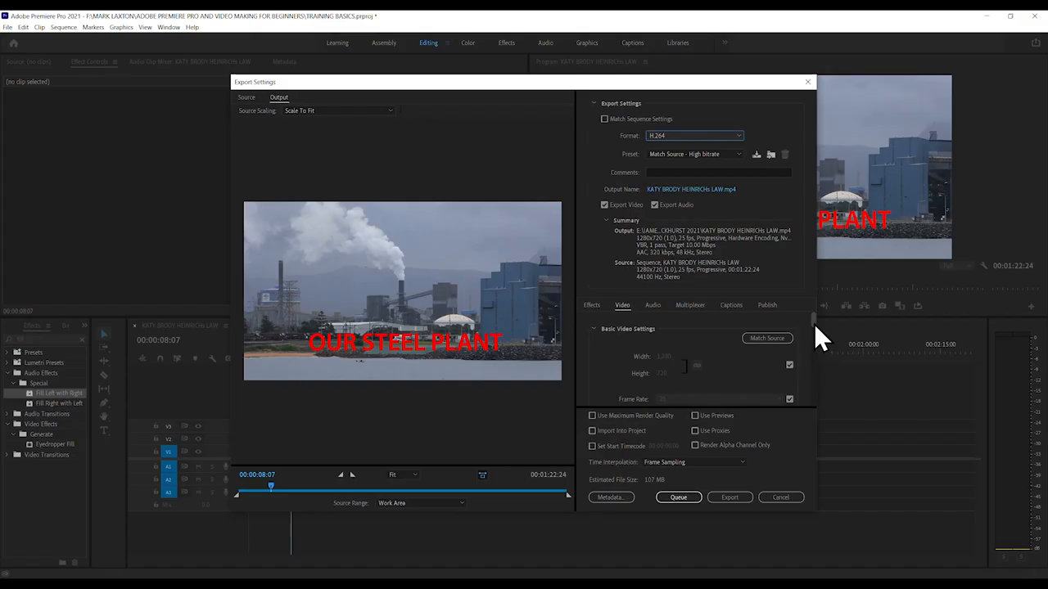
mouse_move(723, 401)
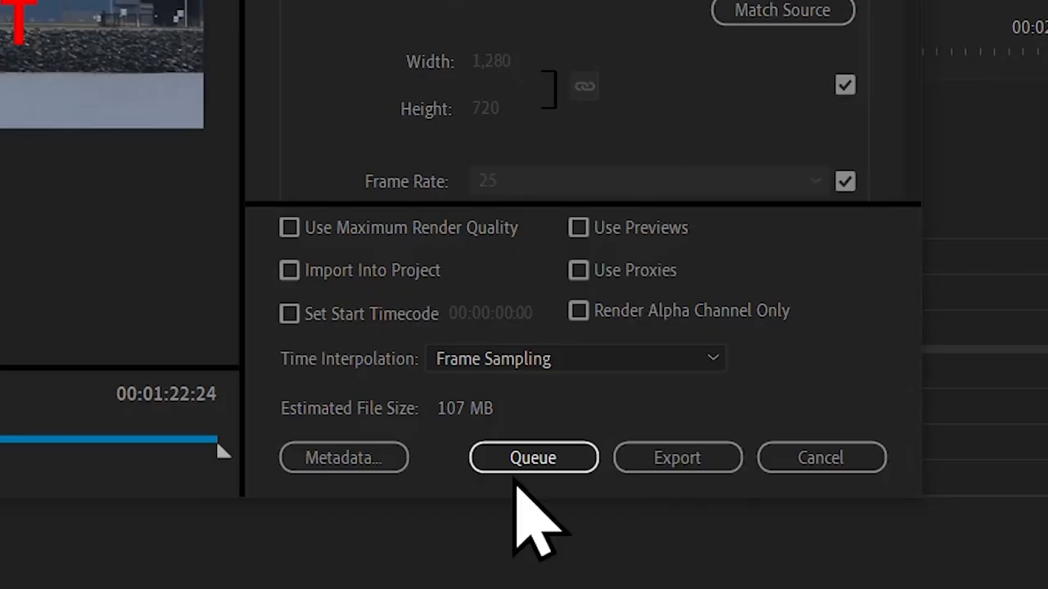
mouse_move(728, 540)
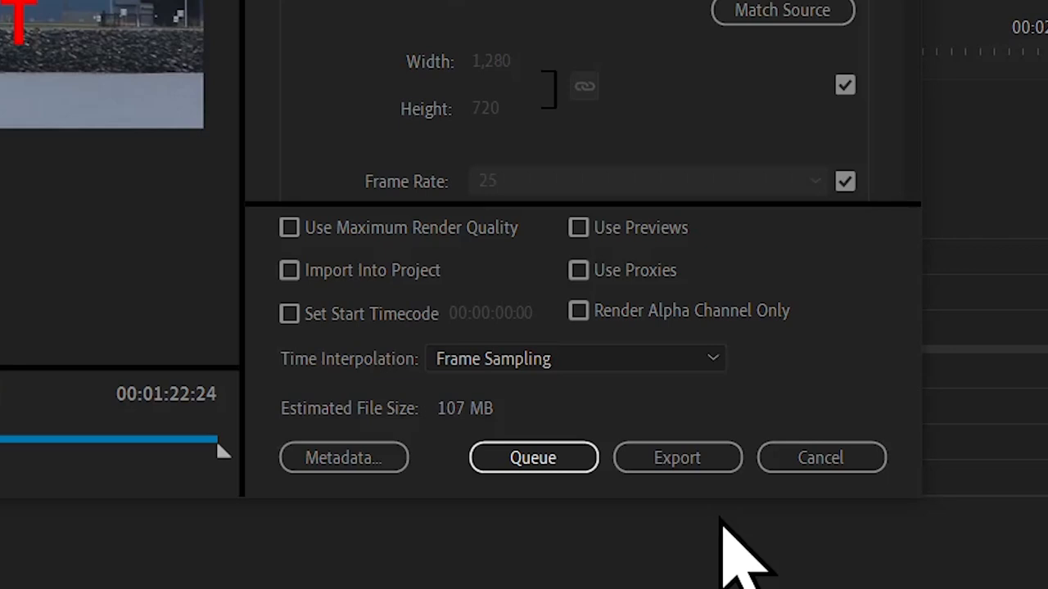
mouse_move(729, 548)
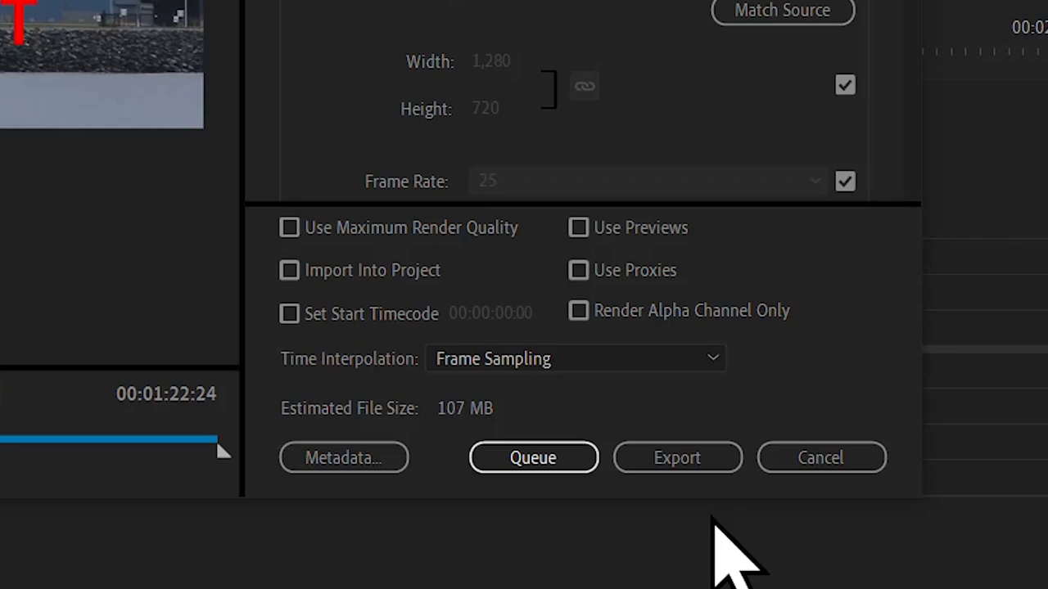
mouse_move(534, 459)
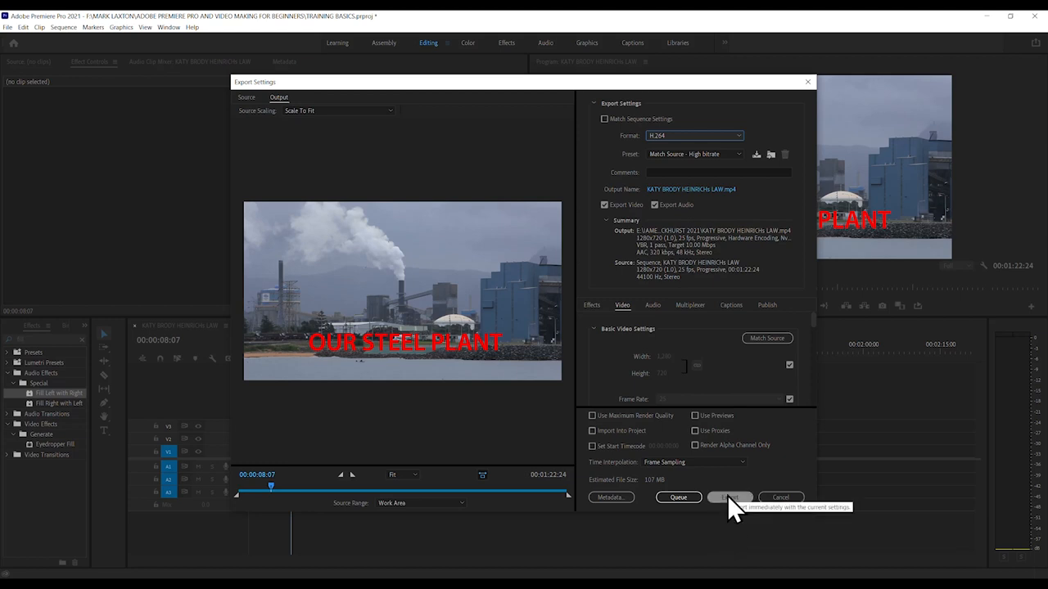
Step: Begin encoding the sequence to the H.264 MP4 file
left_click(728, 498)
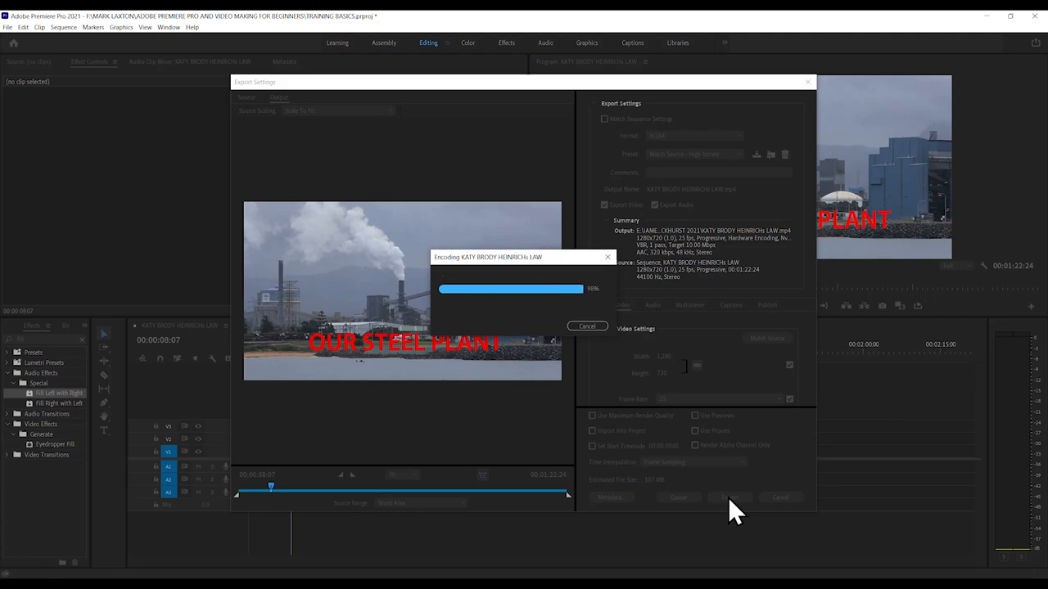